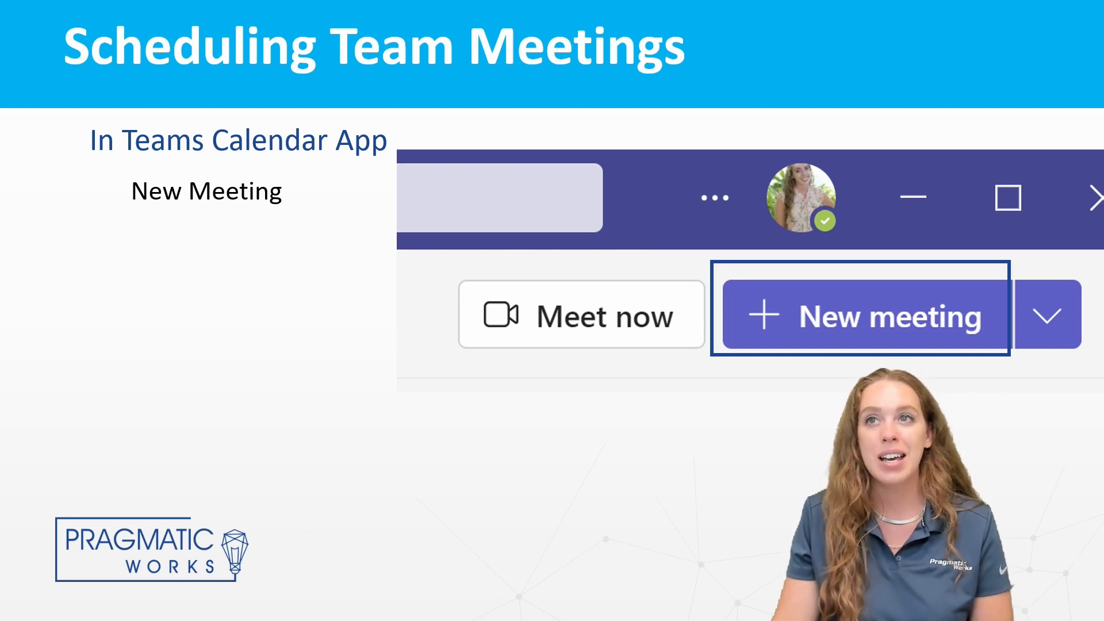
# Leave the Power BI Projects General channel and show the Calendar work week of August 8–12, 2022.
pyautogui.click(861, 315)
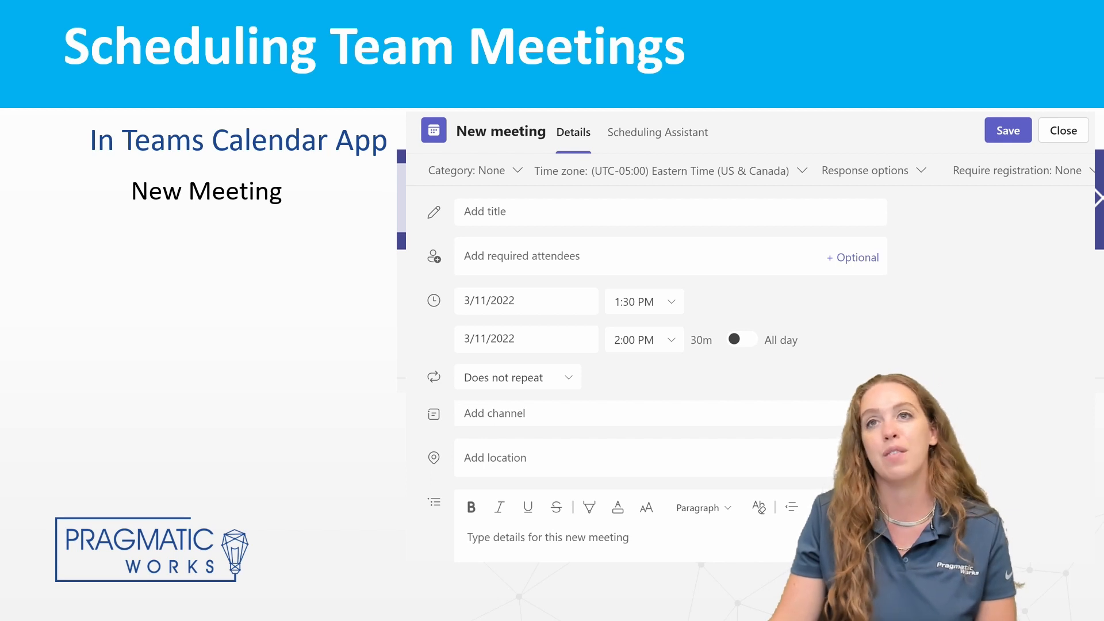
pyautogui.click(598, 413)
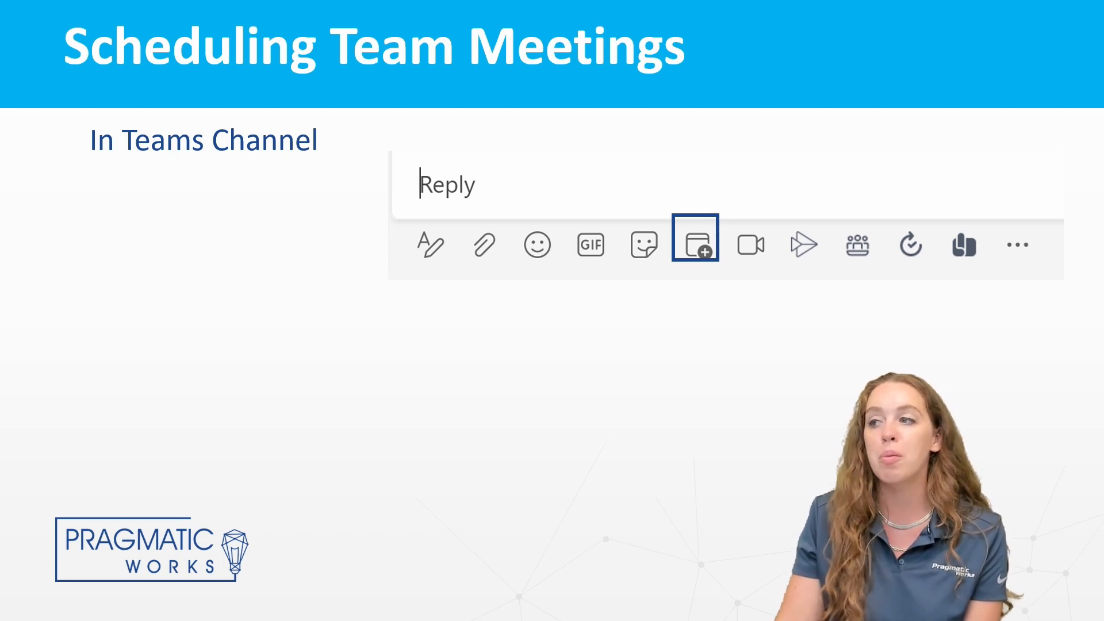
pyautogui.click(695, 245)
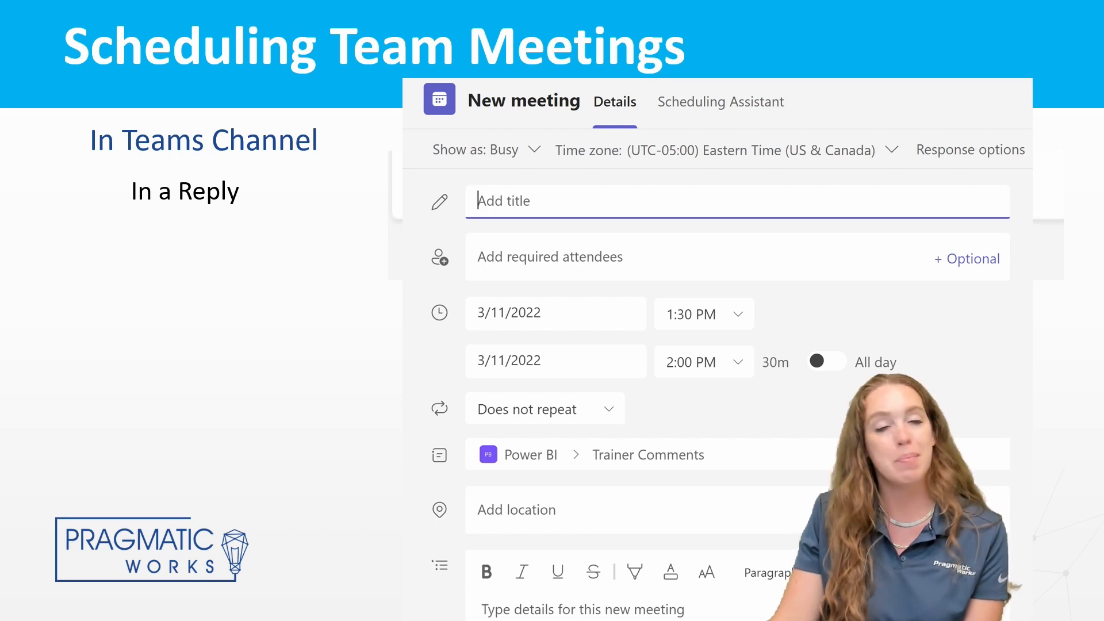
pyautogui.click(610, 455)
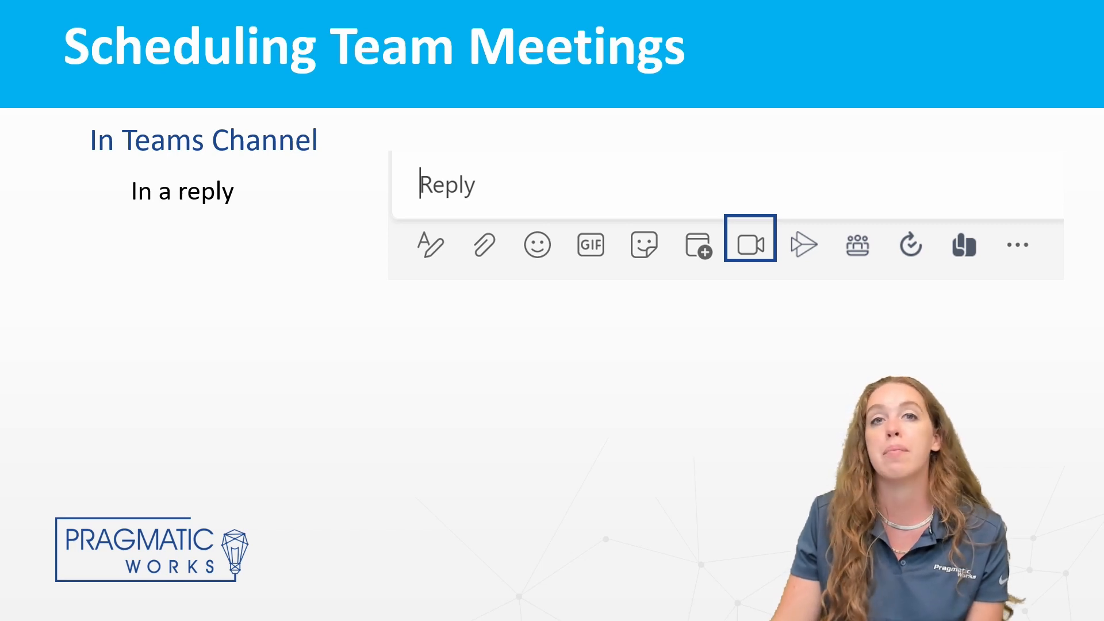
pyautogui.click(749, 244)
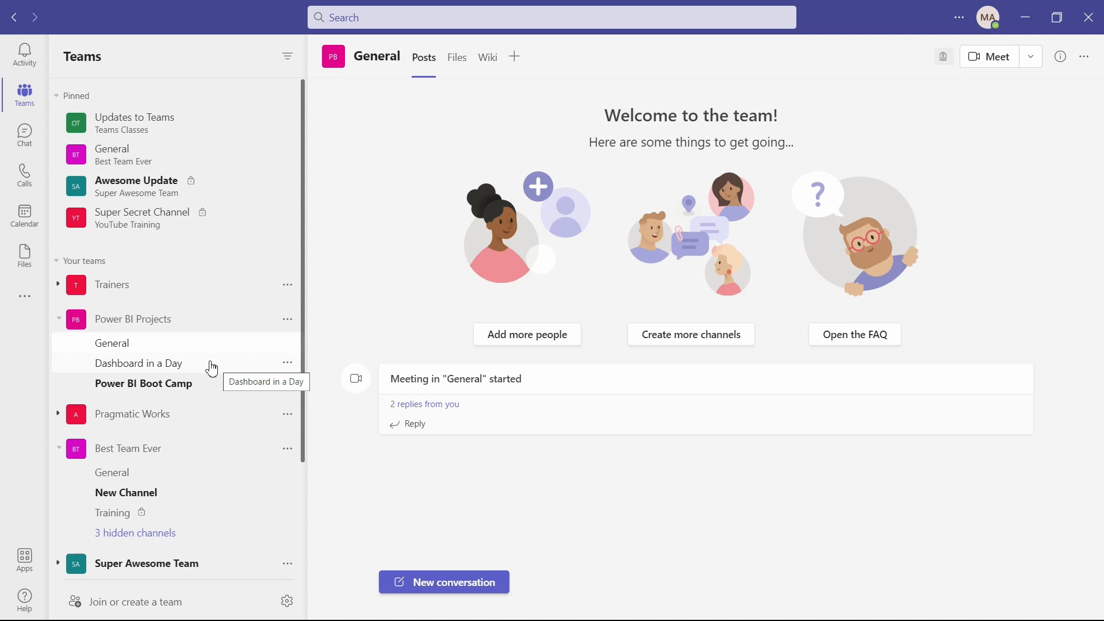
pyautogui.moveTo(24, 253)
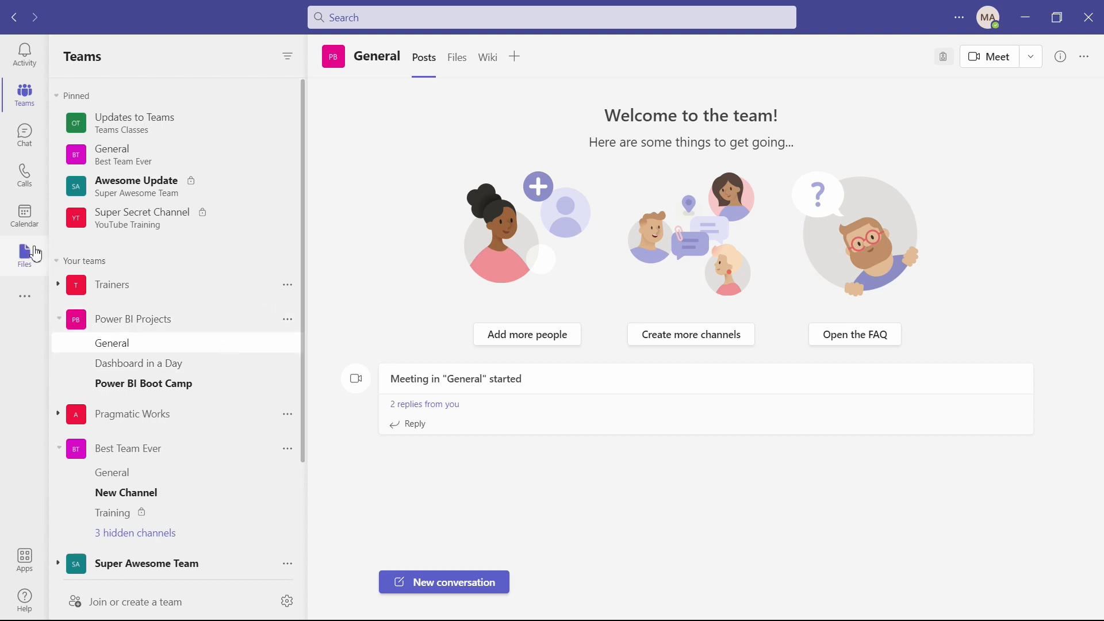
pyautogui.click(24, 215)
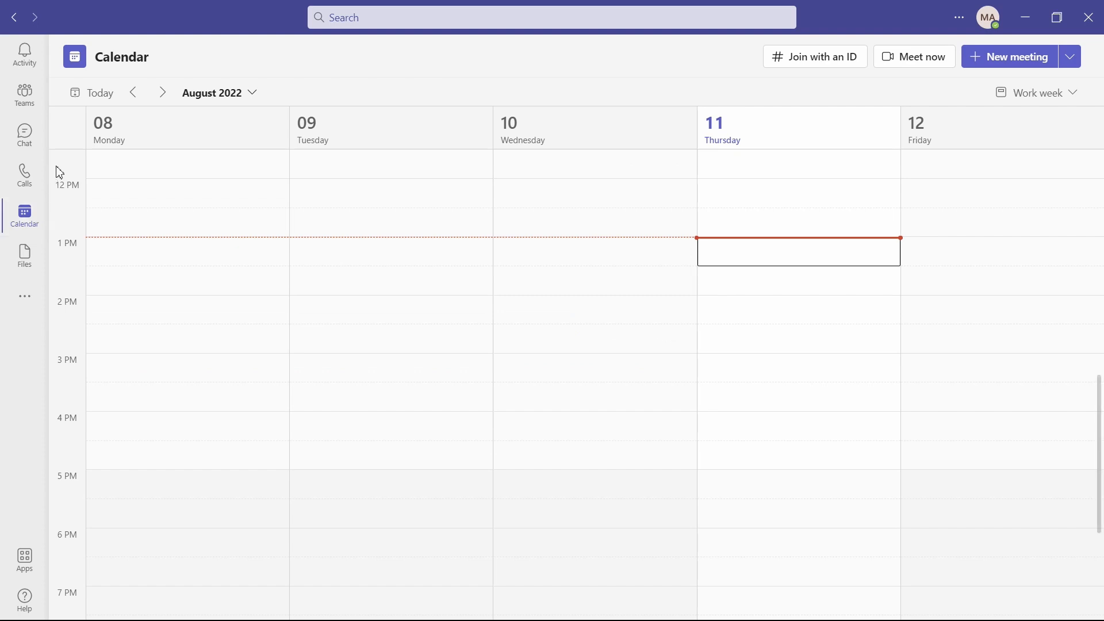
pyautogui.moveTo(328, 419)
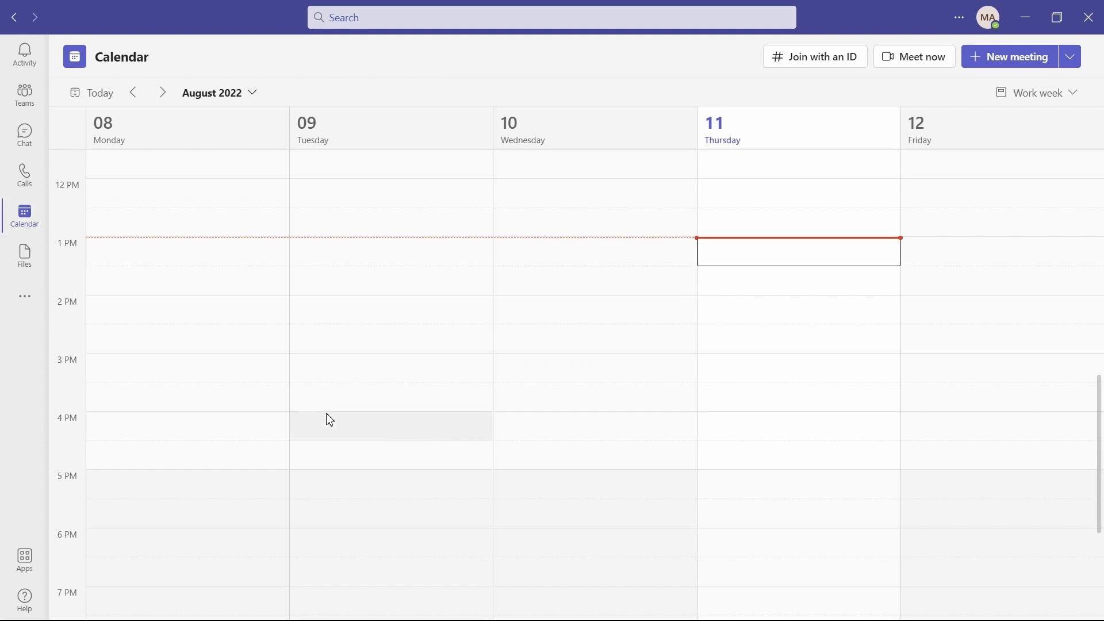
pyautogui.moveTo(330, 415)
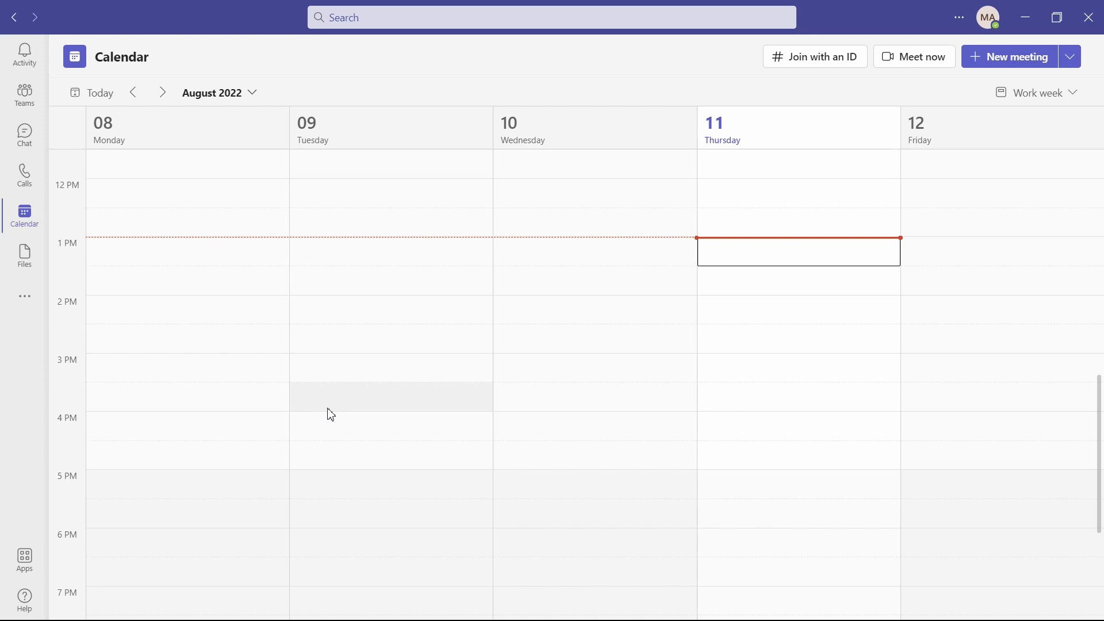
pyautogui.moveTo(345, 382)
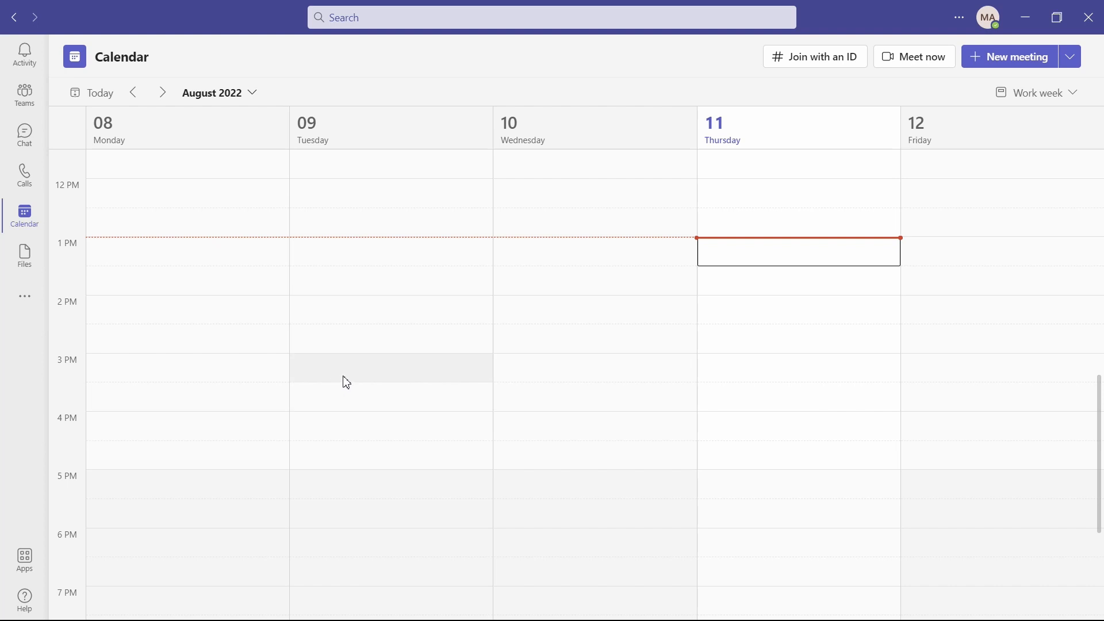
pyautogui.moveTo(742, 294)
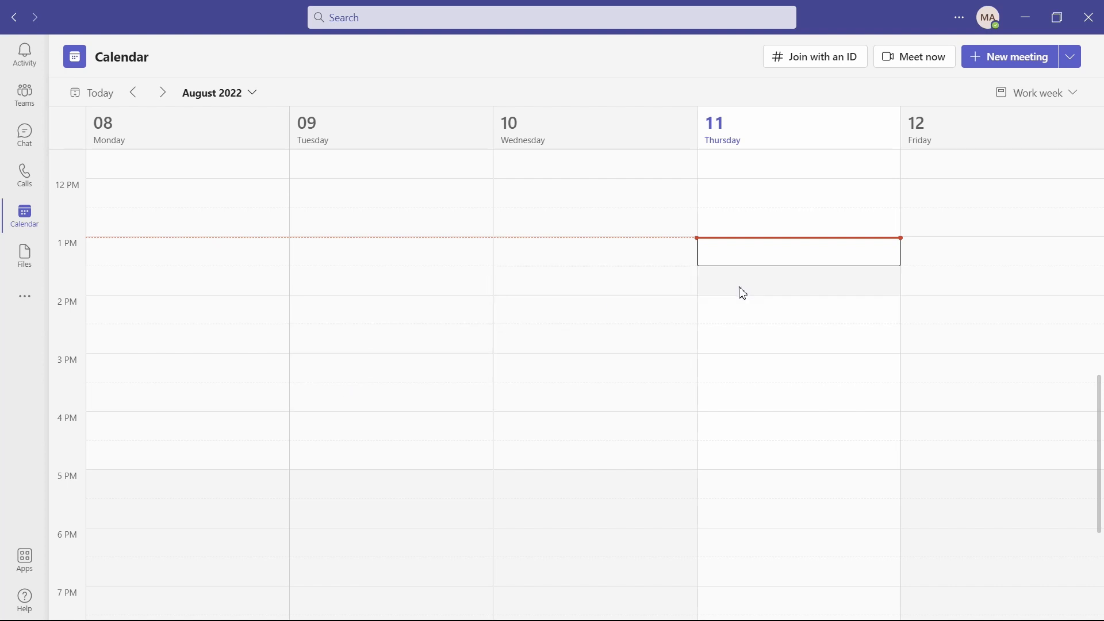
pyautogui.moveTo(921, 56)
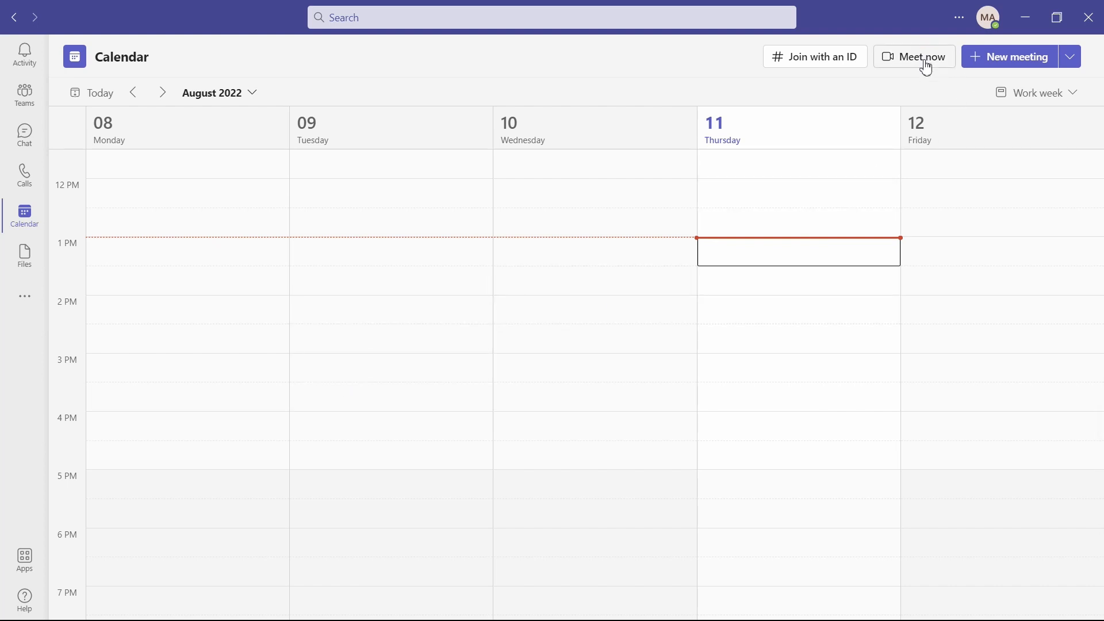
pyautogui.moveTo(994, 80)
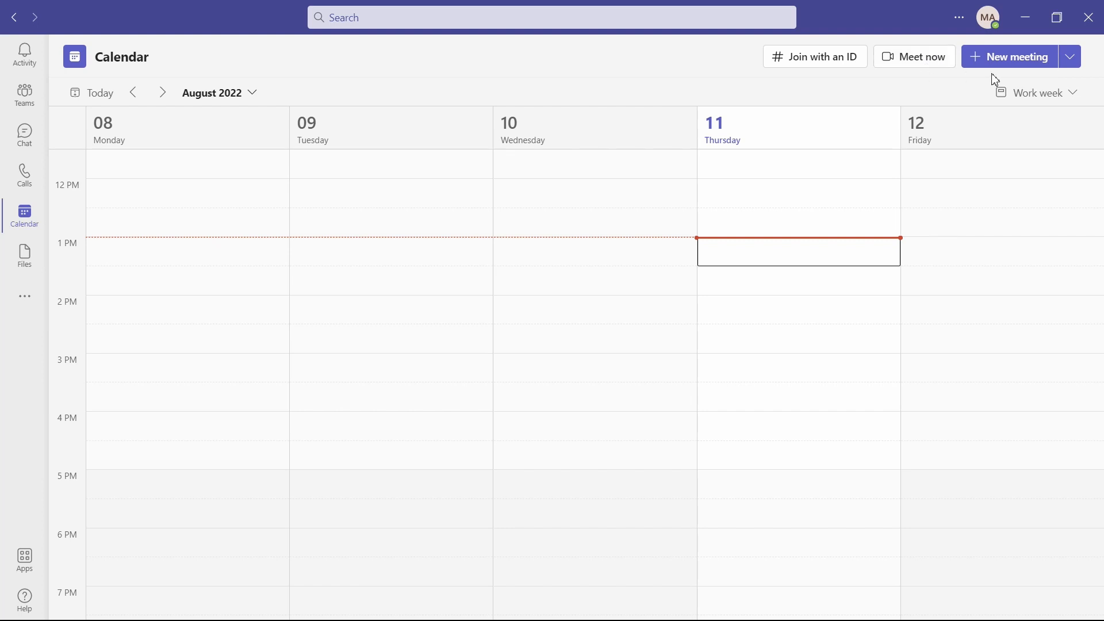
pyautogui.moveTo(1020, 64)
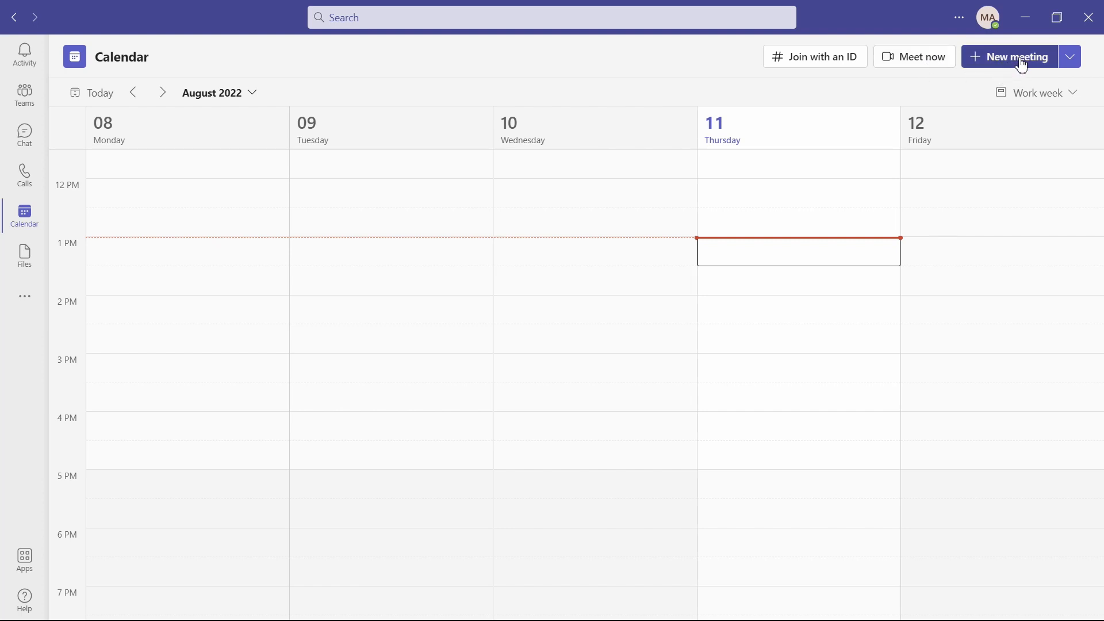
pyautogui.moveTo(1016, 56)
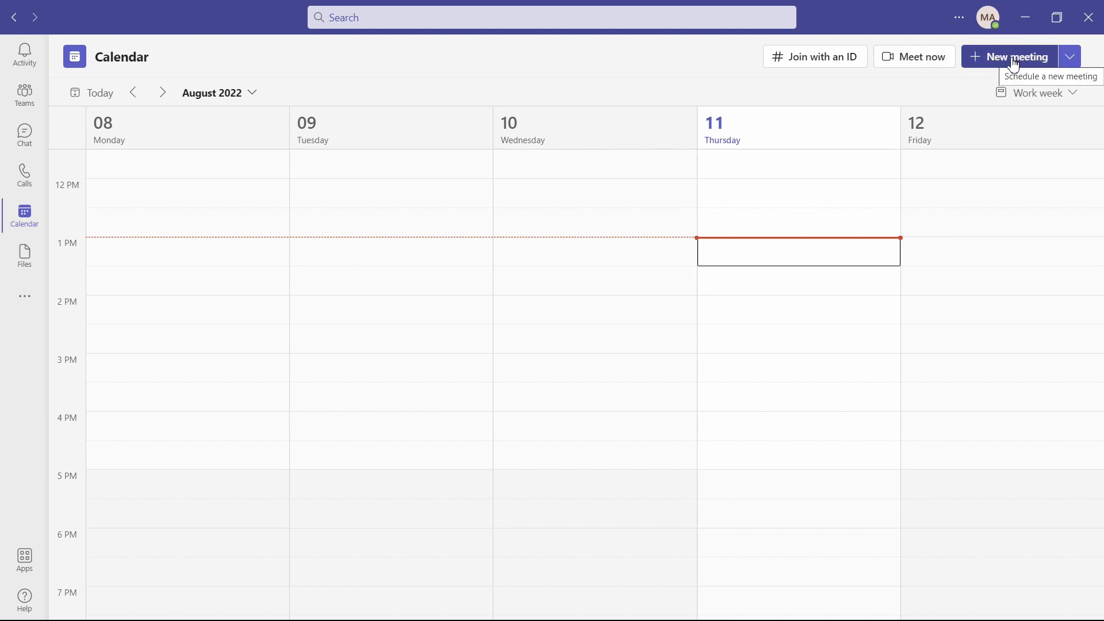
pyautogui.moveTo(1020, 46)
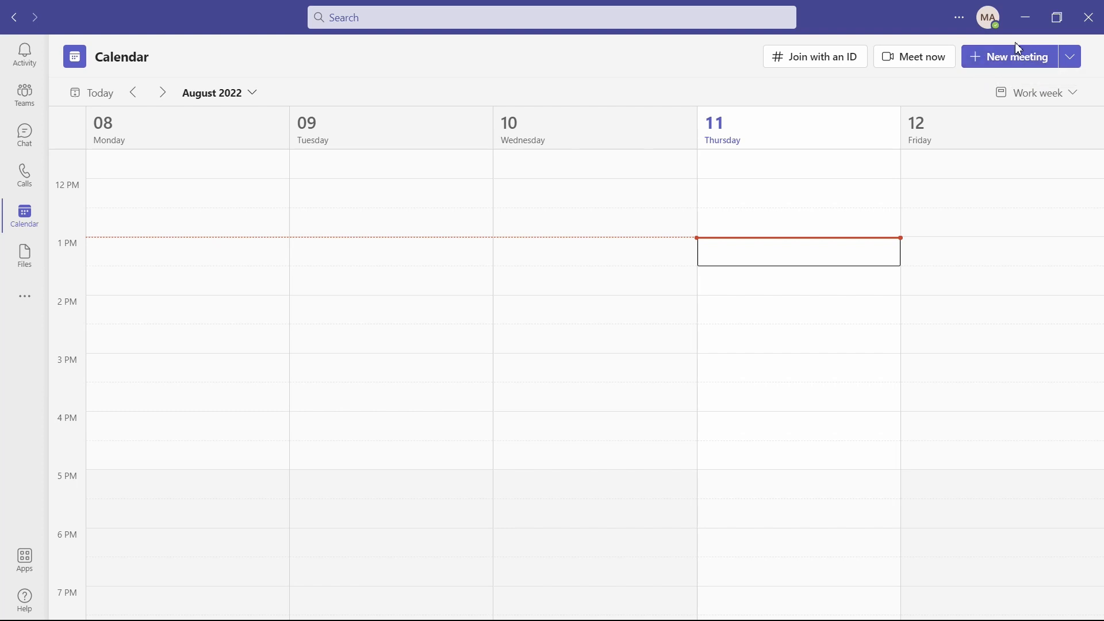
pyautogui.moveTo(1015, 57)
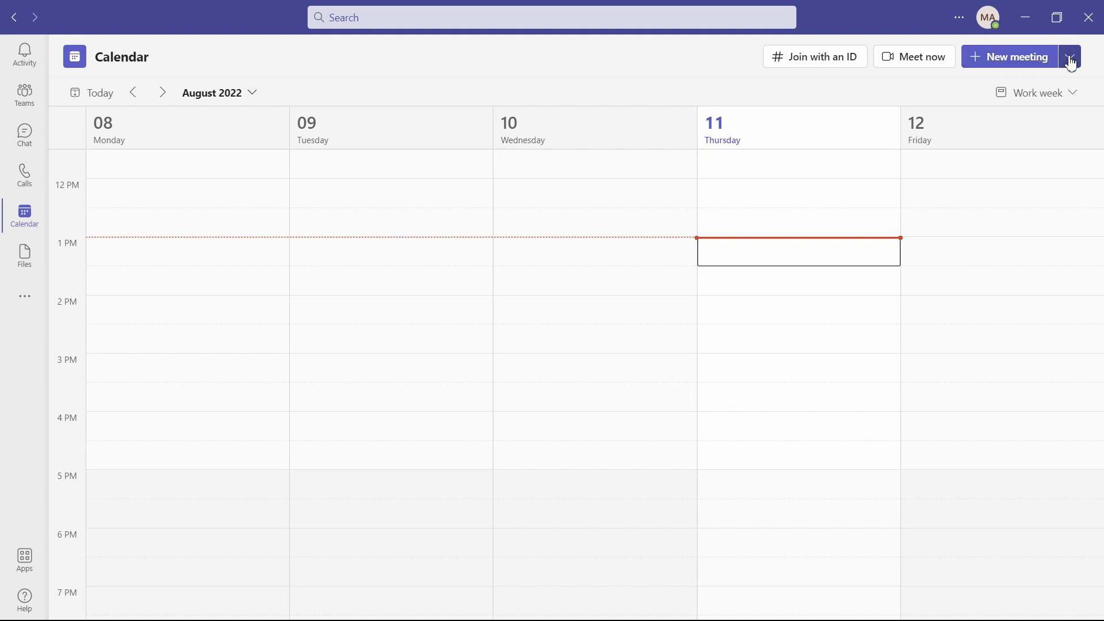
# Choose Schedule meeting from the New meeting choices to get a blank meeting form.
pyautogui.click(1069, 56)
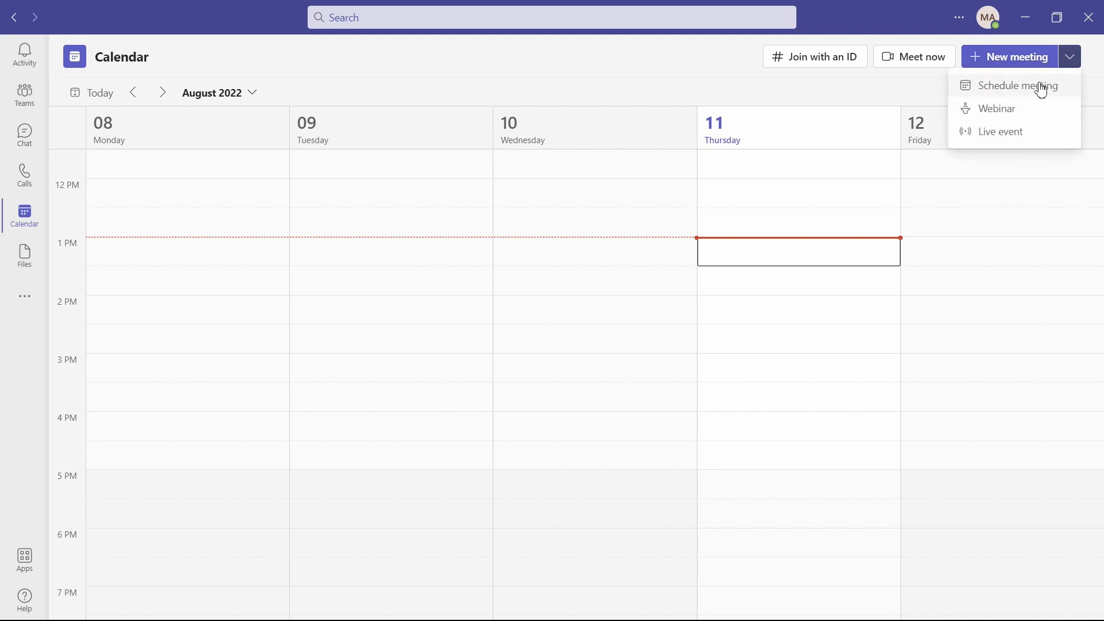
pyautogui.moveTo(1020, 85)
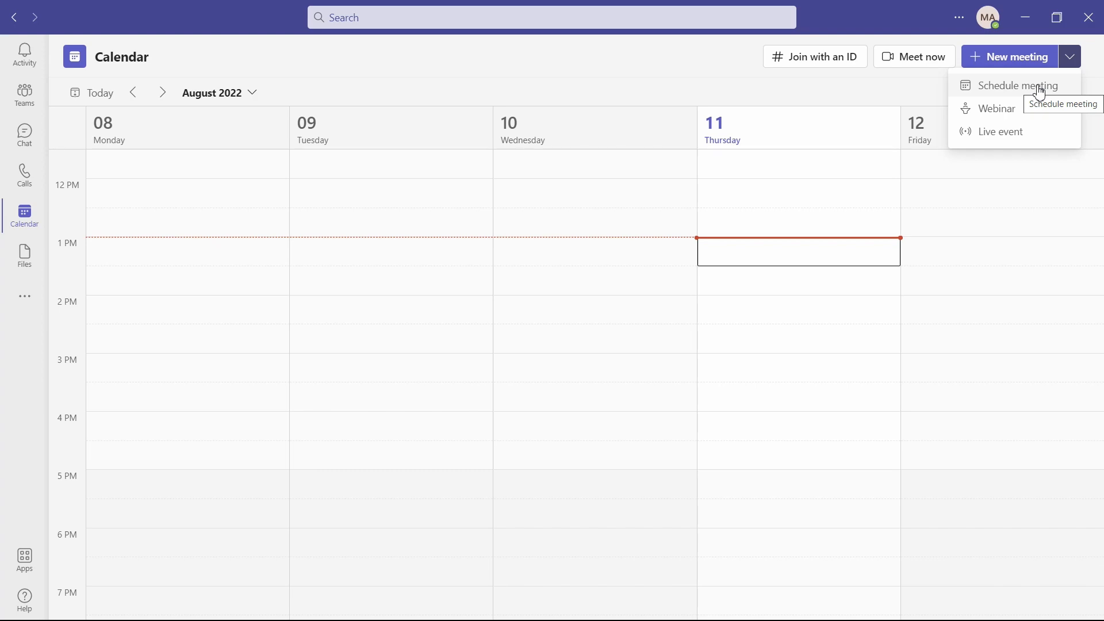
pyautogui.moveTo(1037, 106)
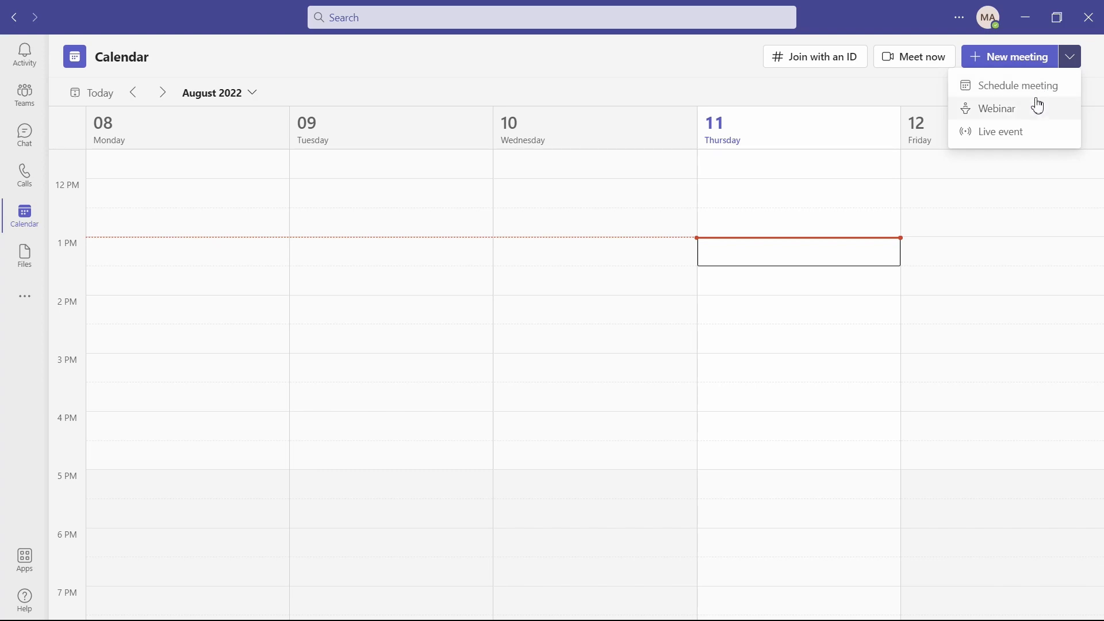
pyautogui.moveTo(1040, 149)
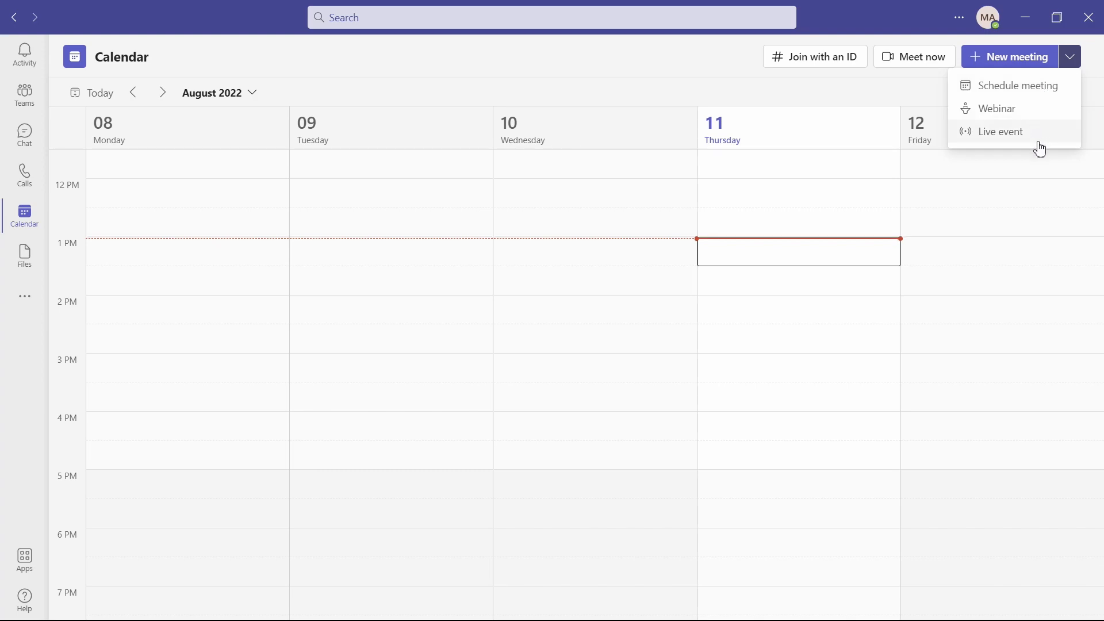
pyautogui.moveTo(1000, 131)
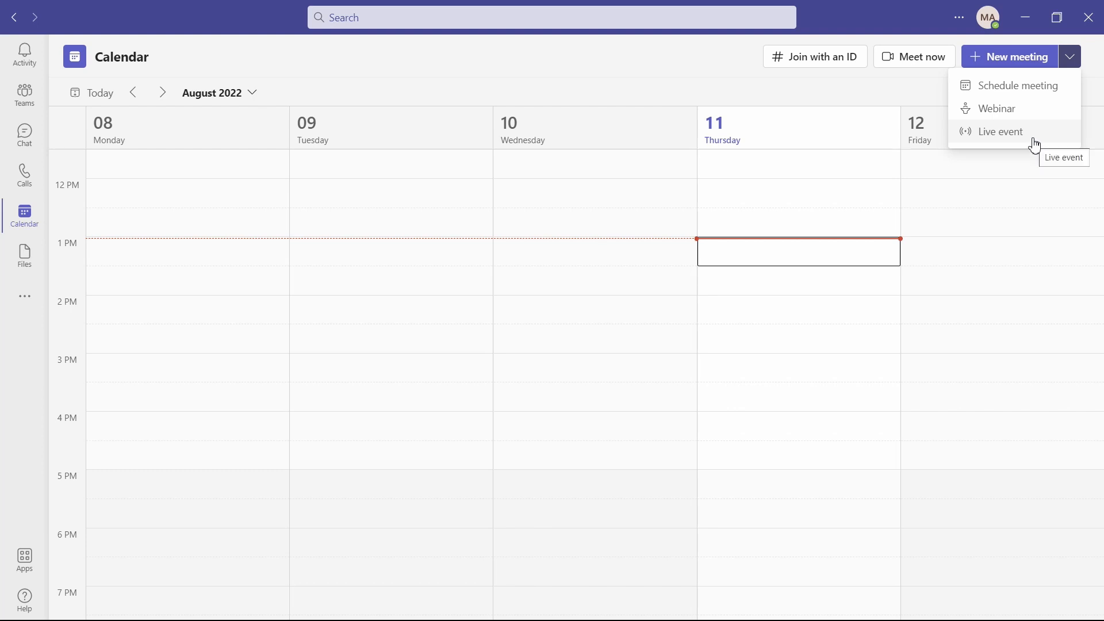
pyautogui.moveTo(1033, 136)
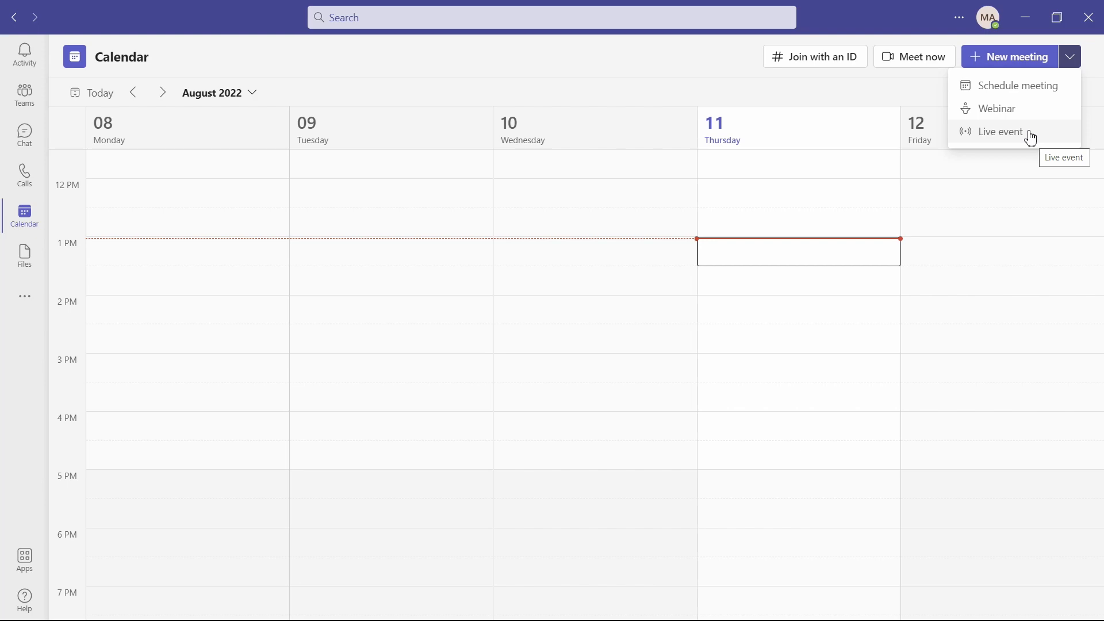
pyautogui.moveTo(1008, 85)
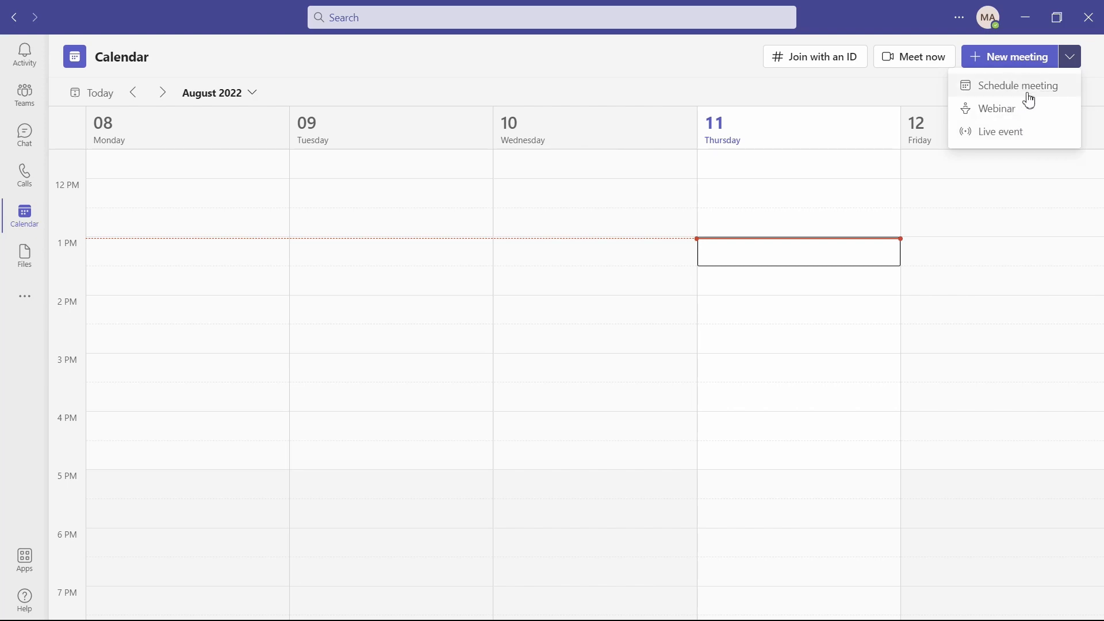
pyautogui.moveTo(1035, 92)
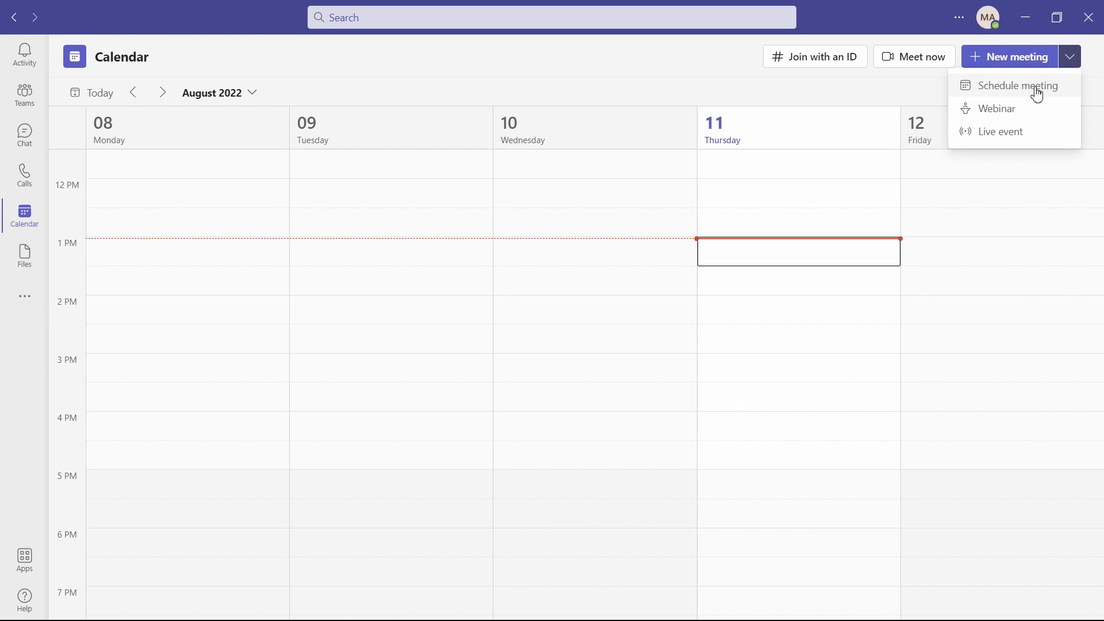
pyautogui.moveTo(1025, 67)
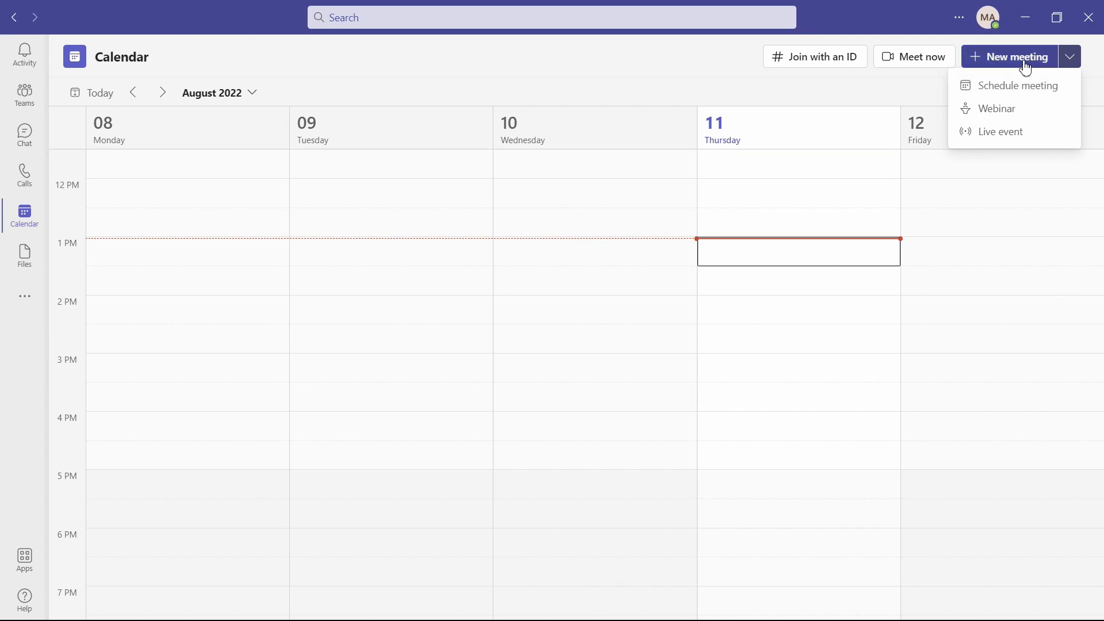
pyautogui.click(1018, 85)
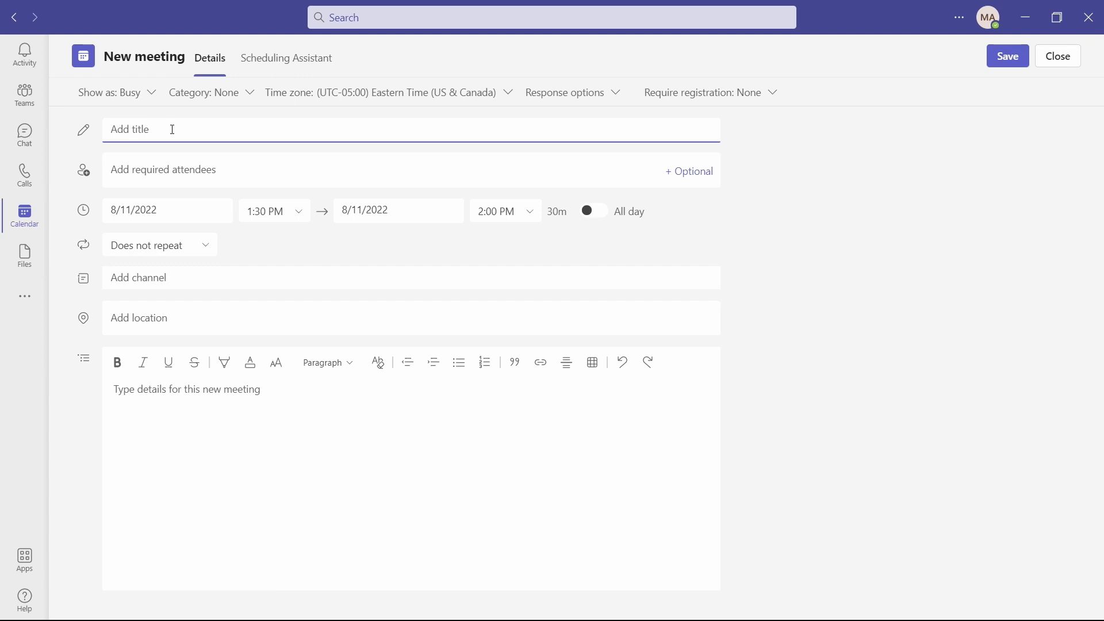
# Title the meeting 'Super Great Meeting!', end it at 2:30 PM, then make it all-day.
pyautogui.write('Super Great Meet')
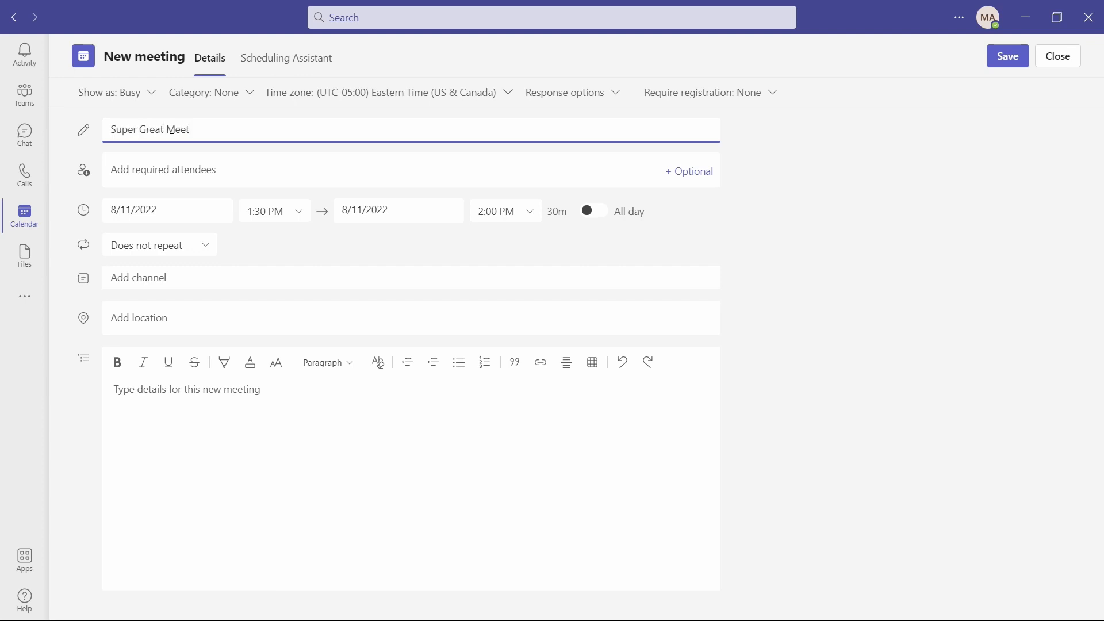
pyautogui.write('ing!')
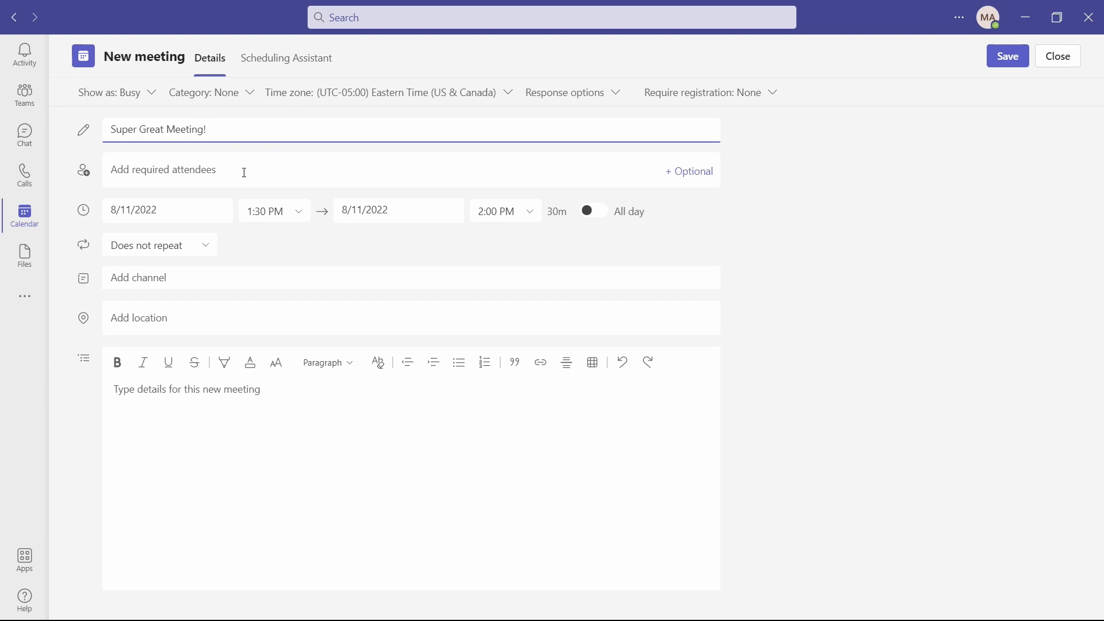
pyautogui.moveTo(240, 196)
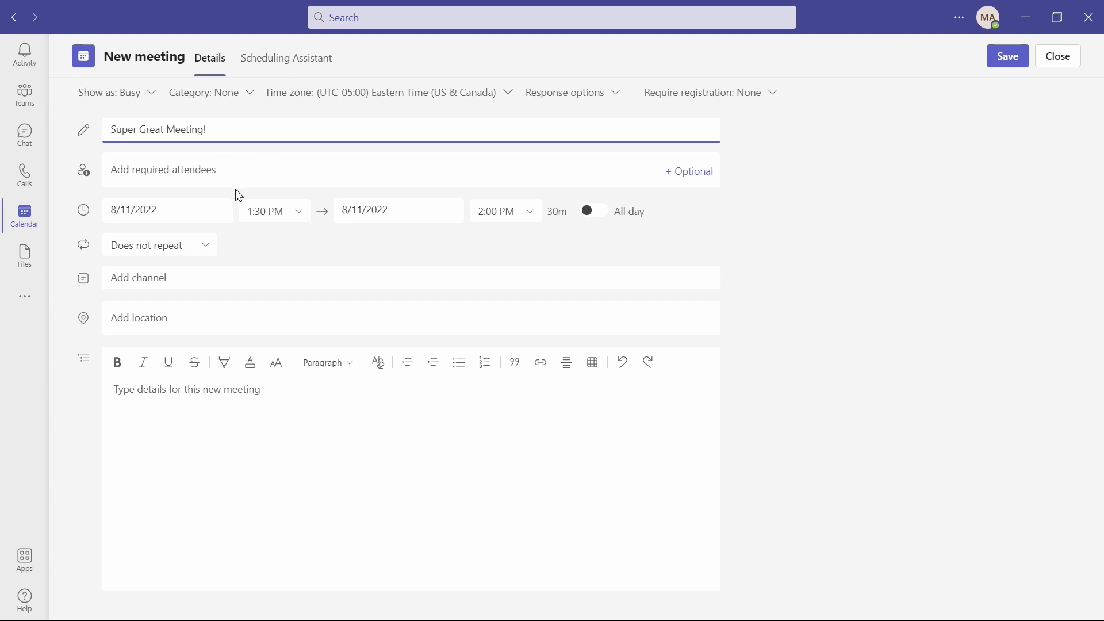
pyautogui.moveTo(202, 189)
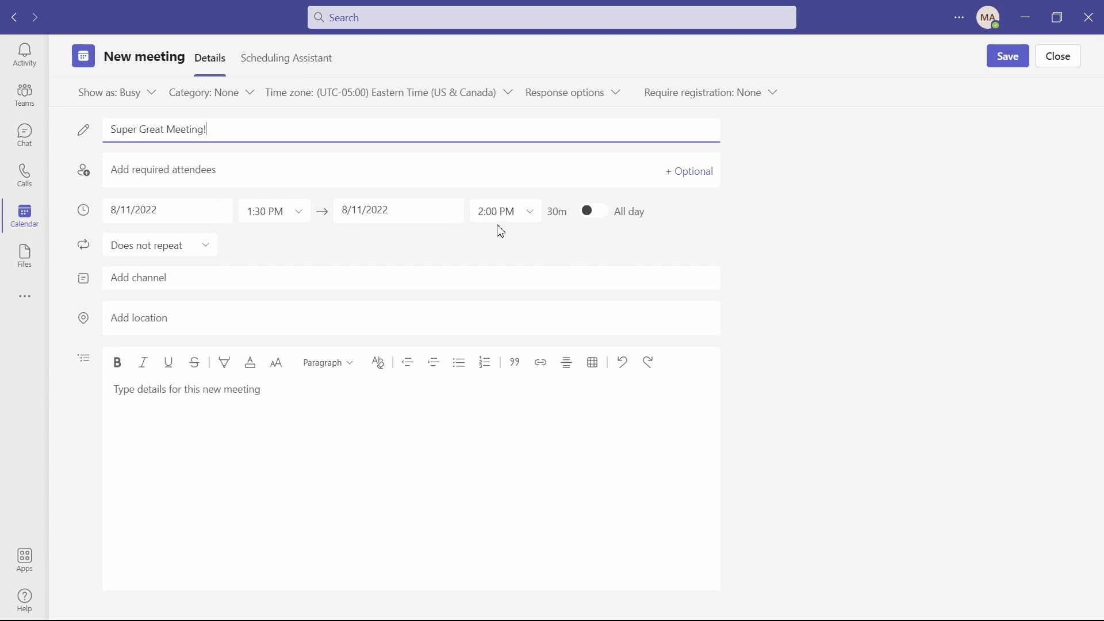
pyautogui.click(495, 210)
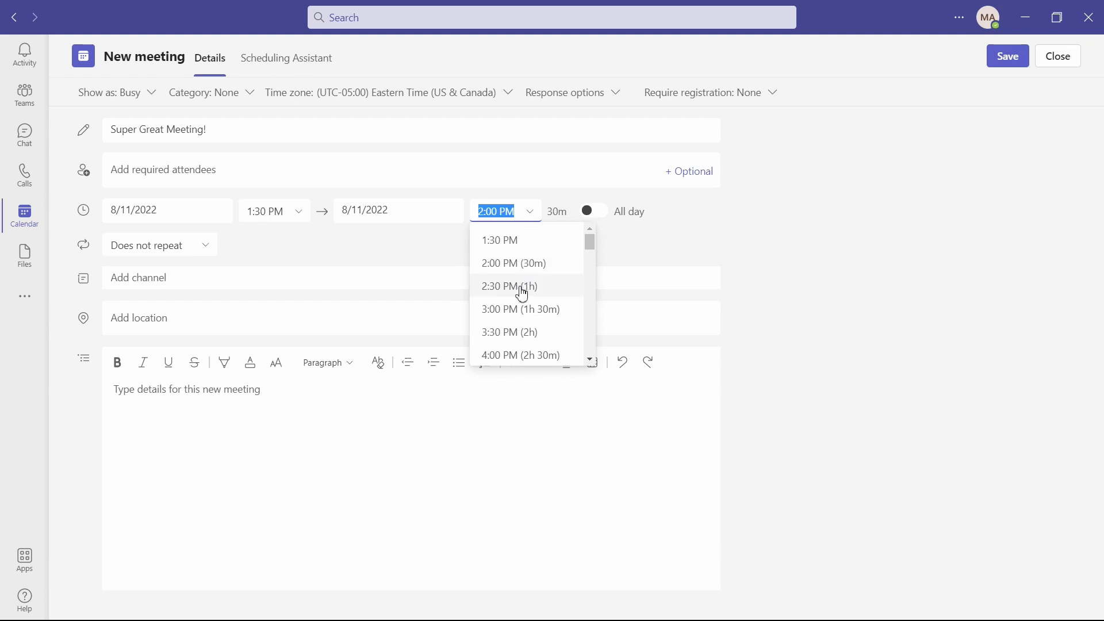
pyautogui.click(507, 287)
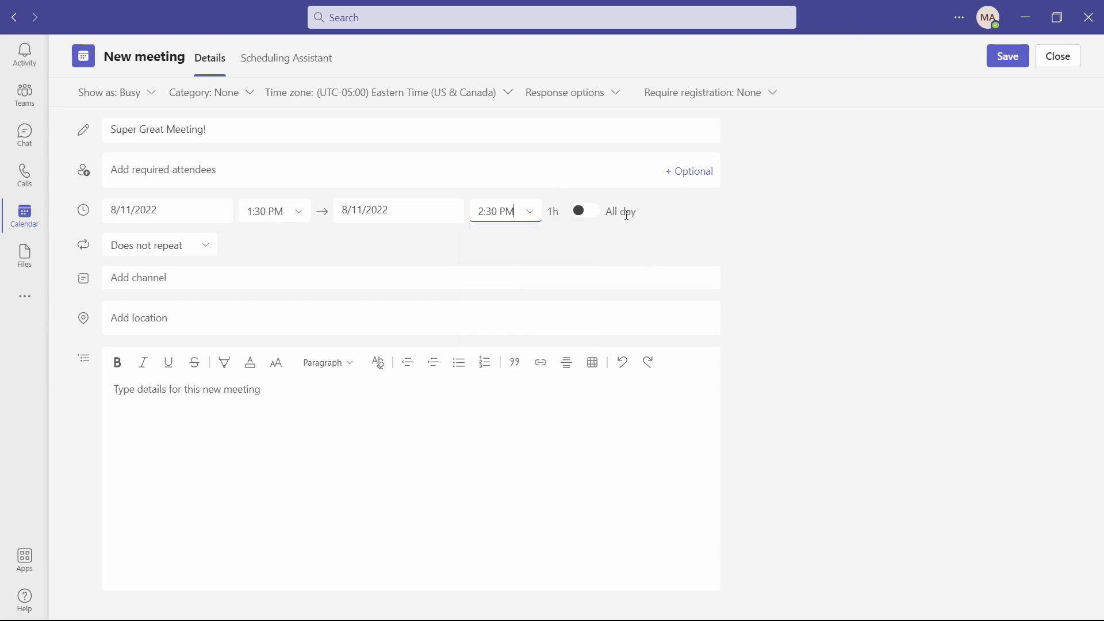
pyautogui.click(579, 209)
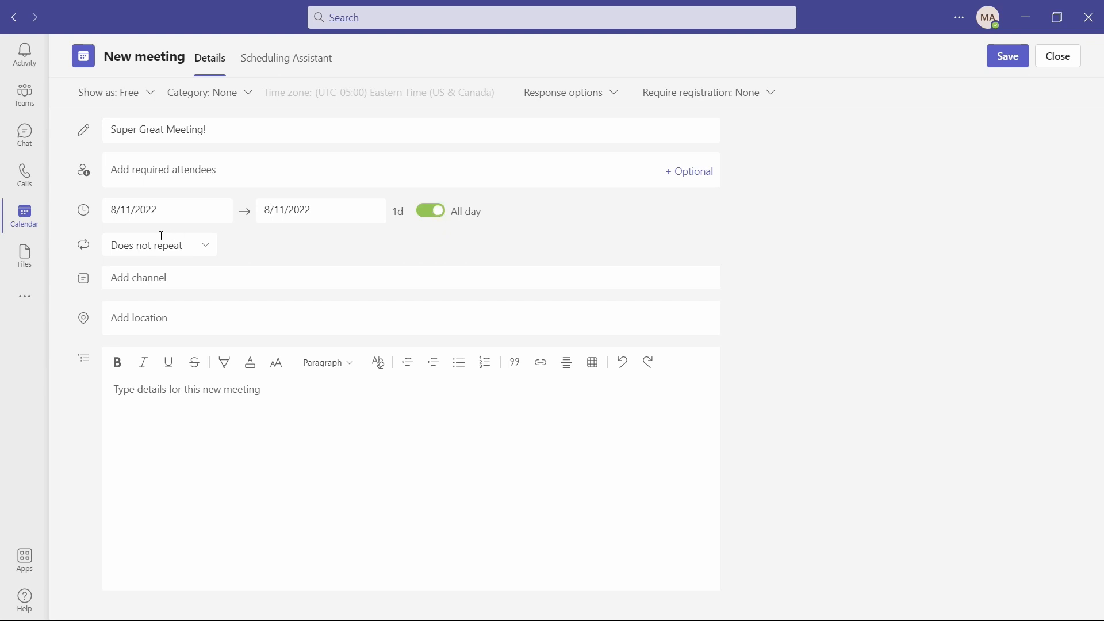
pyautogui.moveTo(206, 249)
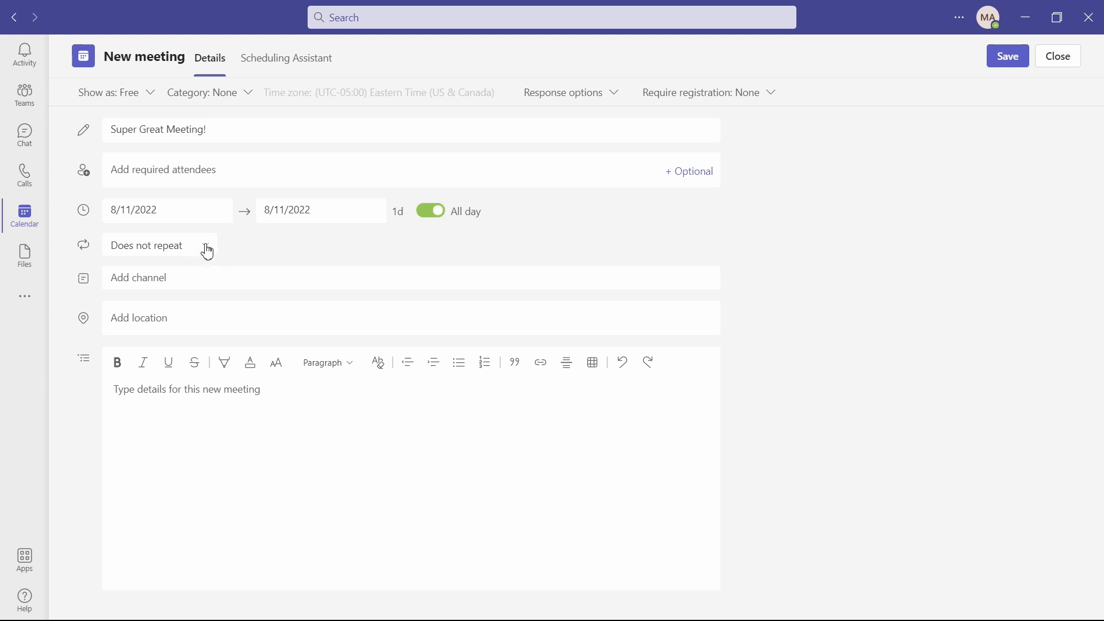
pyautogui.click(160, 245)
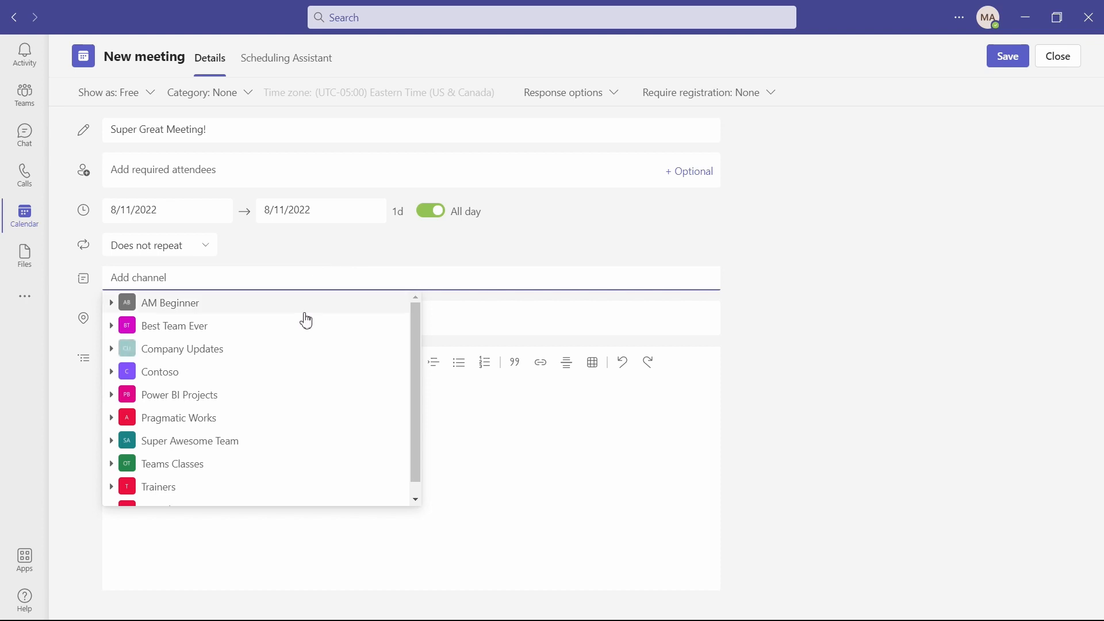
pyautogui.moveTo(190, 326)
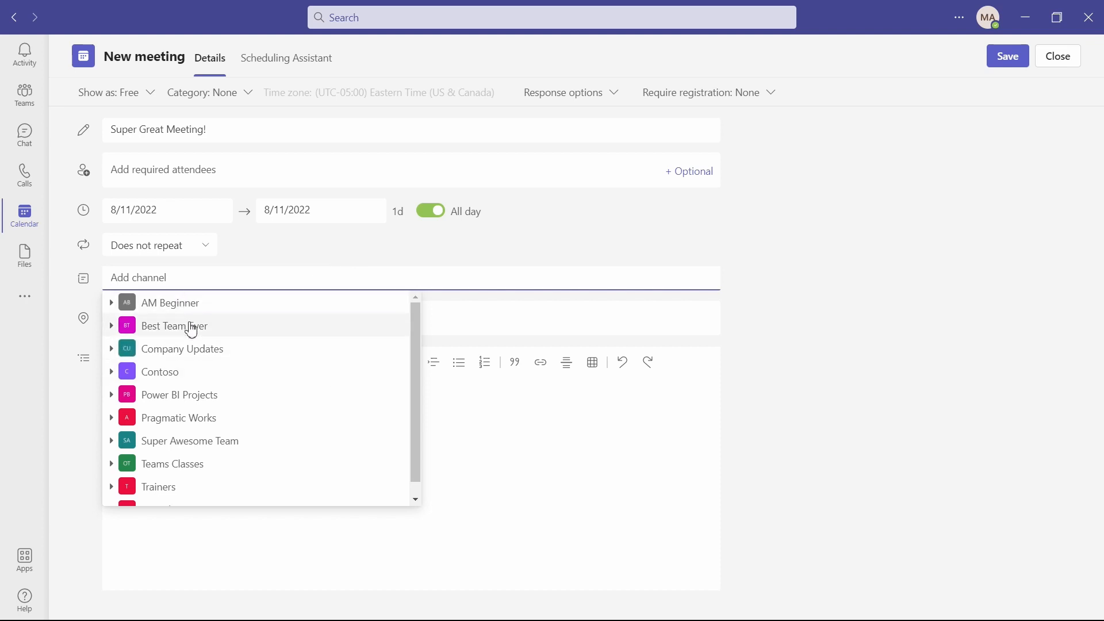
pyautogui.moveTo(112, 400)
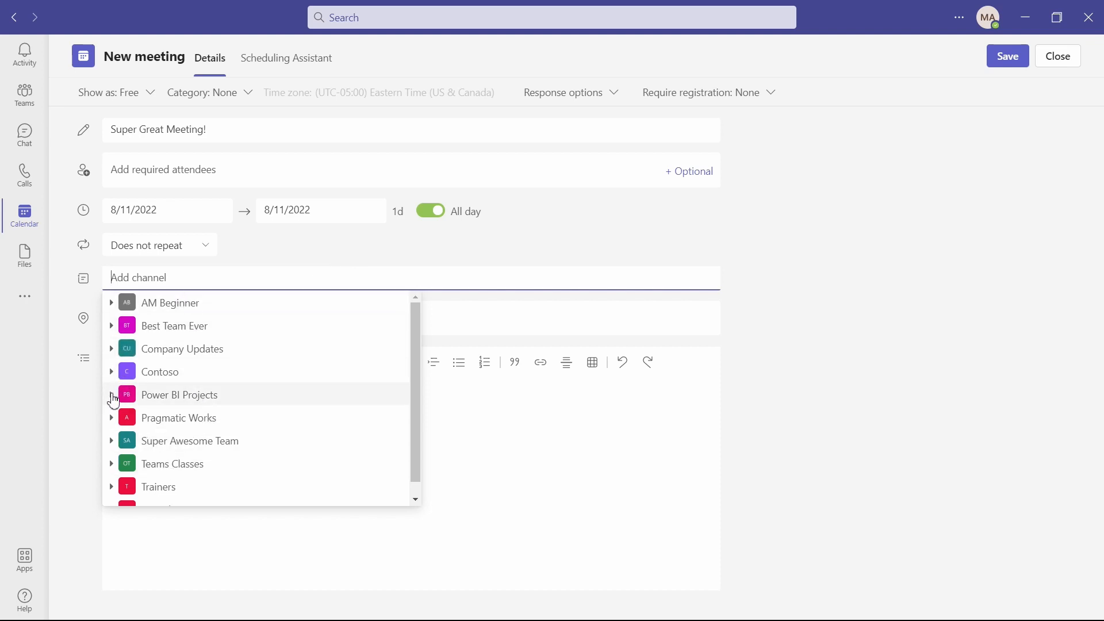
pyautogui.click(111, 395)
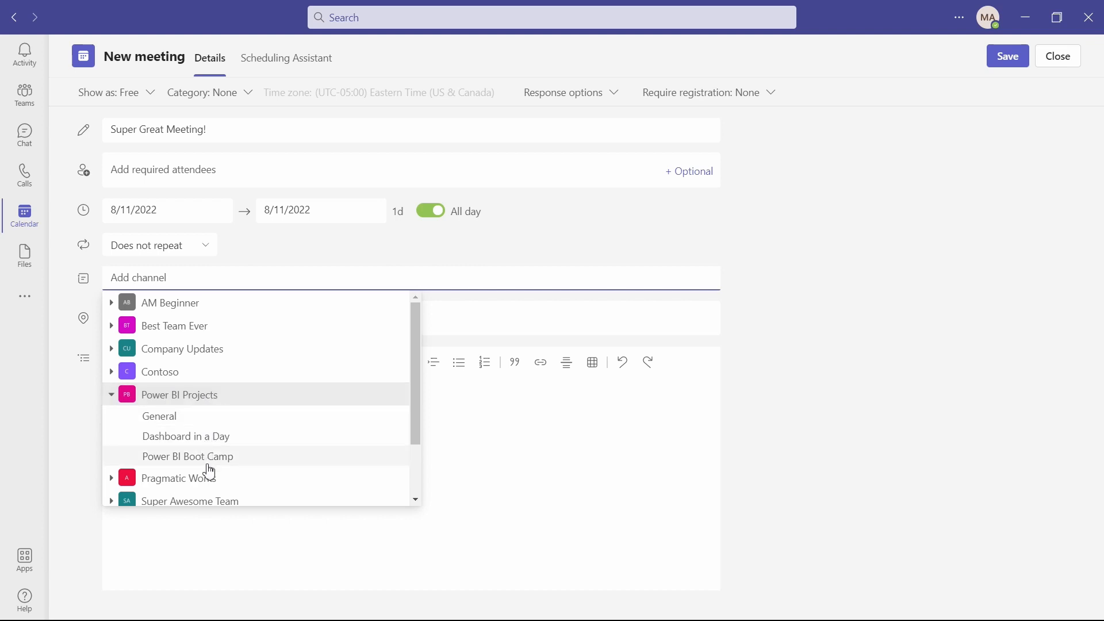
pyautogui.moveTo(214, 438)
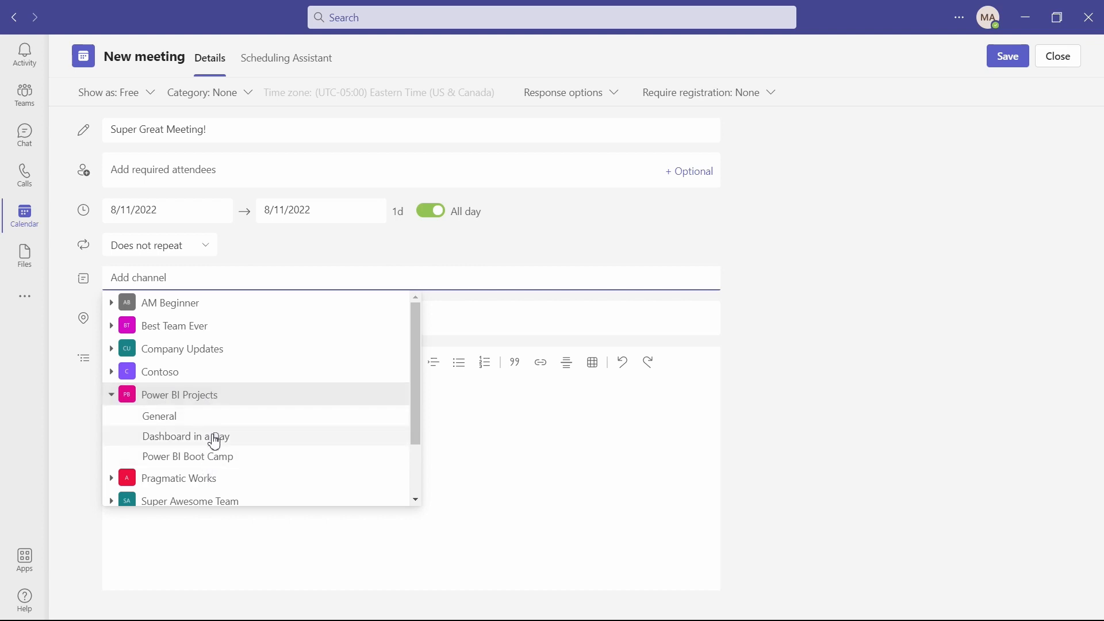
pyautogui.click(186, 436)
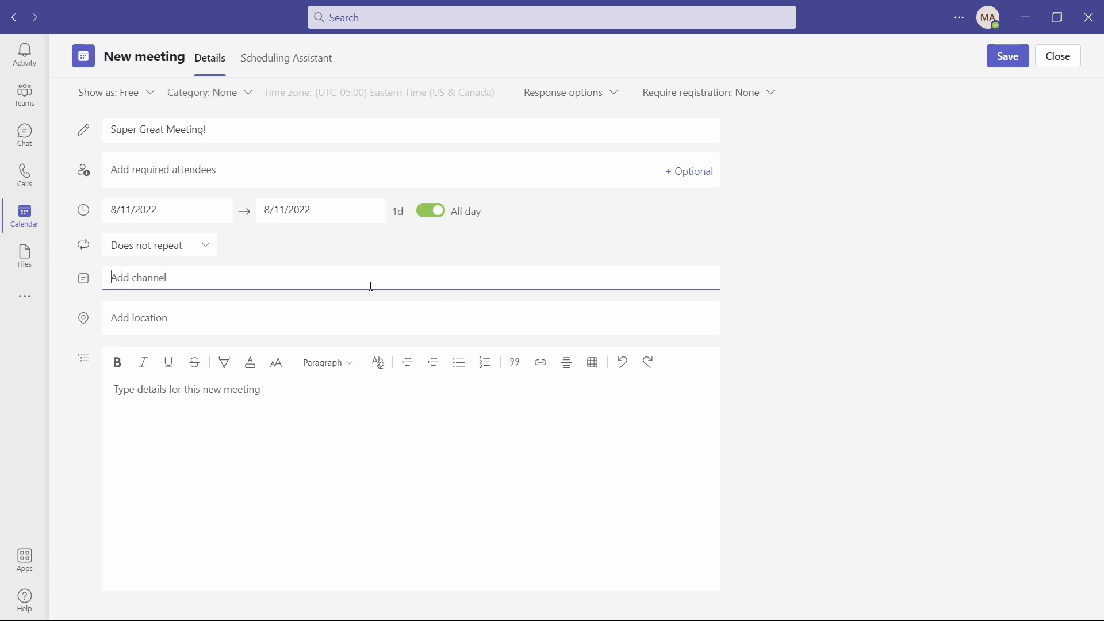
pyautogui.moveTo(362, 279)
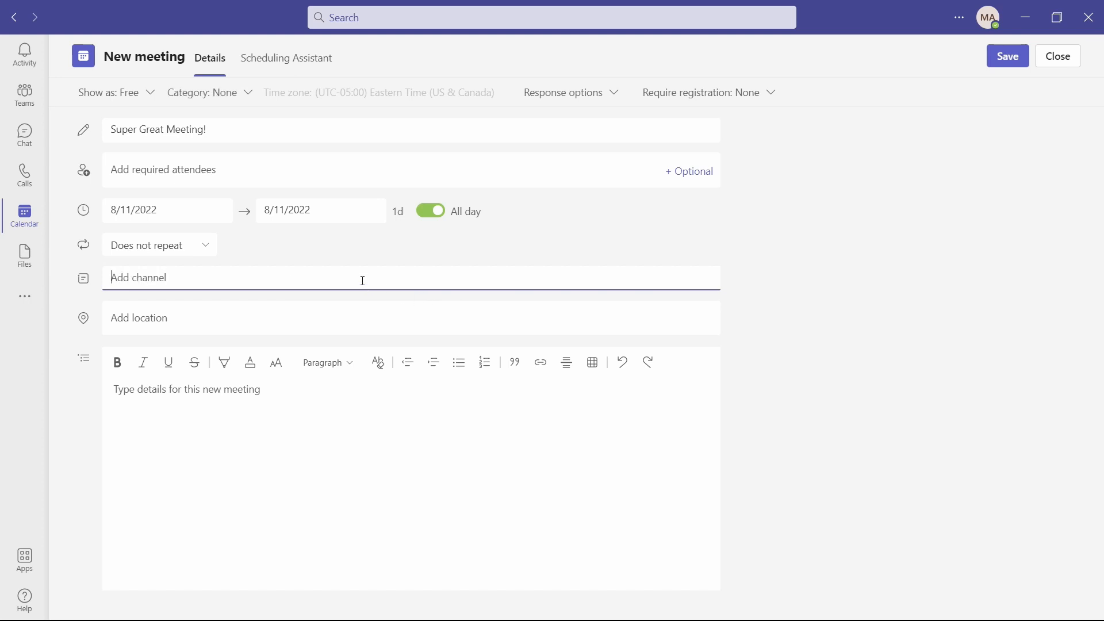
pyautogui.moveTo(367, 275)
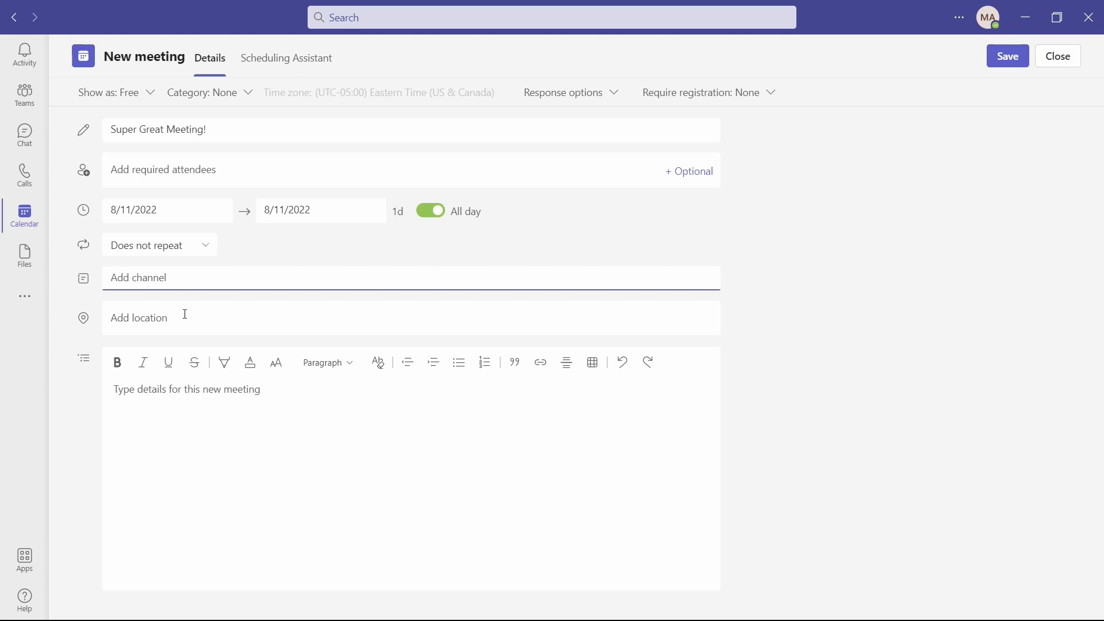
pyautogui.moveTo(246, 429)
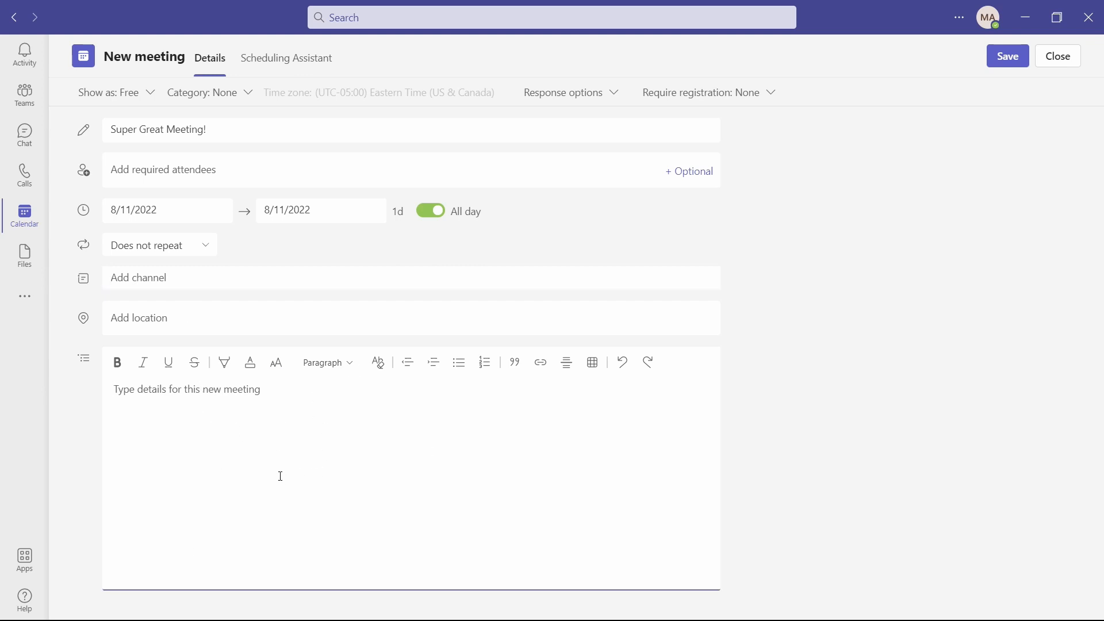
pyautogui.moveTo(360, 466)
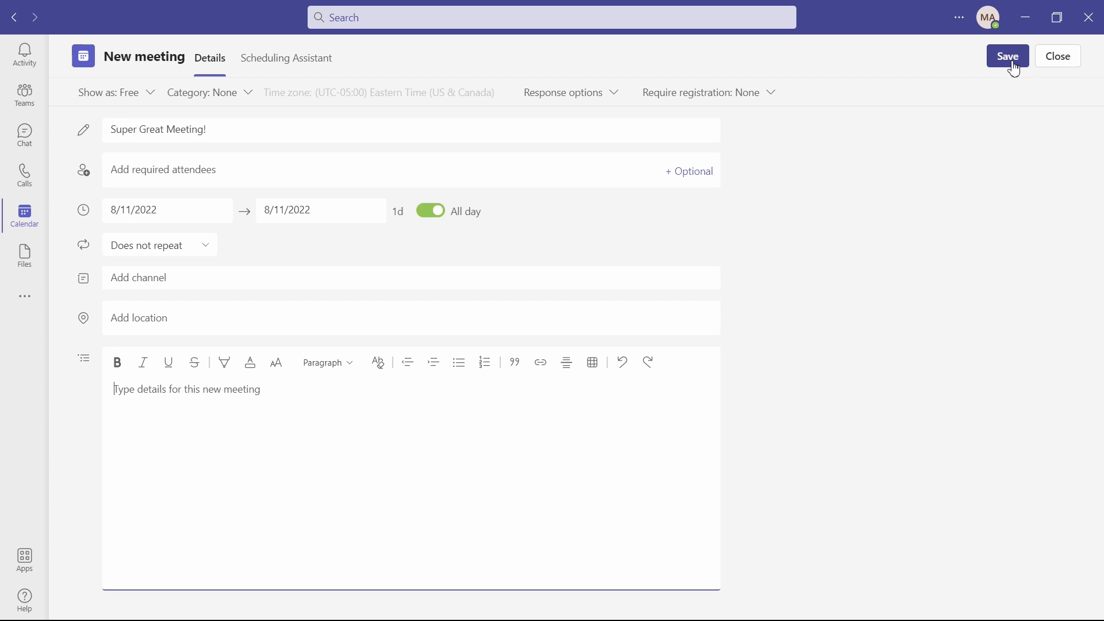
# Save Super Great Meeting! as an all-day event on Thursday, August 11.
pyautogui.click(1006, 56)
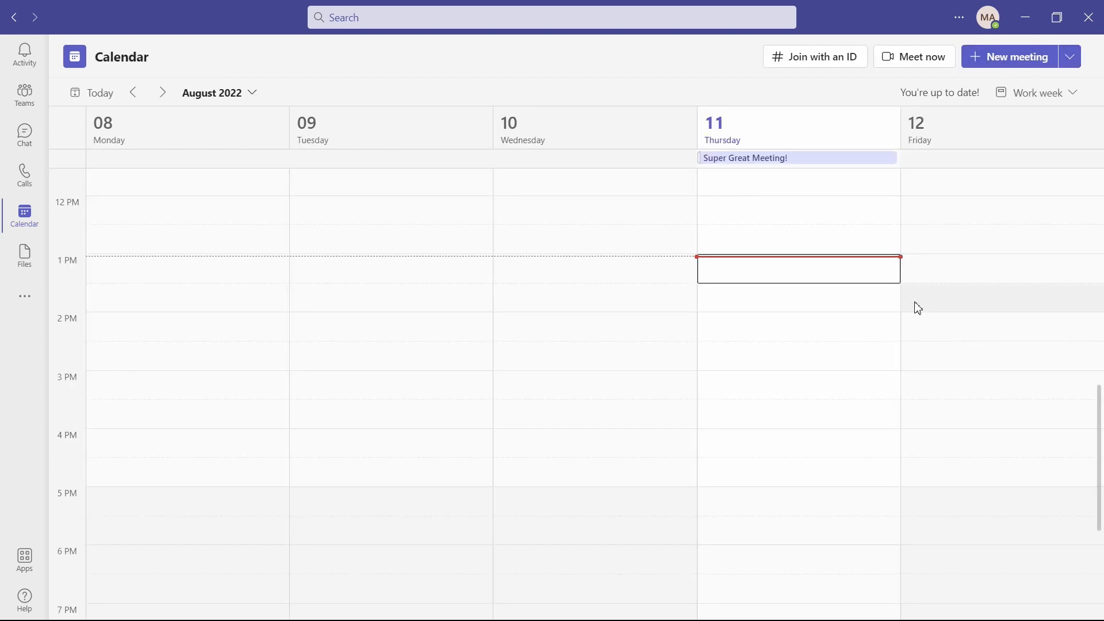
pyautogui.moveTo(796, 158)
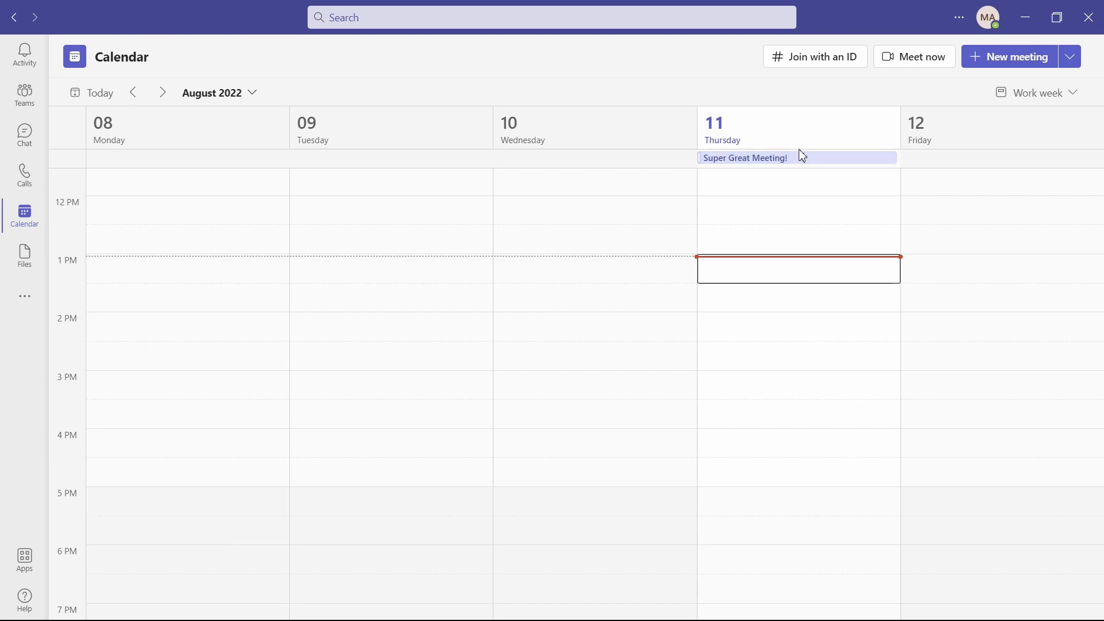
pyautogui.moveTo(792, 157)
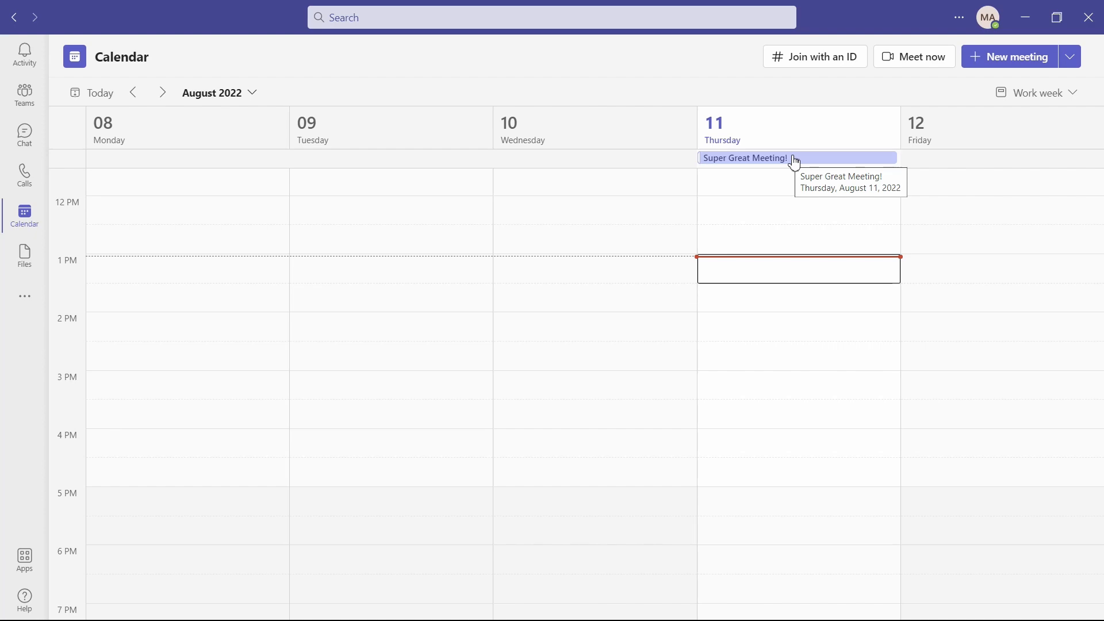
pyautogui.moveTo(922, 57)
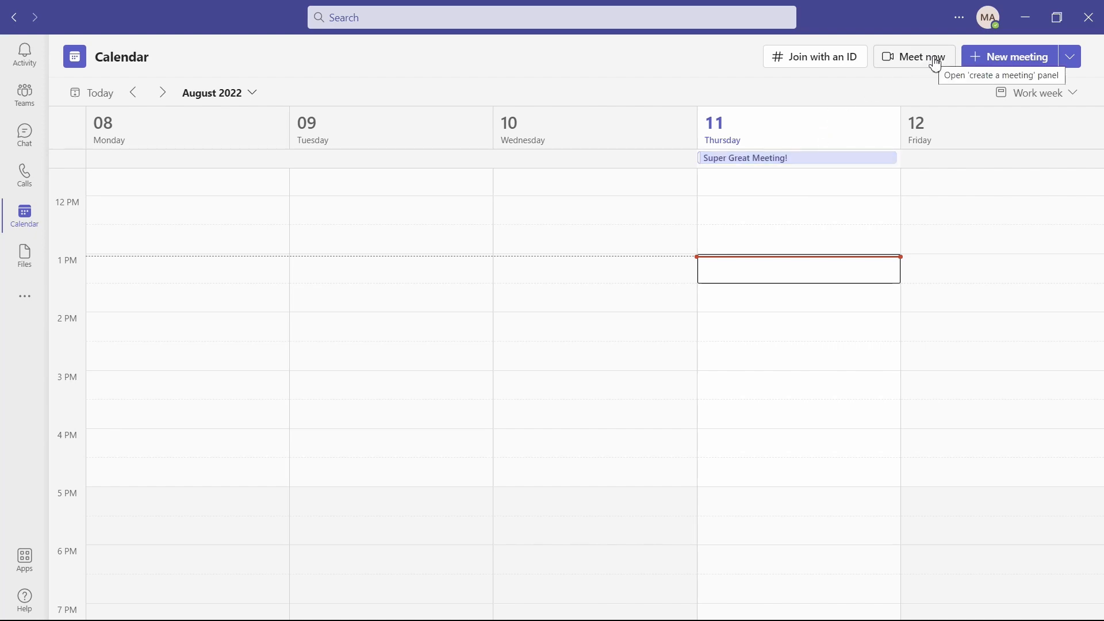
# Start and join a Meet now instant meeting, dismissing the invite people prompt.
pyautogui.click(913, 56)
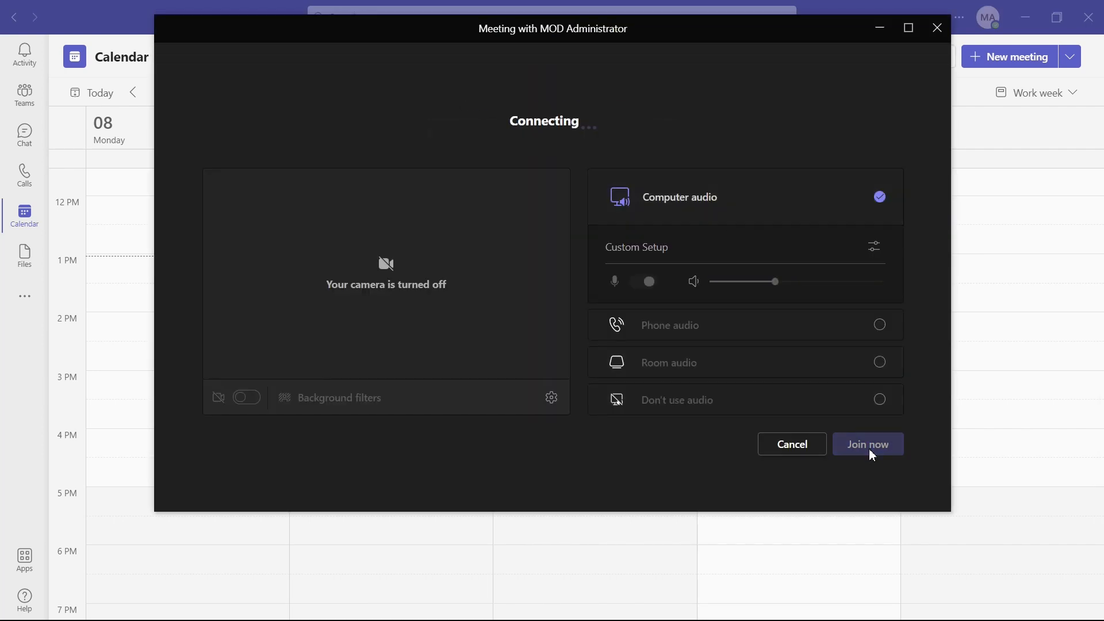
pyautogui.click(867, 444)
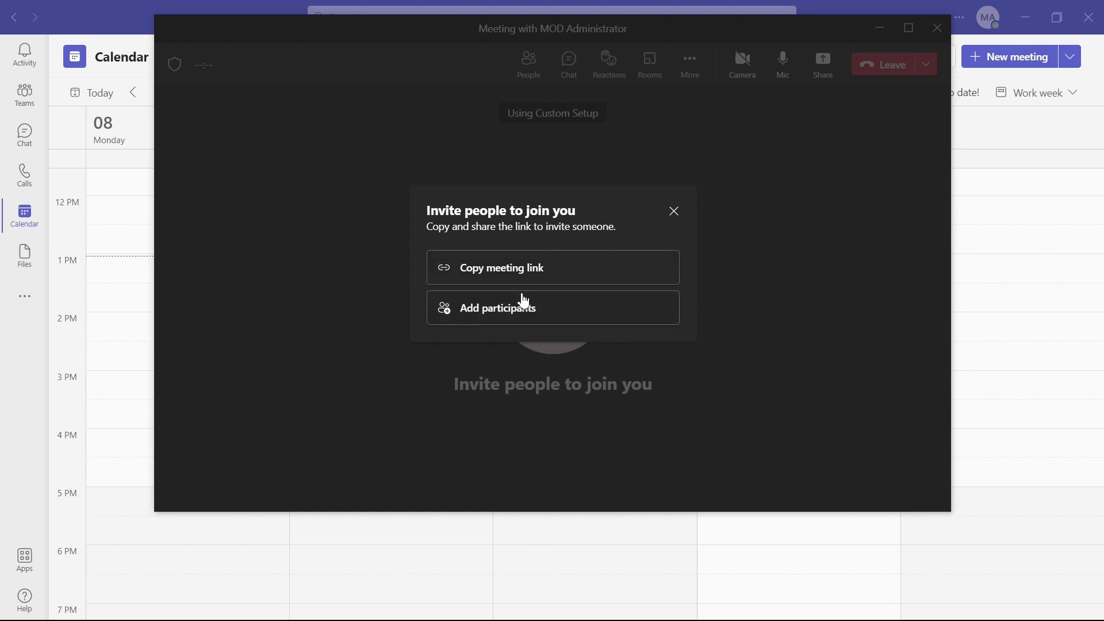
pyautogui.moveTo(545, 324)
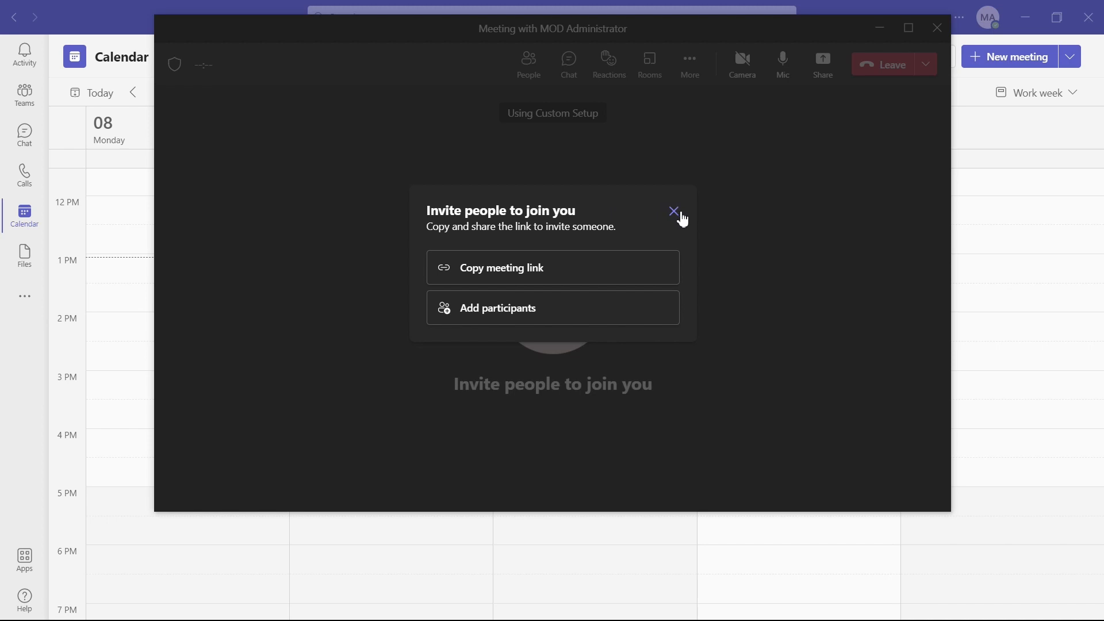
pyautogui.moveTo(674, 211)
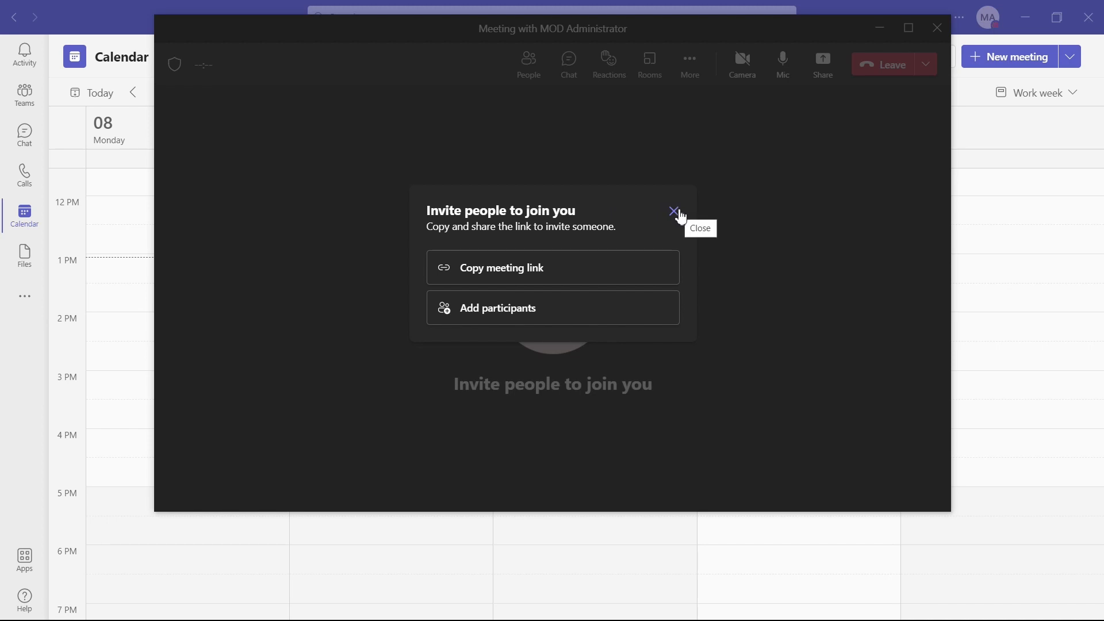
pyautogui.click(675, 212)
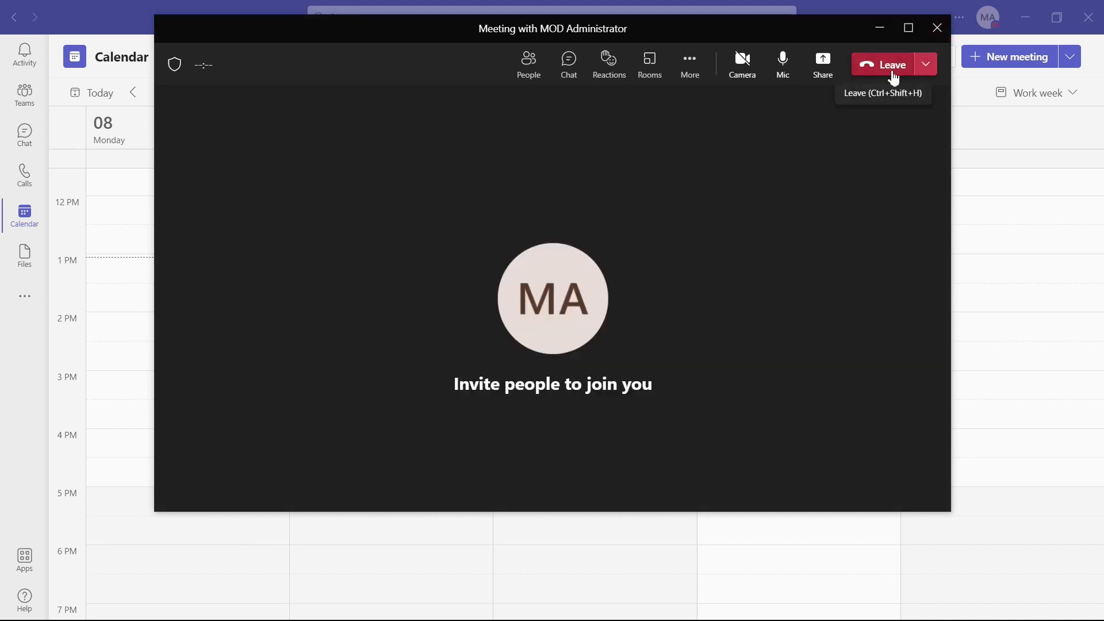
# Leave the meeting and go to the Dashboard in a Day channel of Power BI Projects.
pyautogui.click(893, 64)
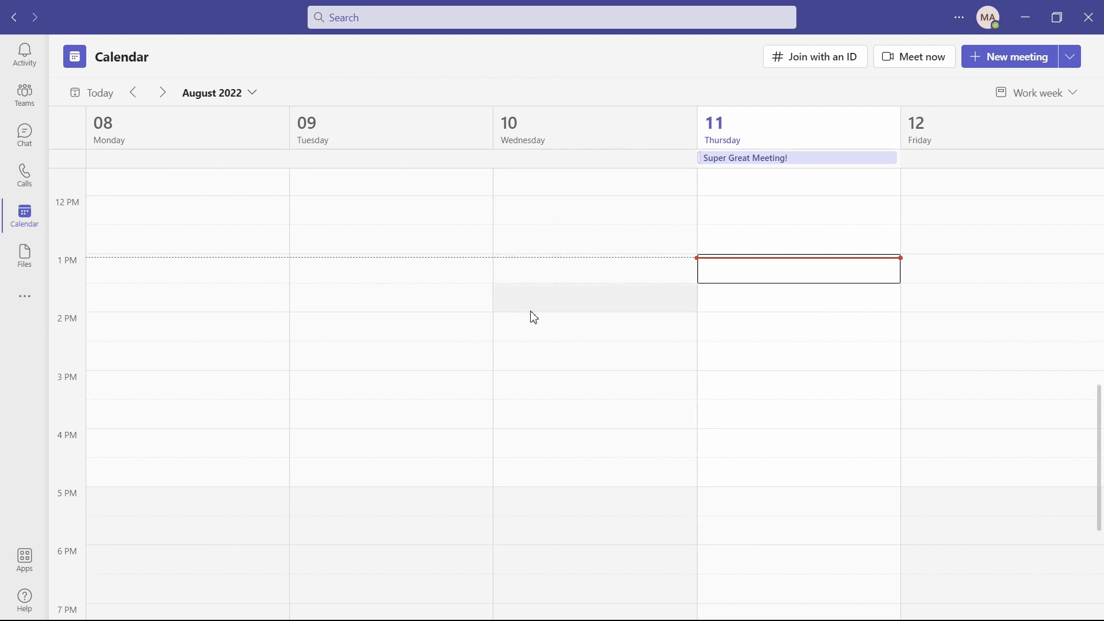
pyautogui.moveTo(198, 244)
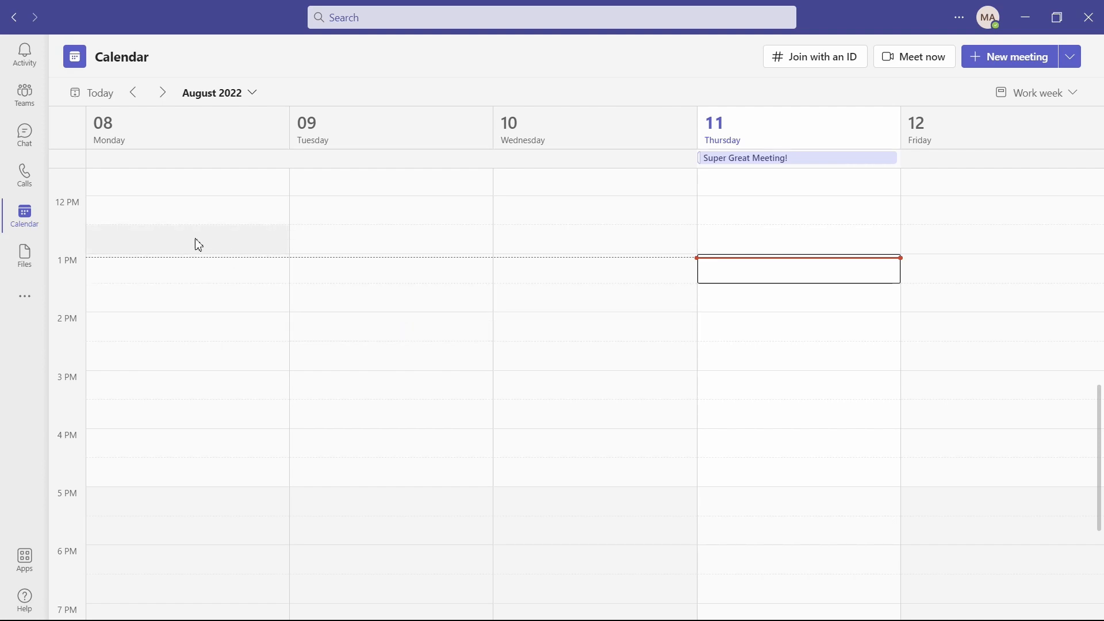
pyautogui.moveTo(24, 96)
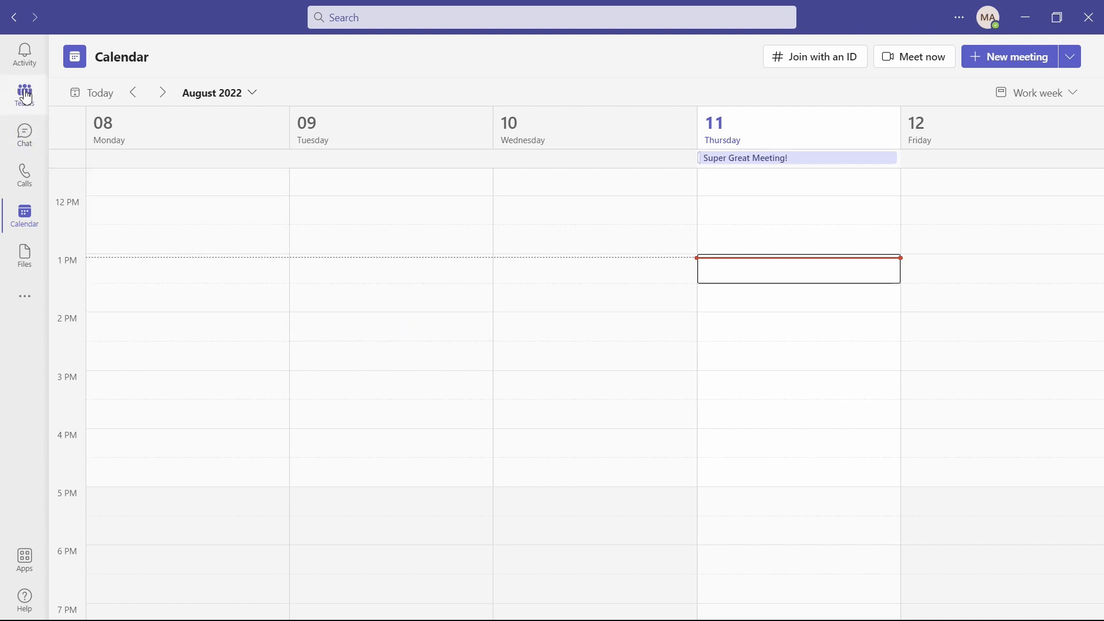
pyautogui.click(23, 93)
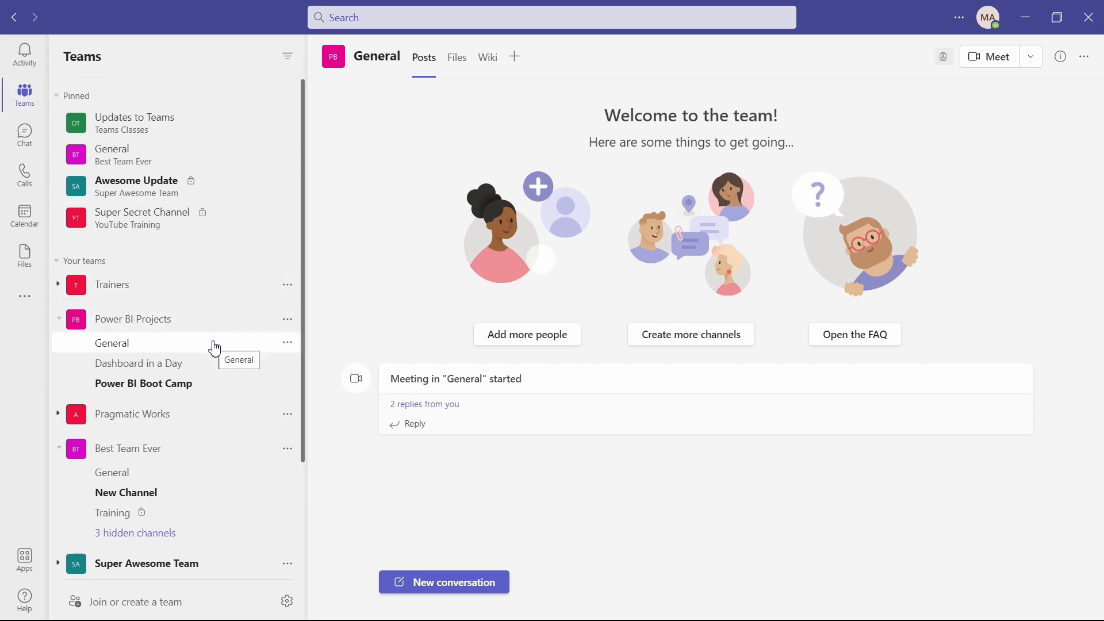
pyautogui.moveTo(216, 366)
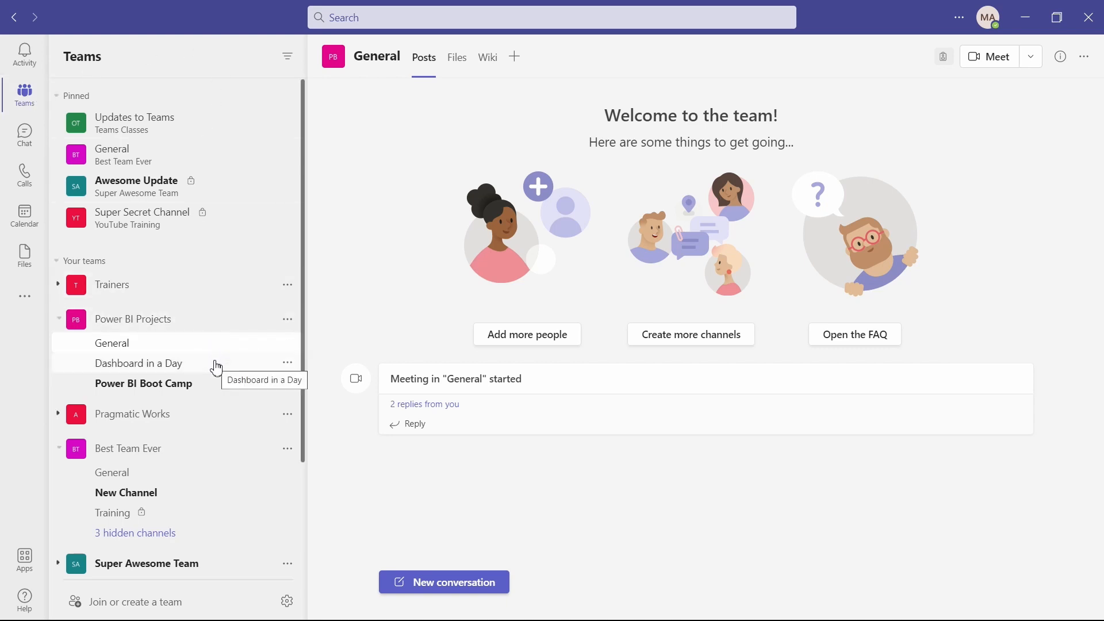
pyautogui.moveTo(169, 364)
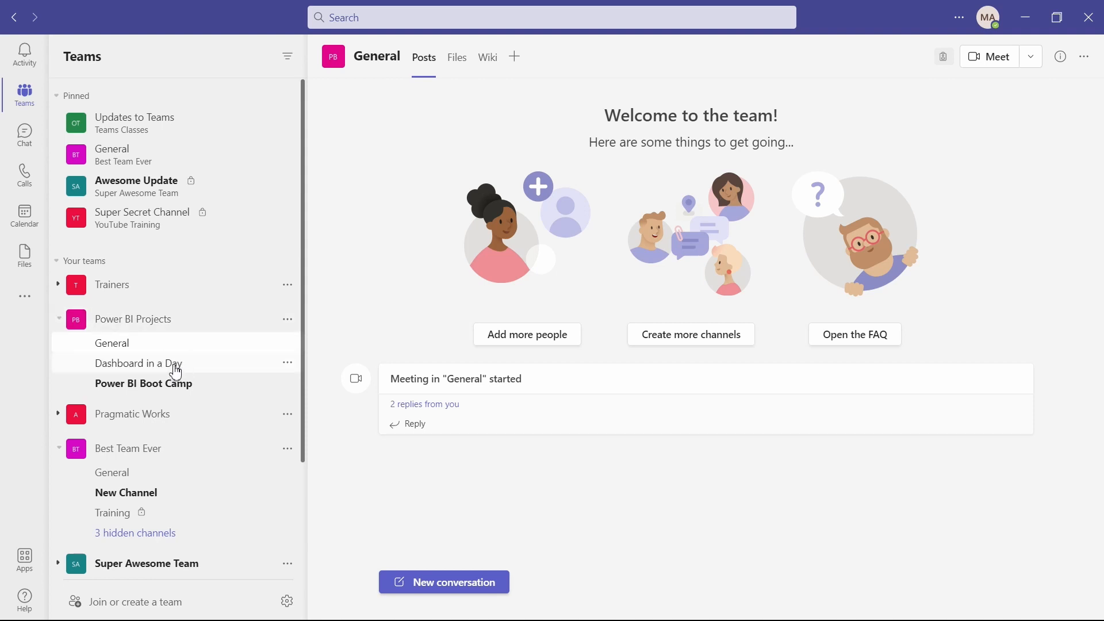
pyautogui.click(138, 362)
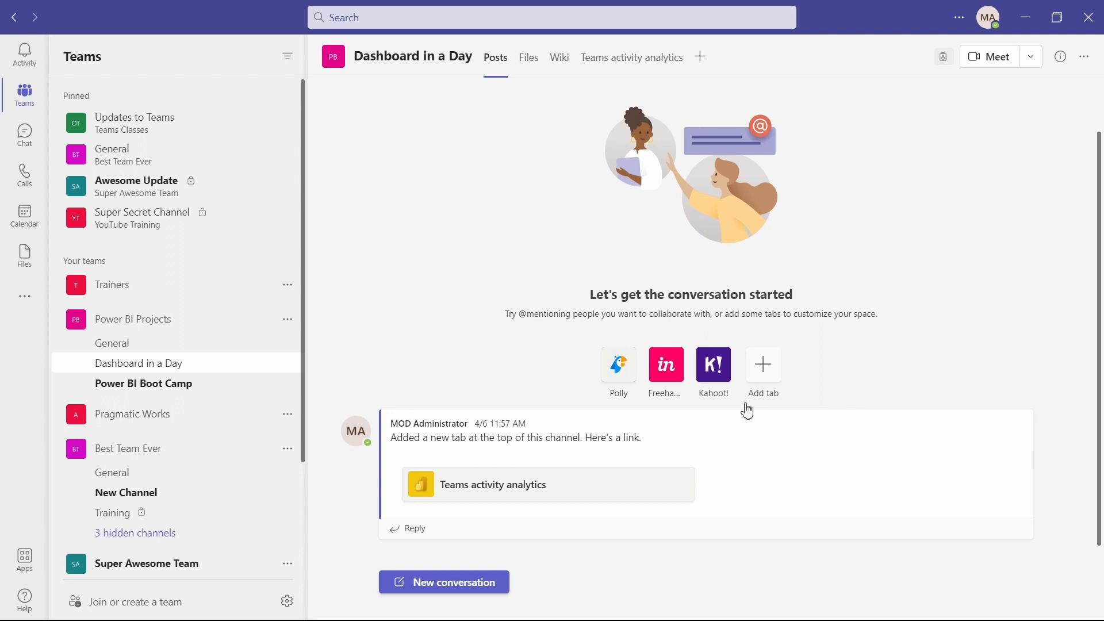
pyautogui.moveTo(531, 534)
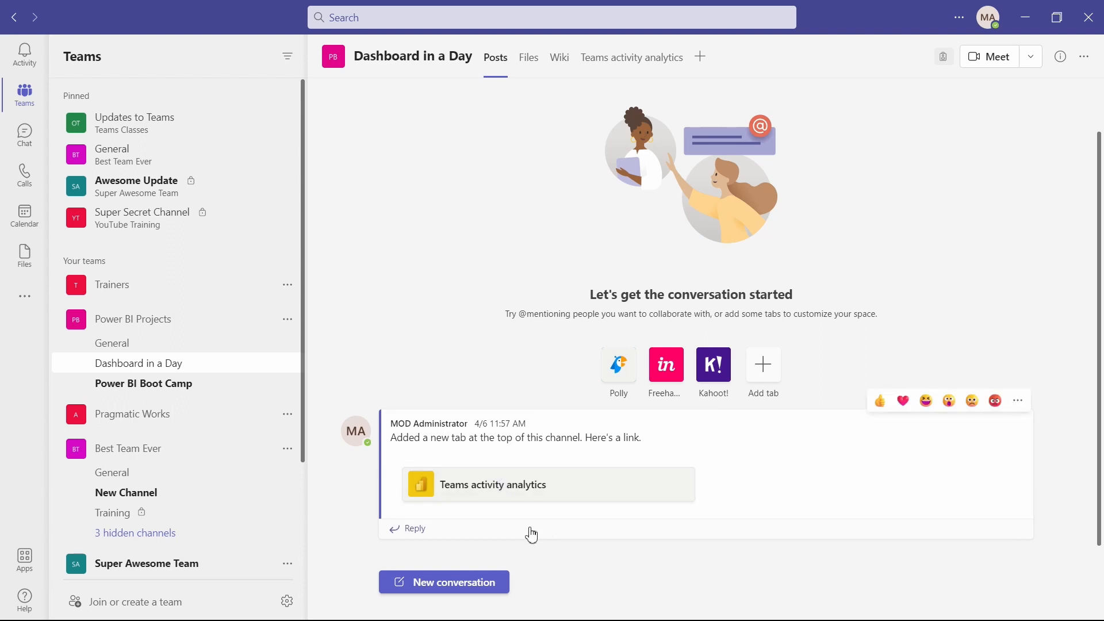
pyautogui.moveTo(1030, 74)
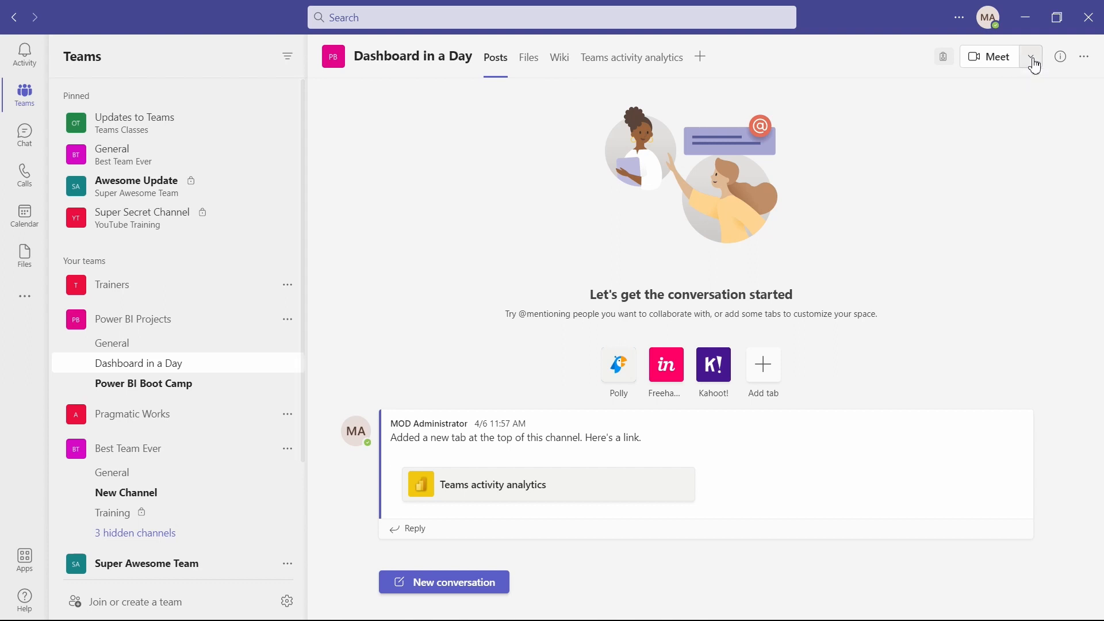
# Start a scheduled meeting from the Dashboard in a Day channel's Meet menu.
pyautogui.click(1030, 57)
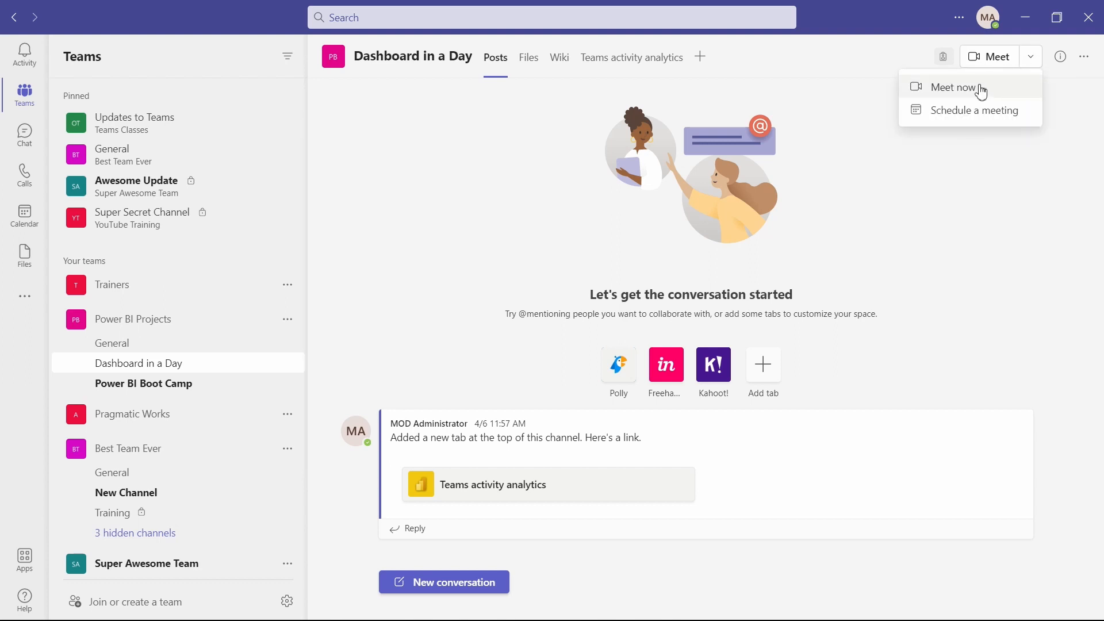
pyautogui.moveTo(975, 113)
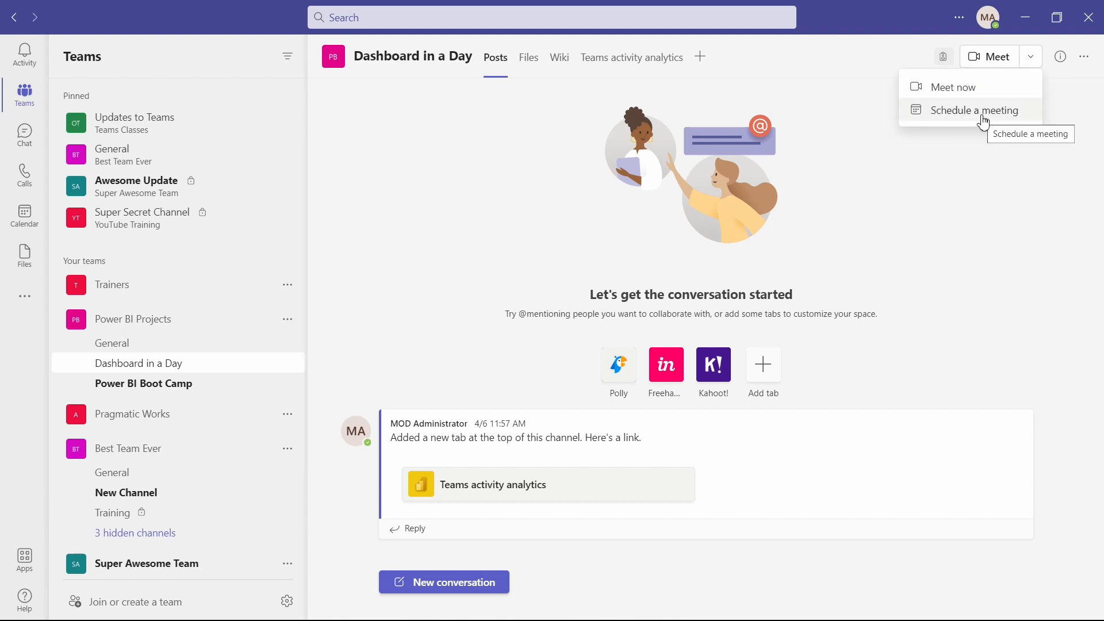
pyautogui.moveTo(954, 86)
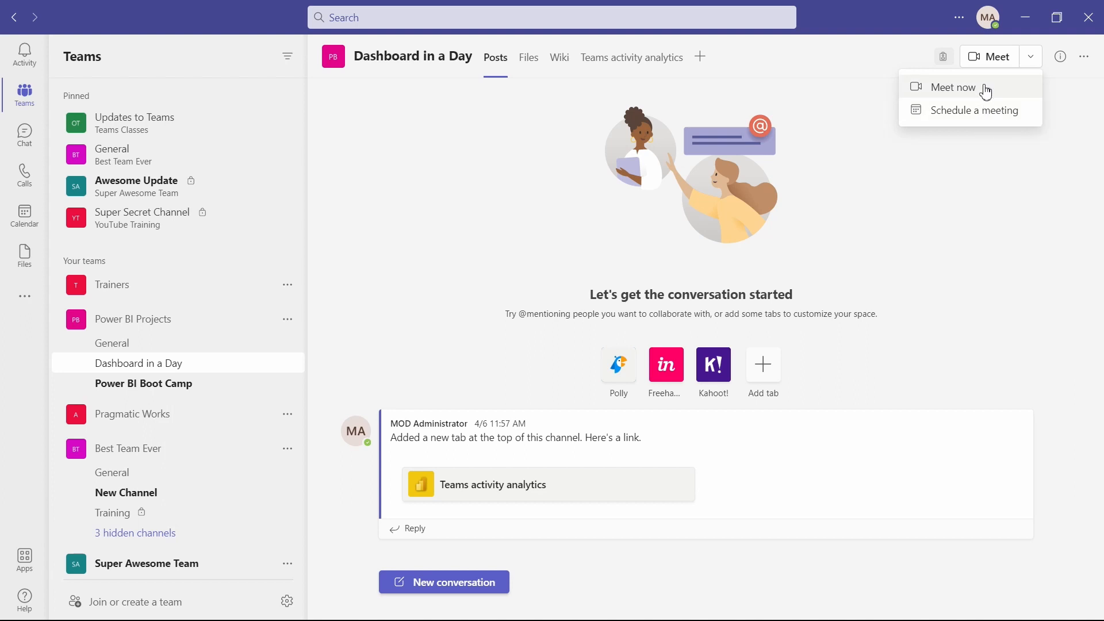
pyautogui.moveTo(975, 111)
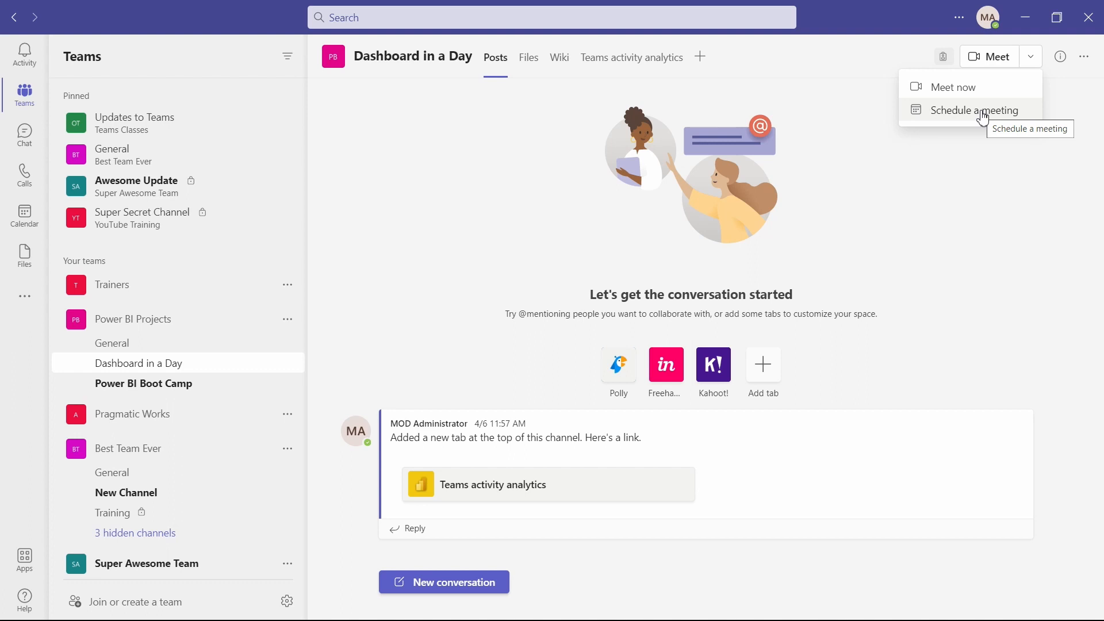
pyautogui.click(974, 110)
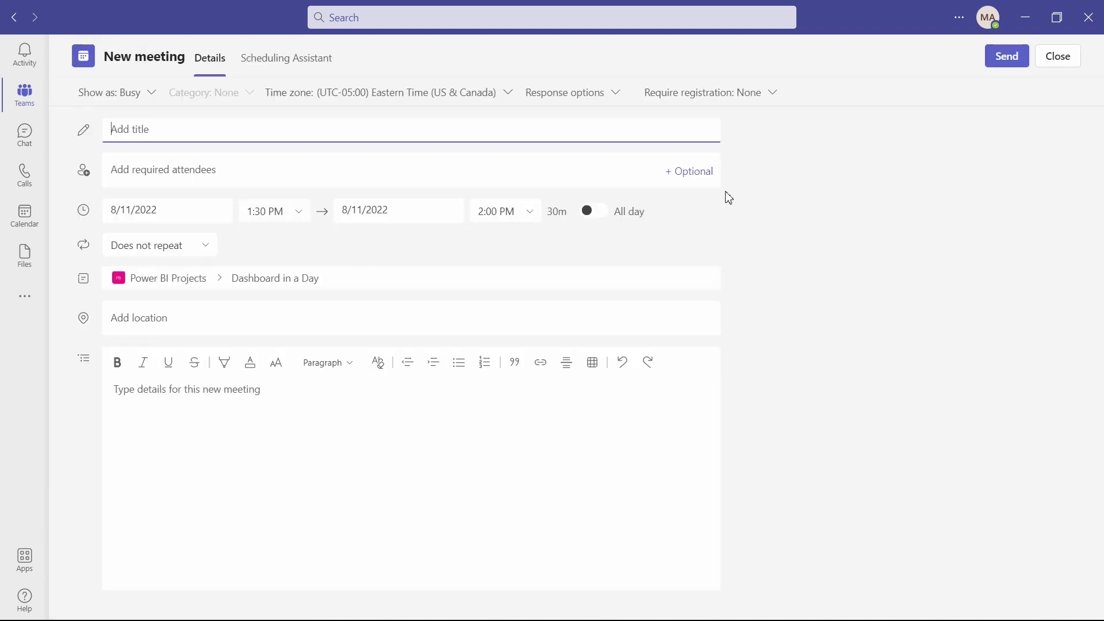
# Bring up the channel field's team list to change where the meeting is posted.
pyautogui.click(332, 278)
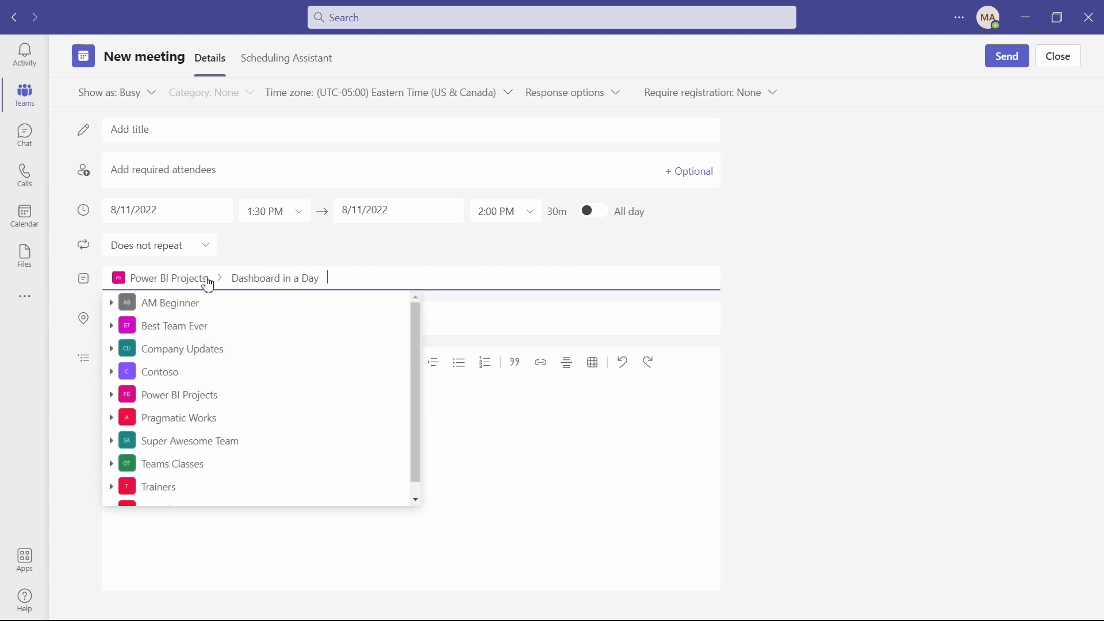
pyautogui.moveTo(337, 279)
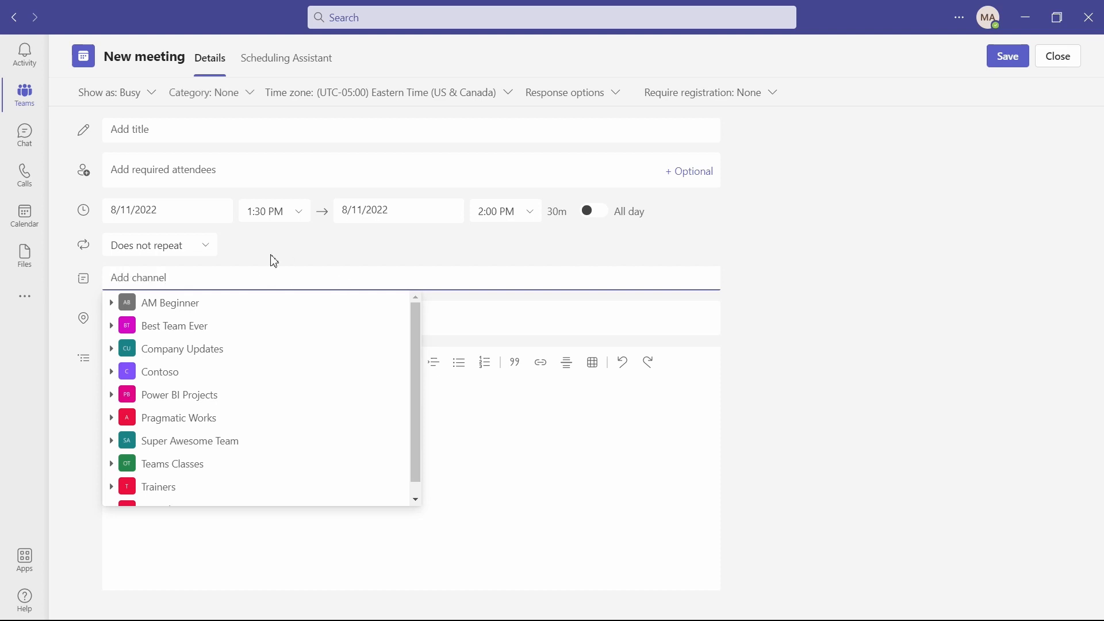
pyautogui.moveTo(800, 237)
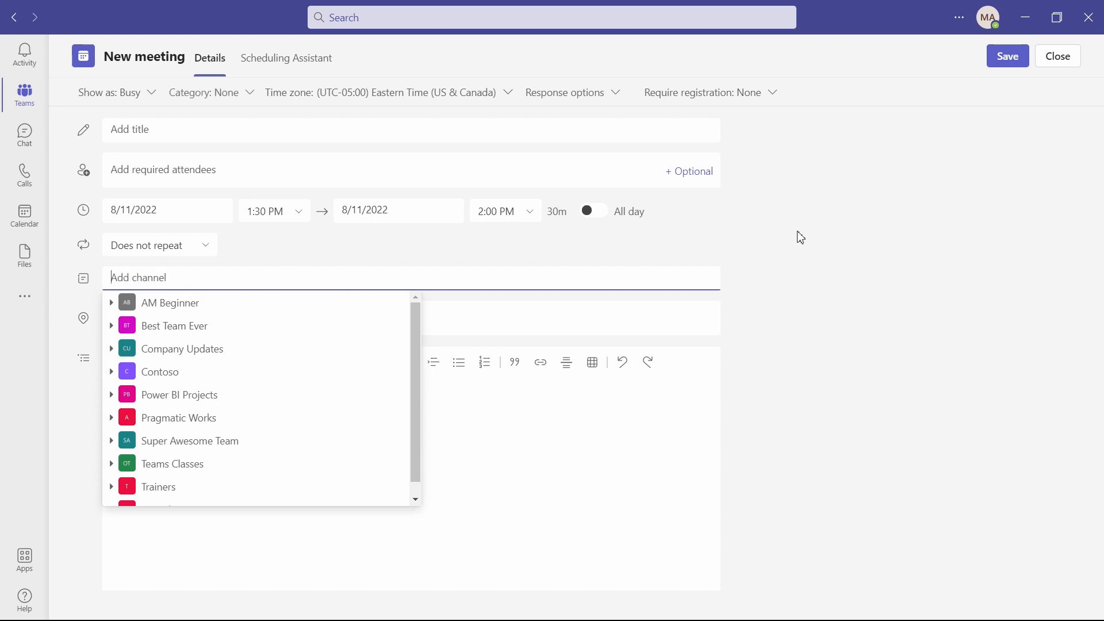
pyautogui.moveTo(262, 386)
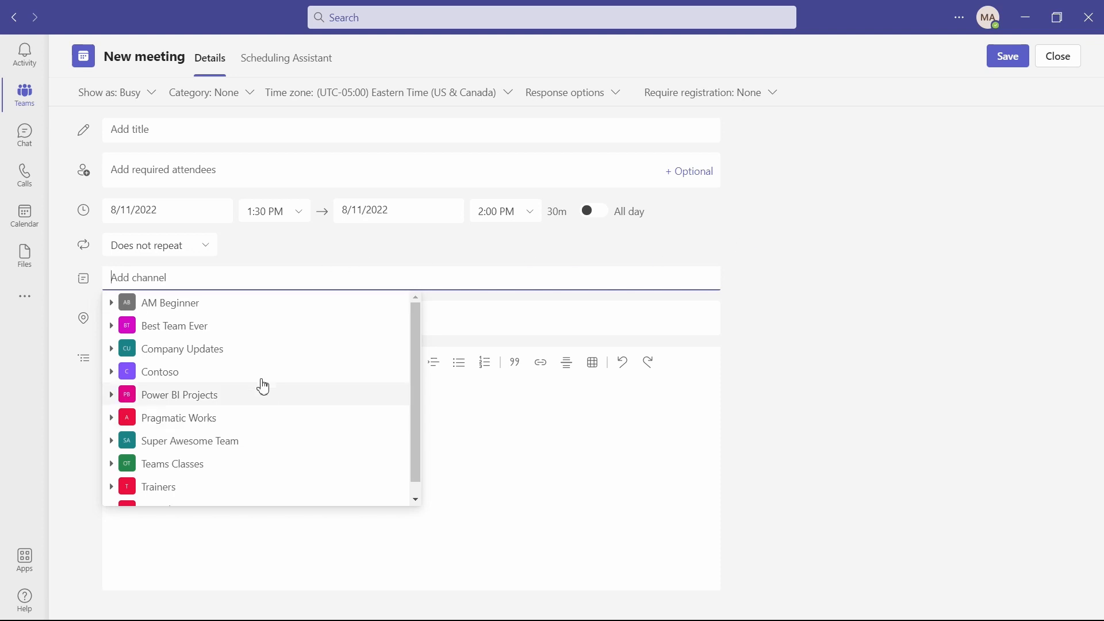
pyautogui.moveTo(239, 421)
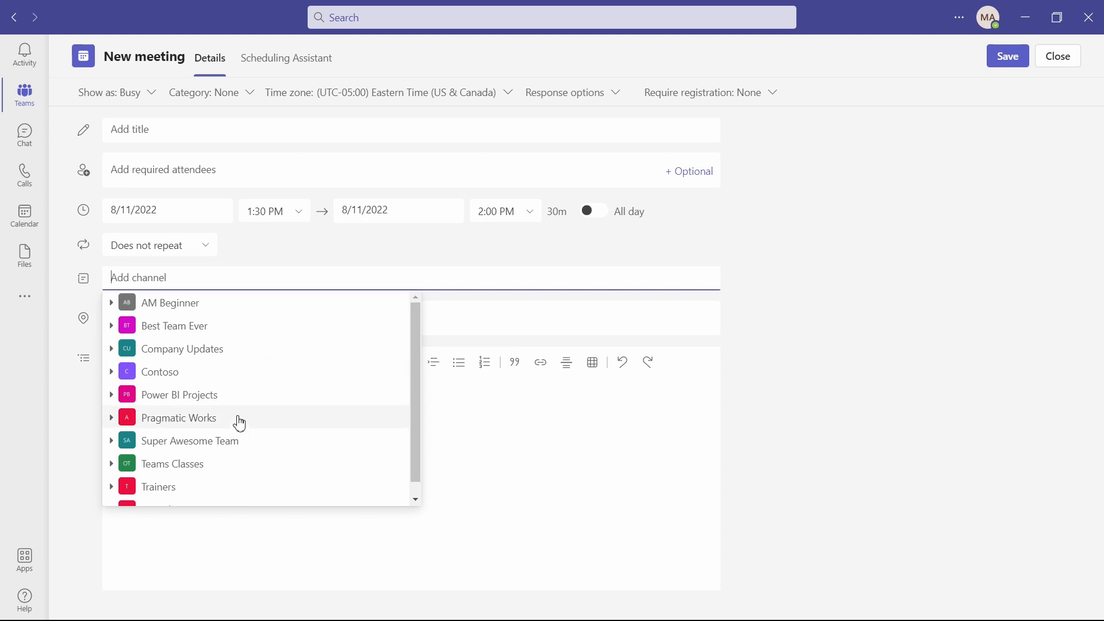
pyautogui.moveTo(417, 306)
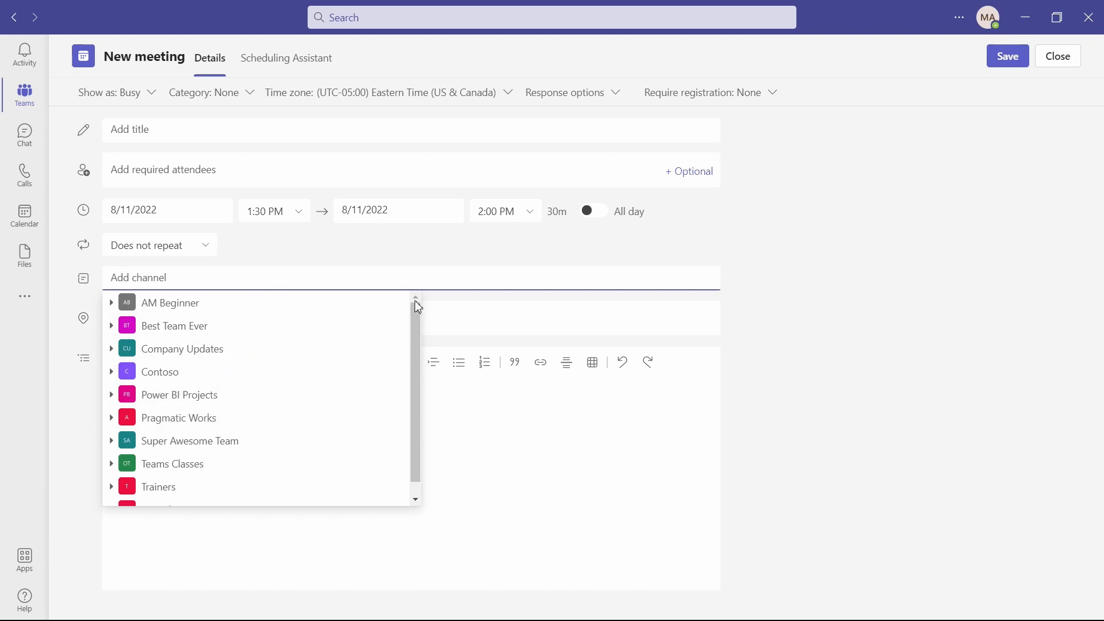
pyautogui.moveTo(528, 250)
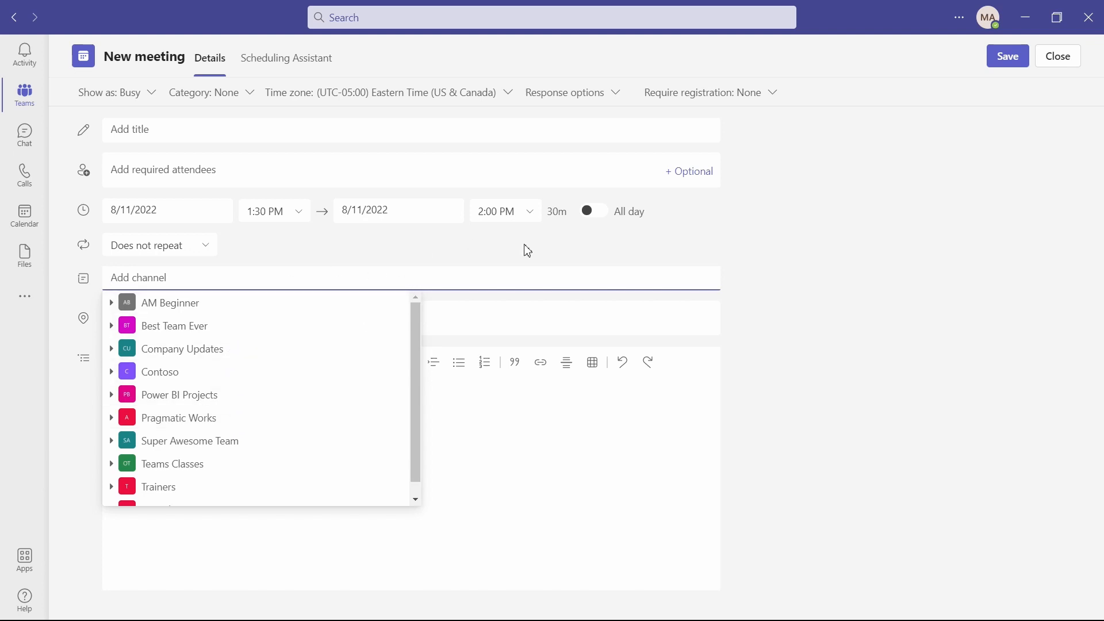
pyautogui.moveTo(436, 267)
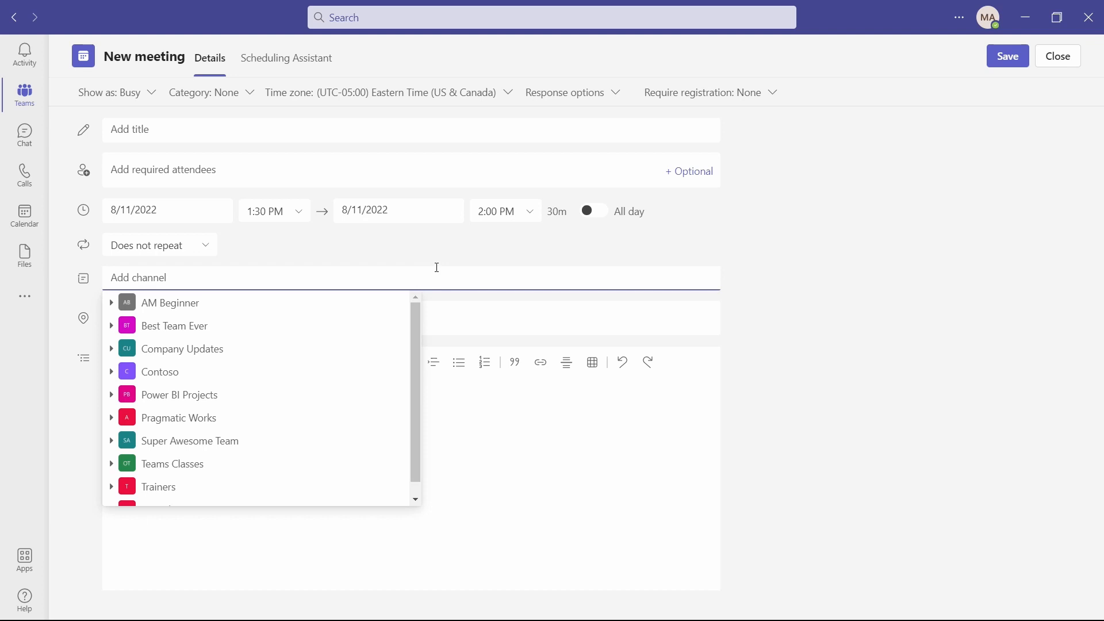
pyautogui.moveTo(228, 278)
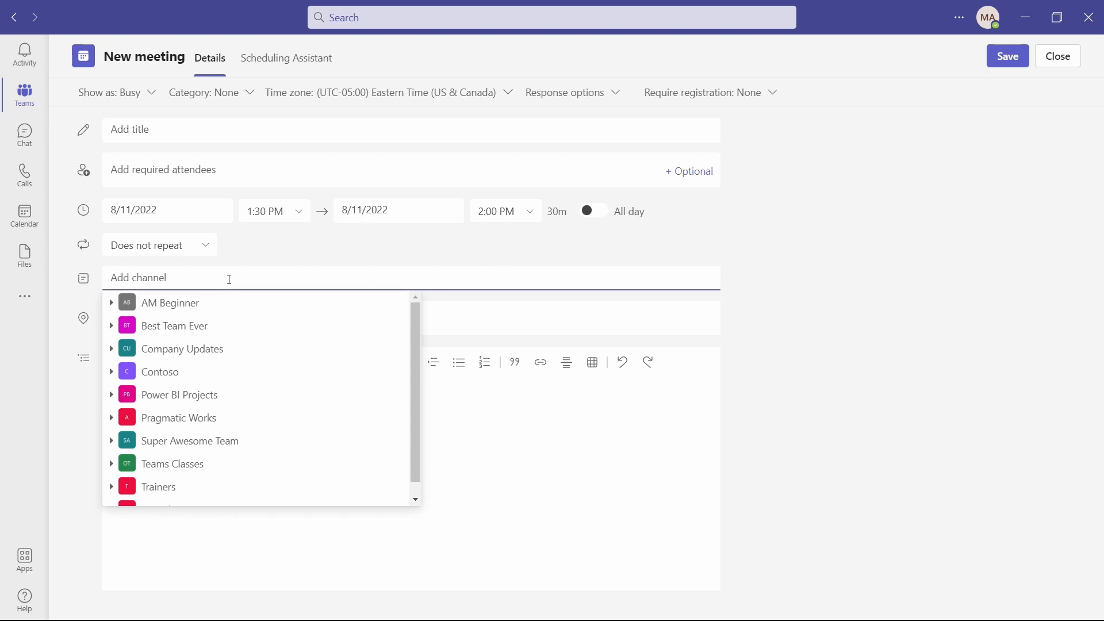
pyautogui.moveTo(303, 371)
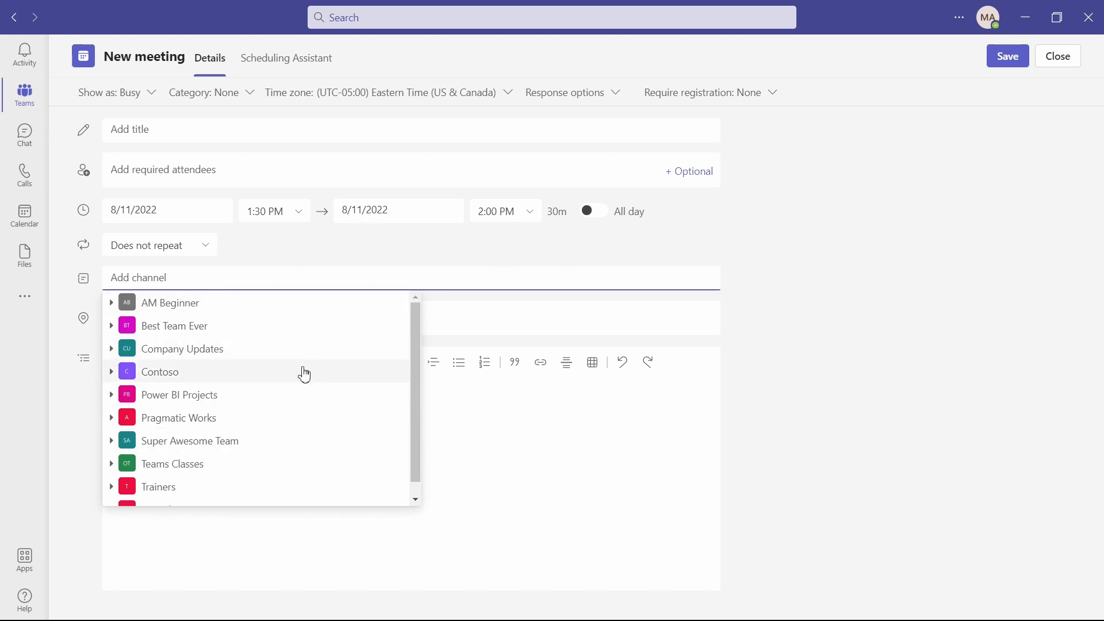
pyautogui.moveTo(375, 369)
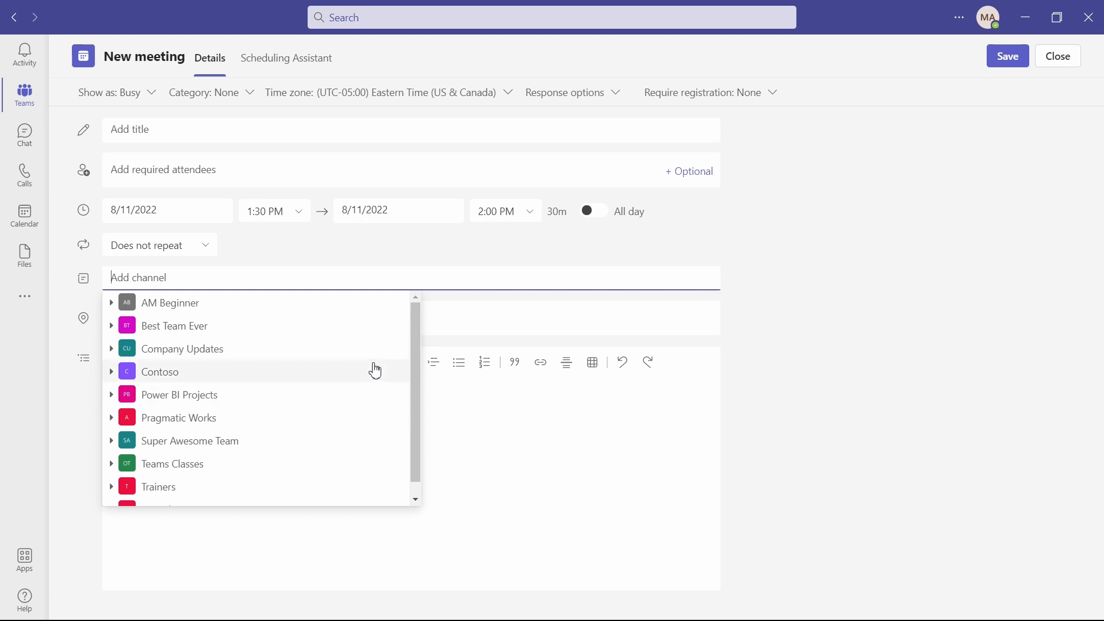
pyautogui.moveTo(430, 314)
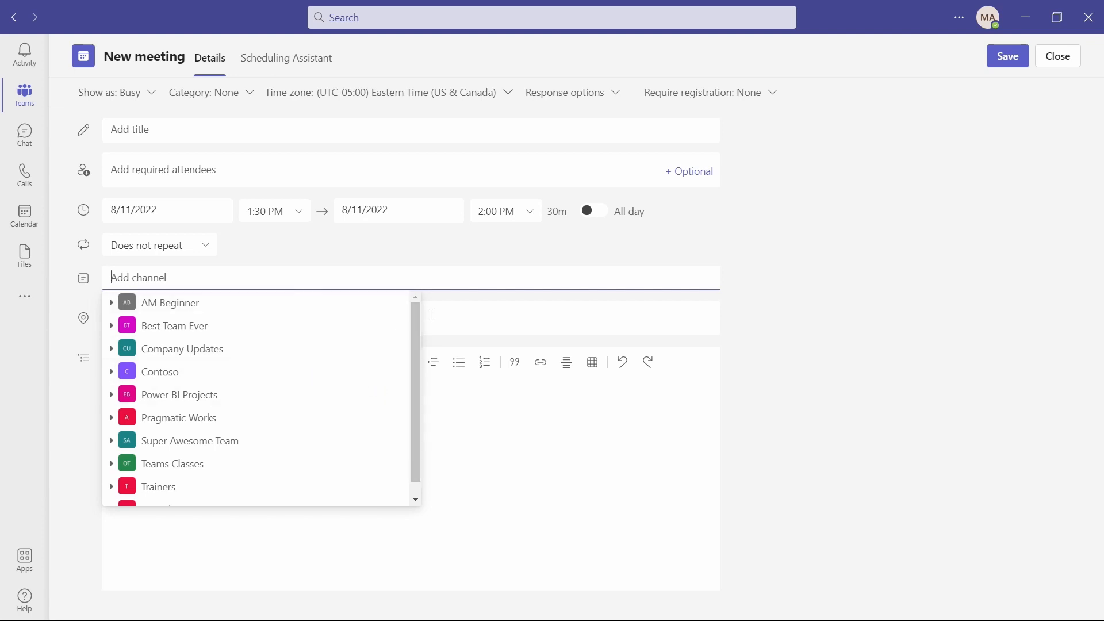
# Dismiss the team list, title the meeting 'New Awesome Meeting' and save it.
pyautogui.click(787, 252)
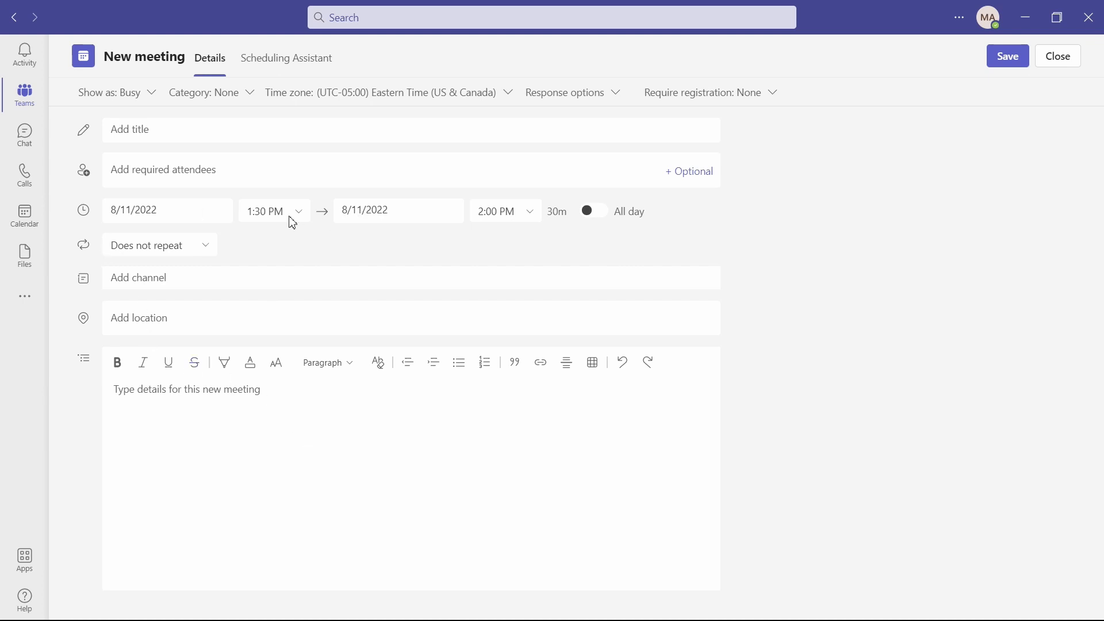
pyautogui.moveTo(598, 226)
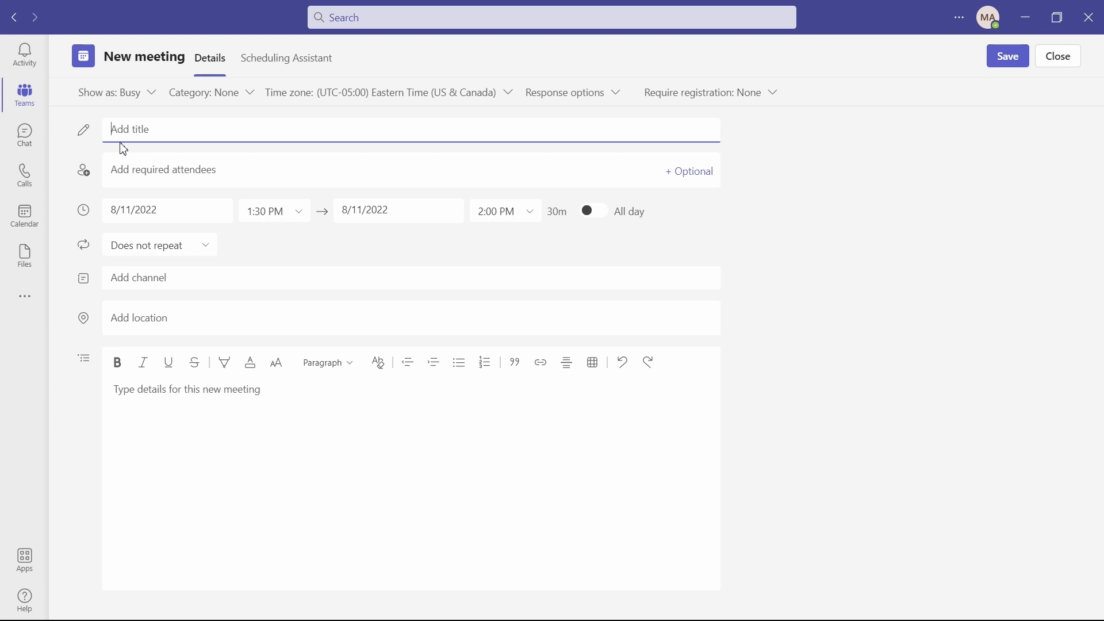
pyautogui.write('New')
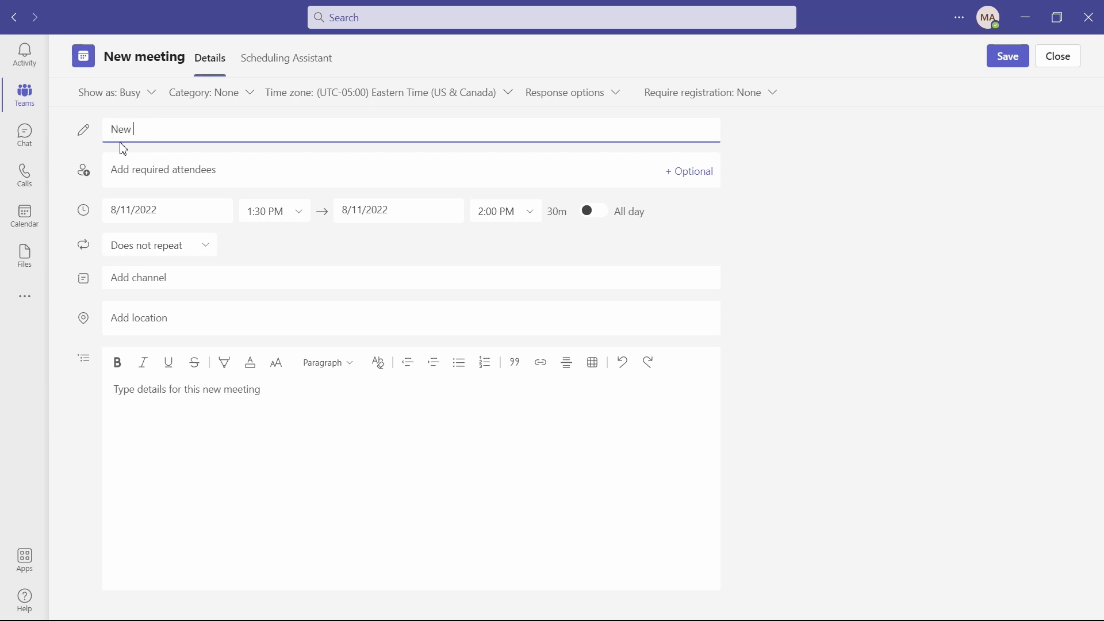
pyautogui.write('Awesome M')
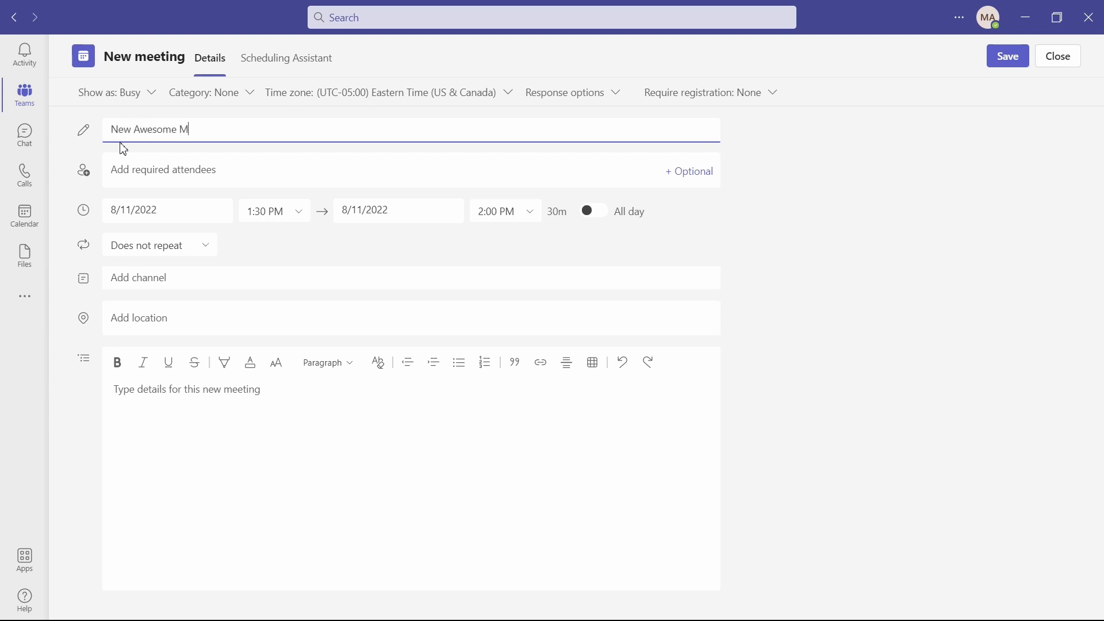
pyautogui.write('eeting')
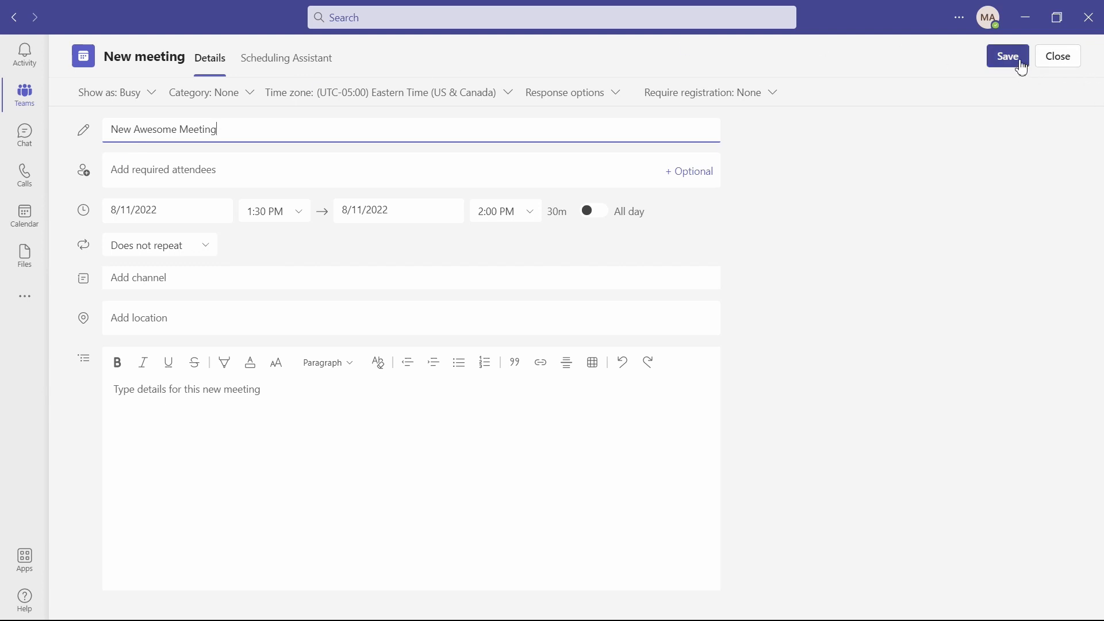
pyautogui.click(1006, 57)
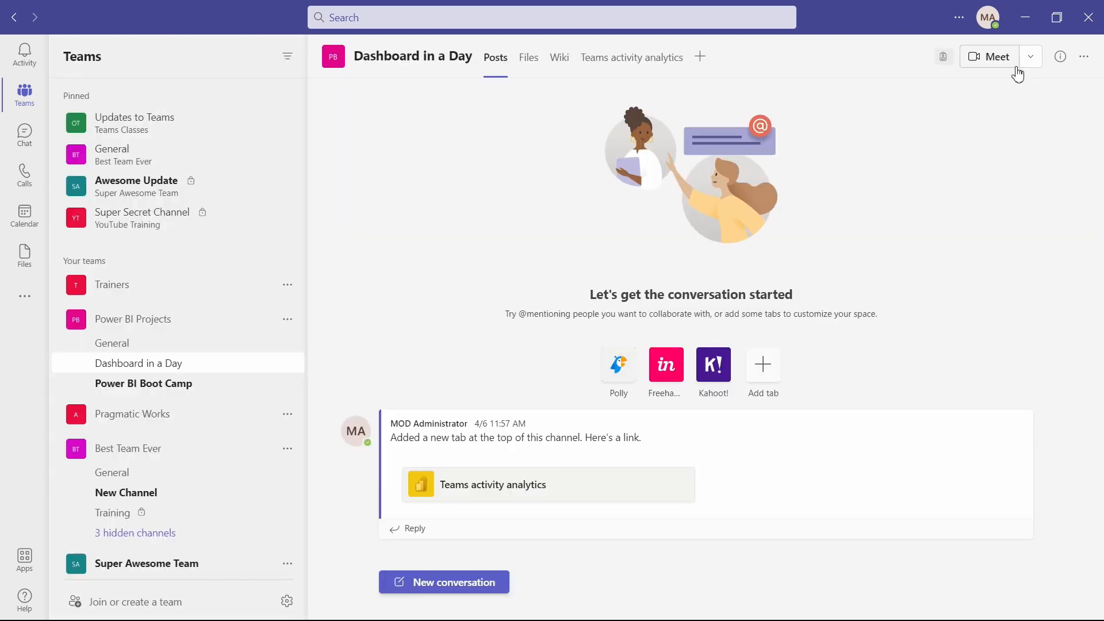
# Review New Awesome Meeting on the calendar for Thursday, August 11 at 1:30 PM, then close its details.
pyautogui.click(24, 215)
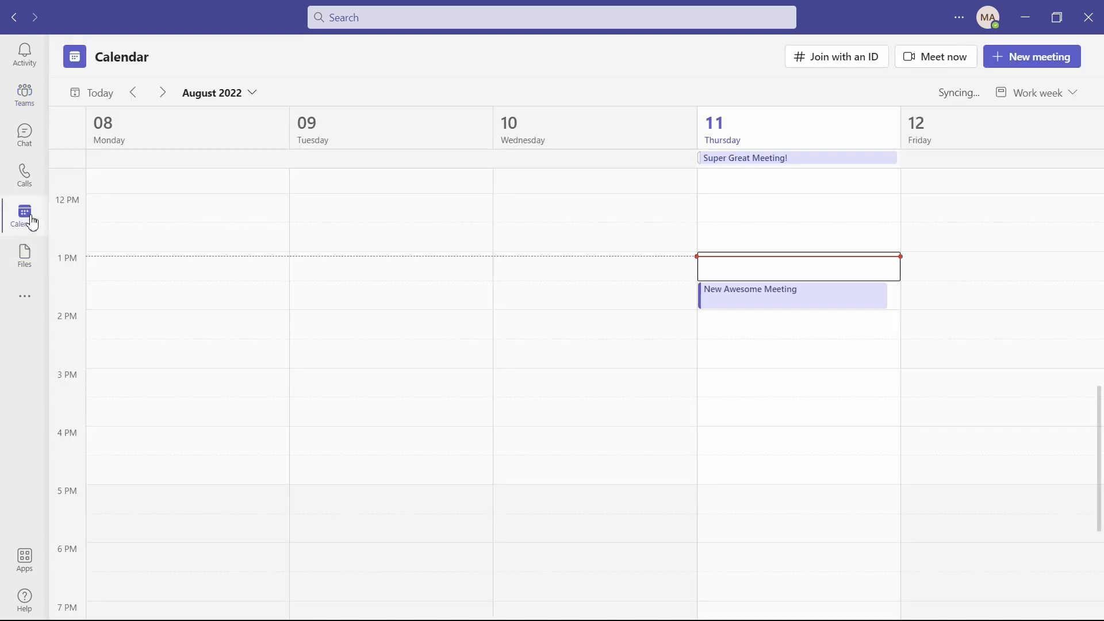
pyautogui.moveTo(746, 297)
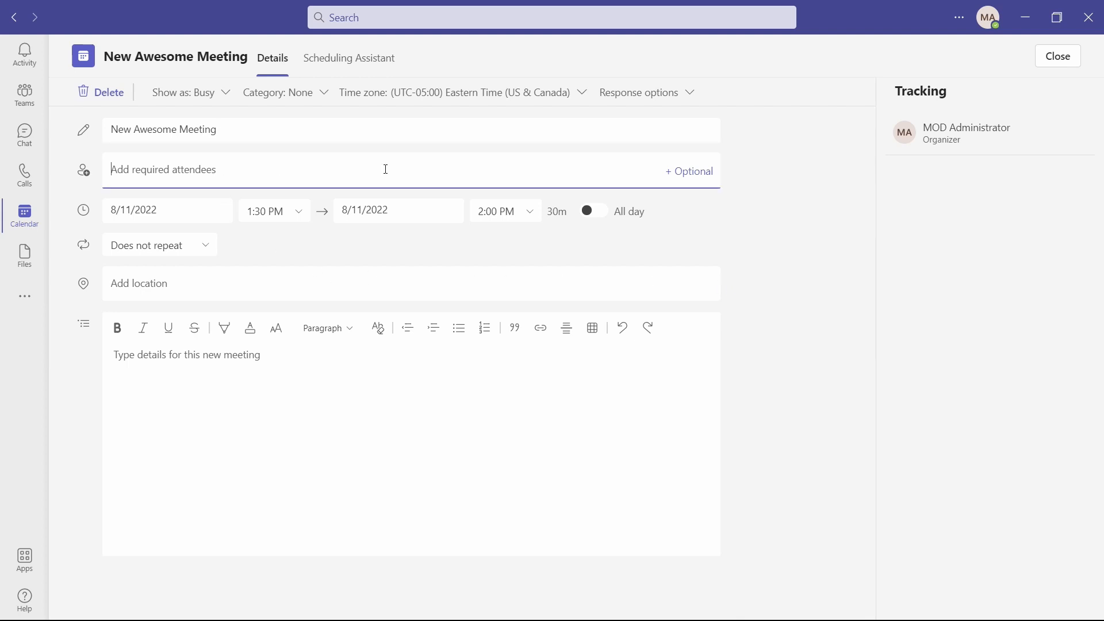
pyautogui.moveTo(693, 180)
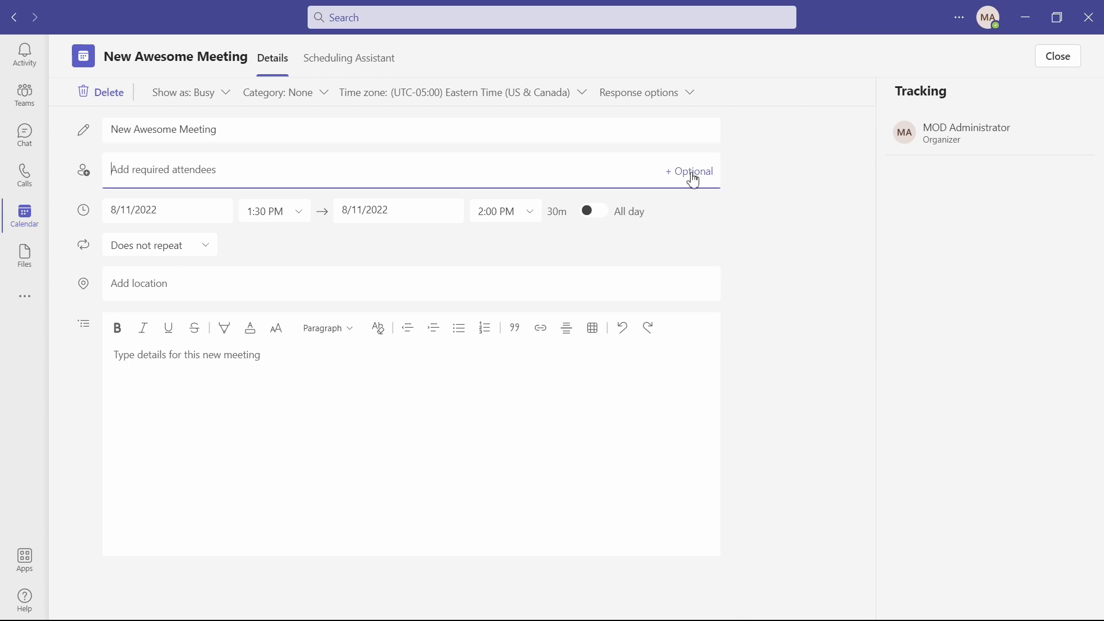
pyautogui.moveTo(947, 121)
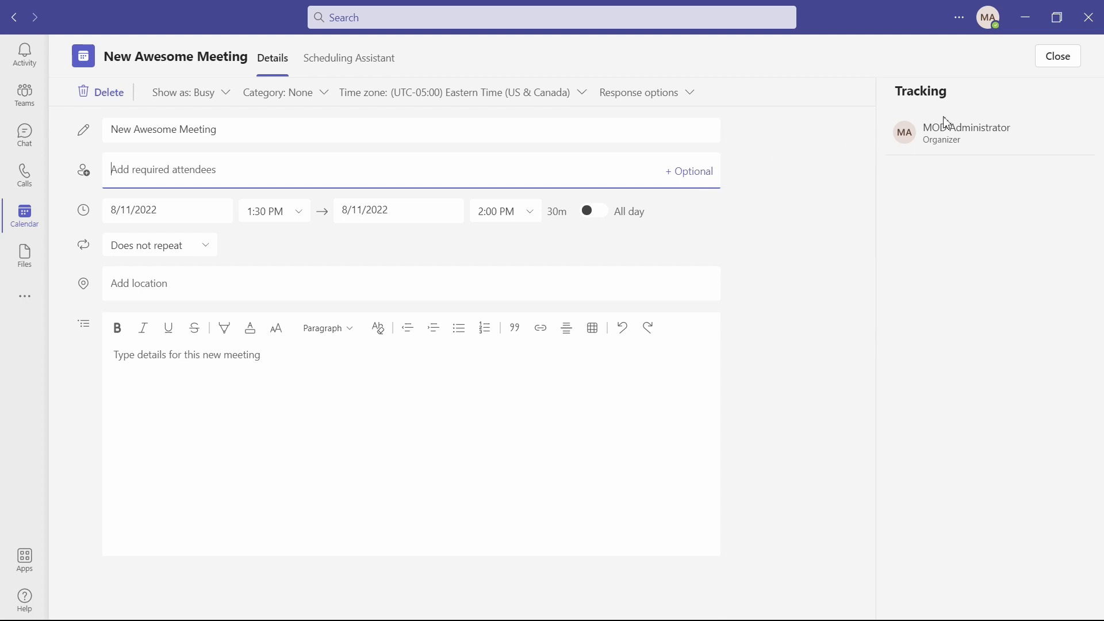
pyautogui.click(1056, 56)
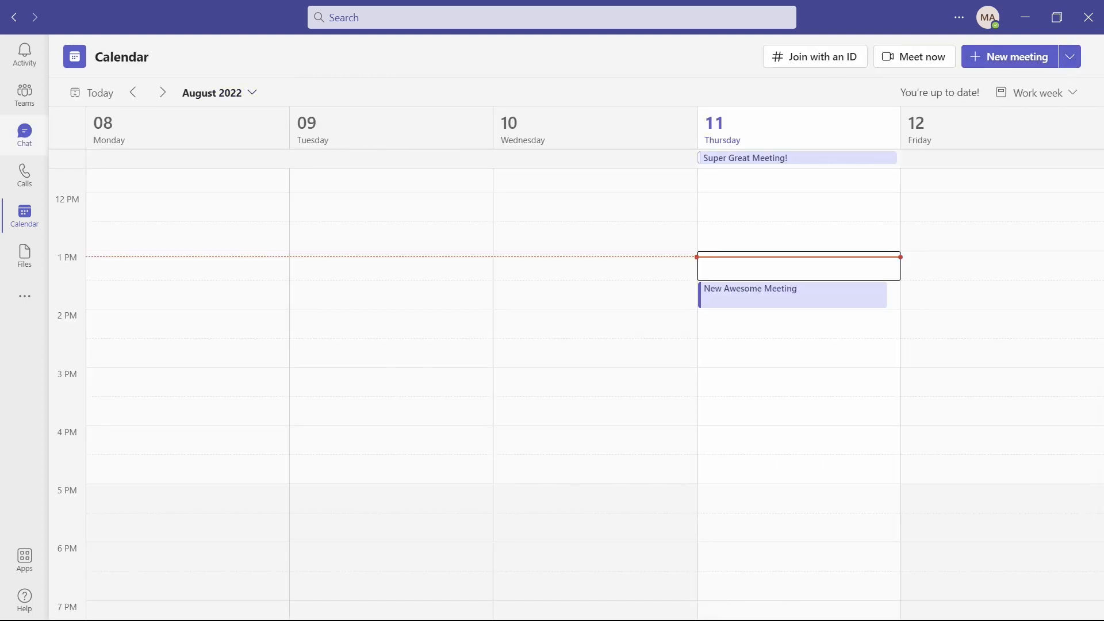
pyautogui.moveTo(25, 90)
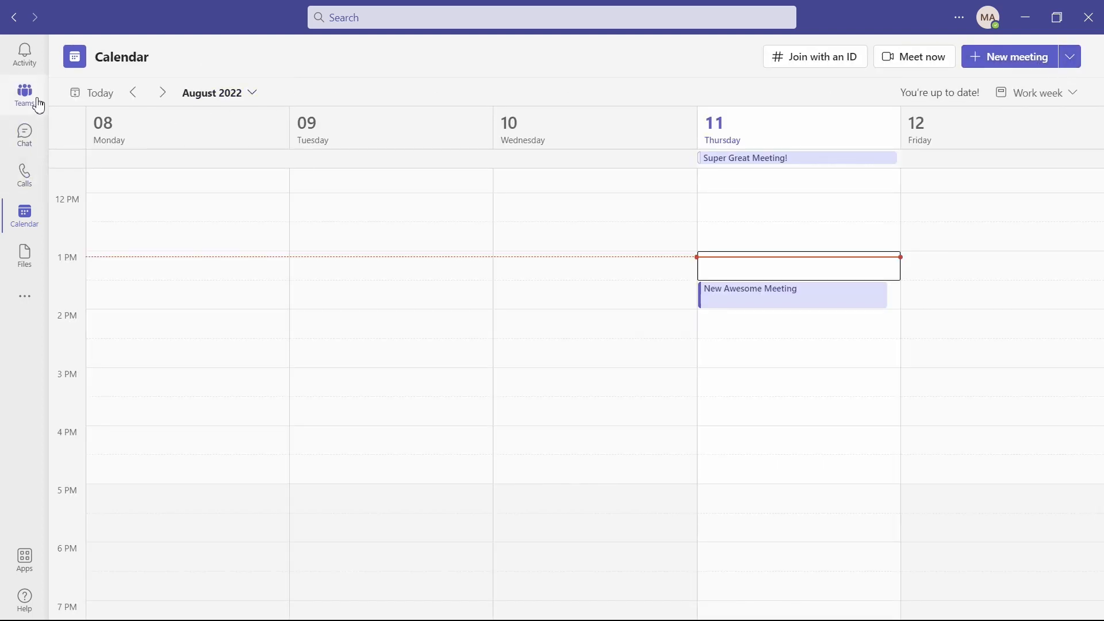
# Return to the channel and begin a new conversation rather than replying to the existing post.
pyautogui.click(24, 95)
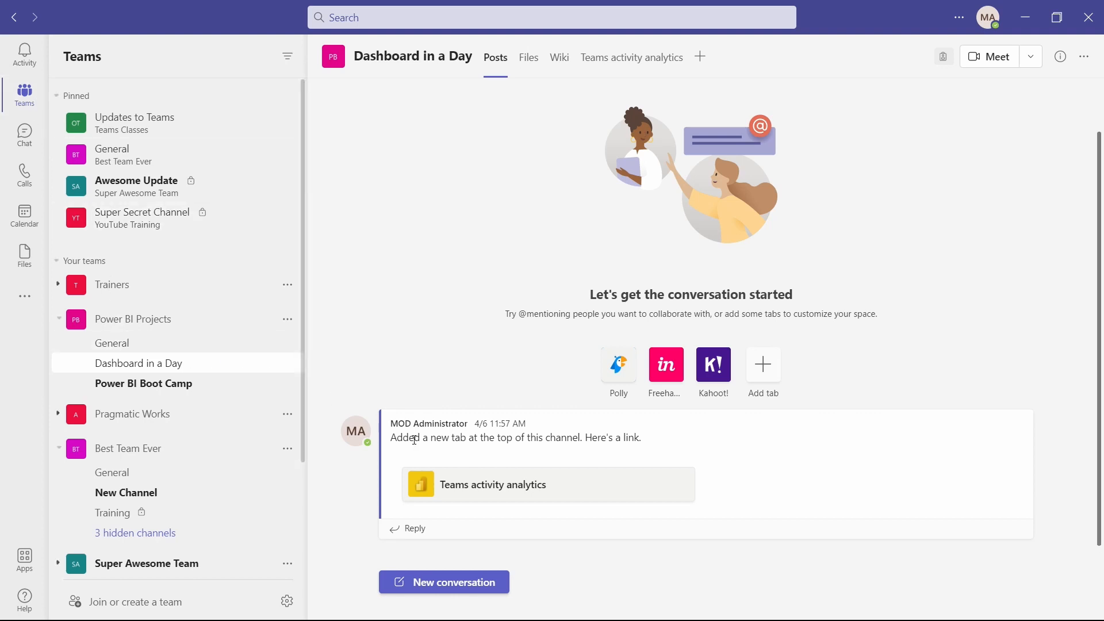
pyautogui.moveTo(462, 486)
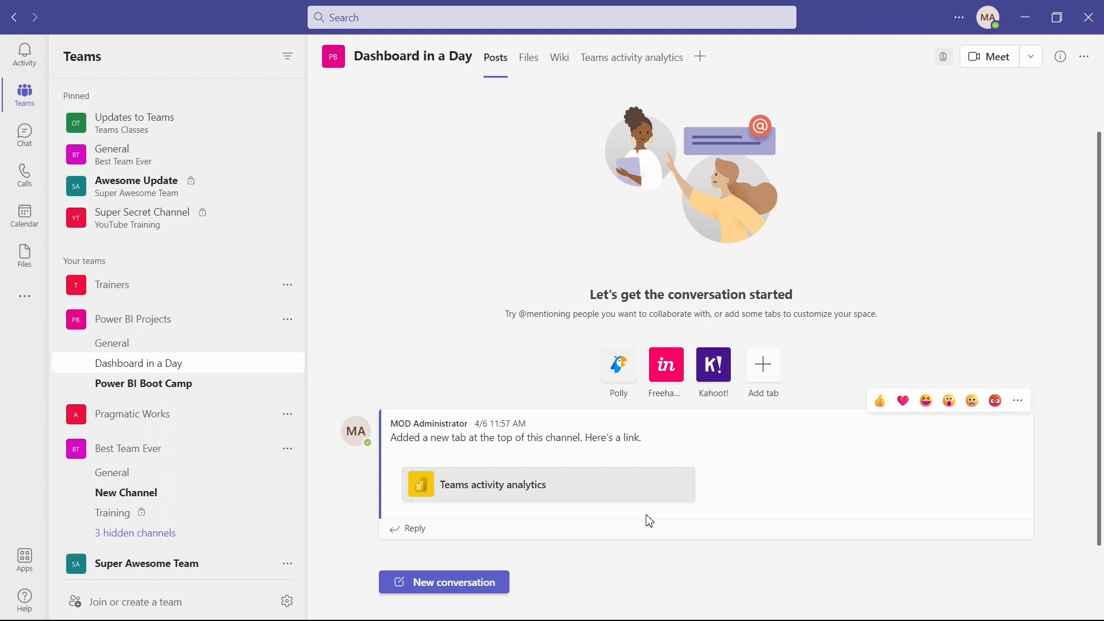
pyautogui.moveTo(642, 503)
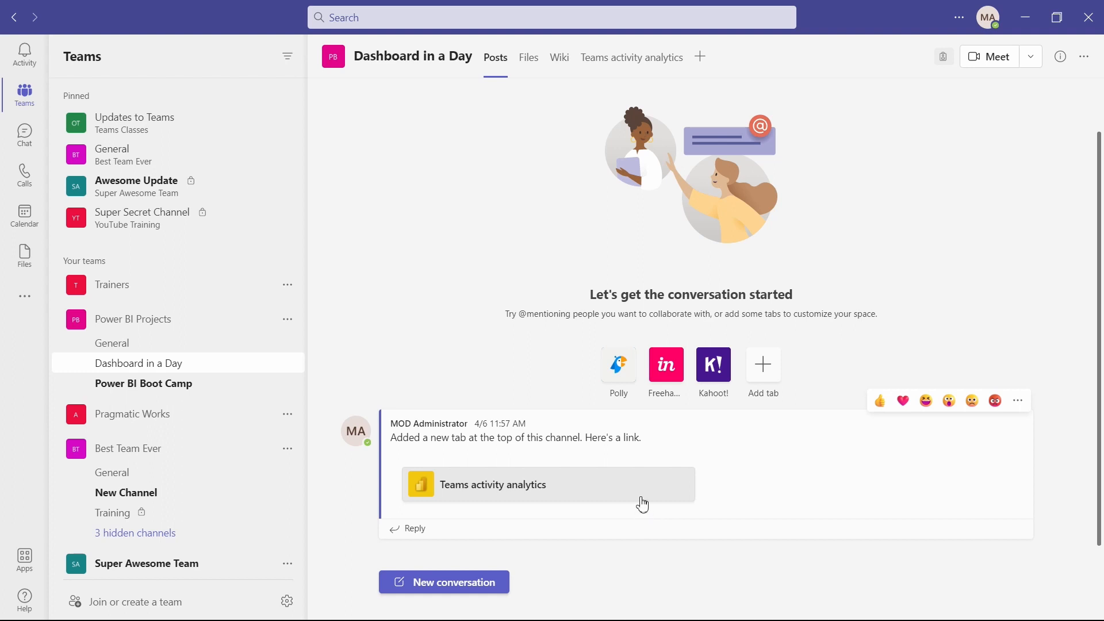
pyautogui.moveTo(514, 527)
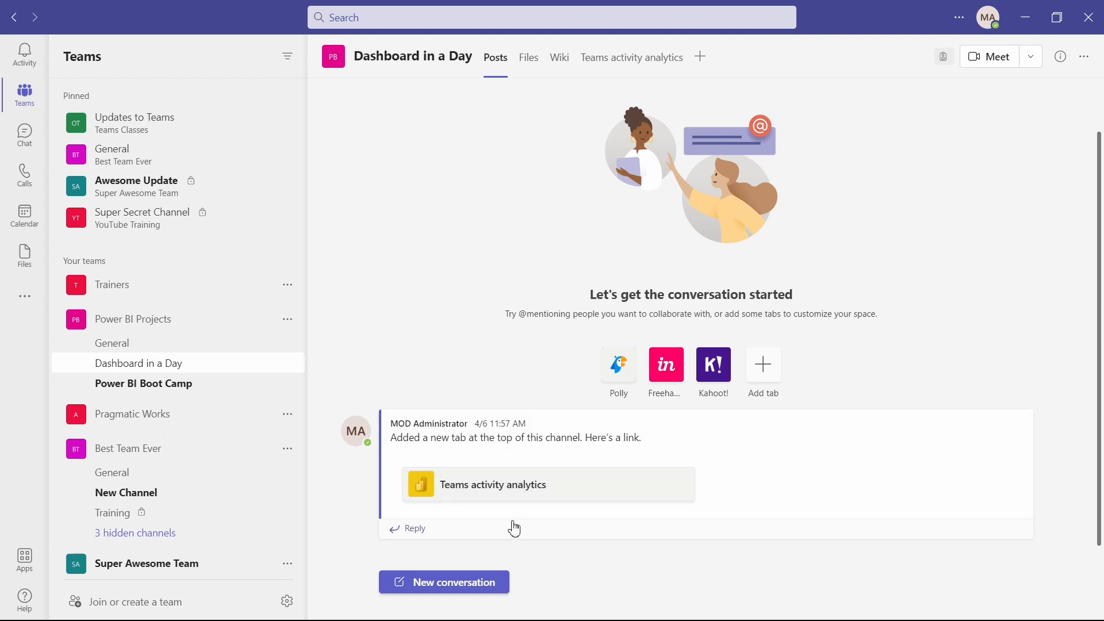
pyautogui.click(415, 528)
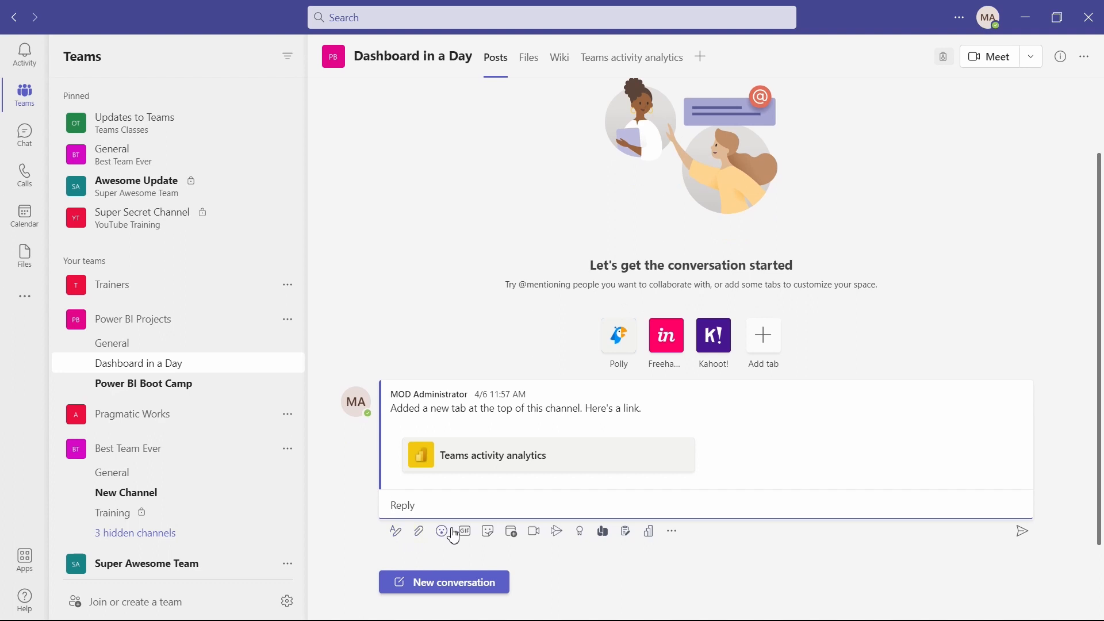
pyautogui.moveTo(506, 489)
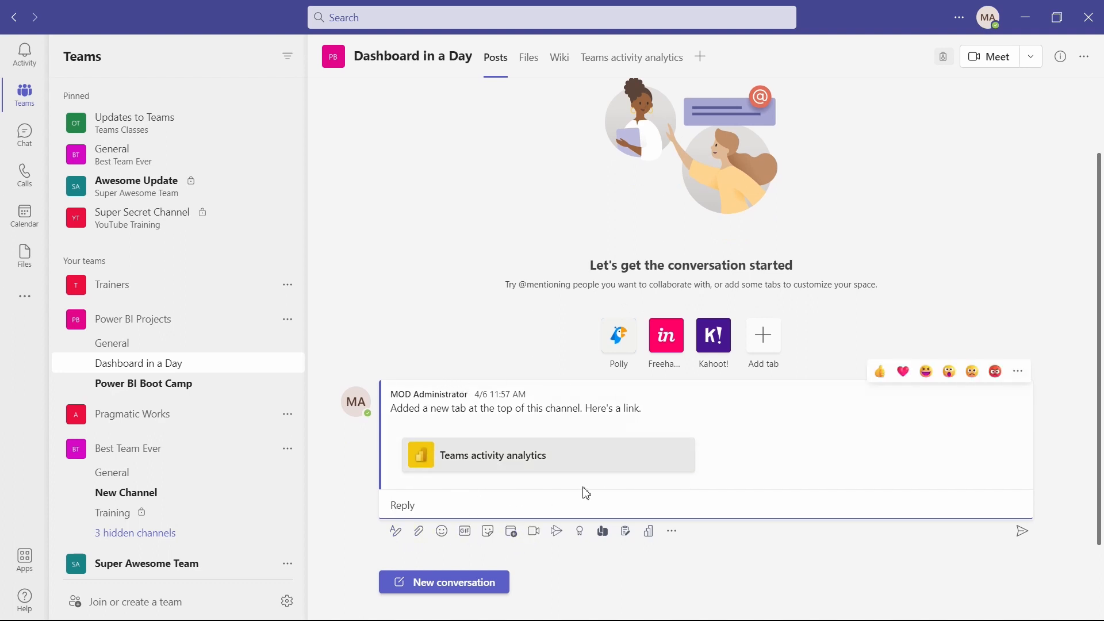
pyautogui.moveTo(571, 473)
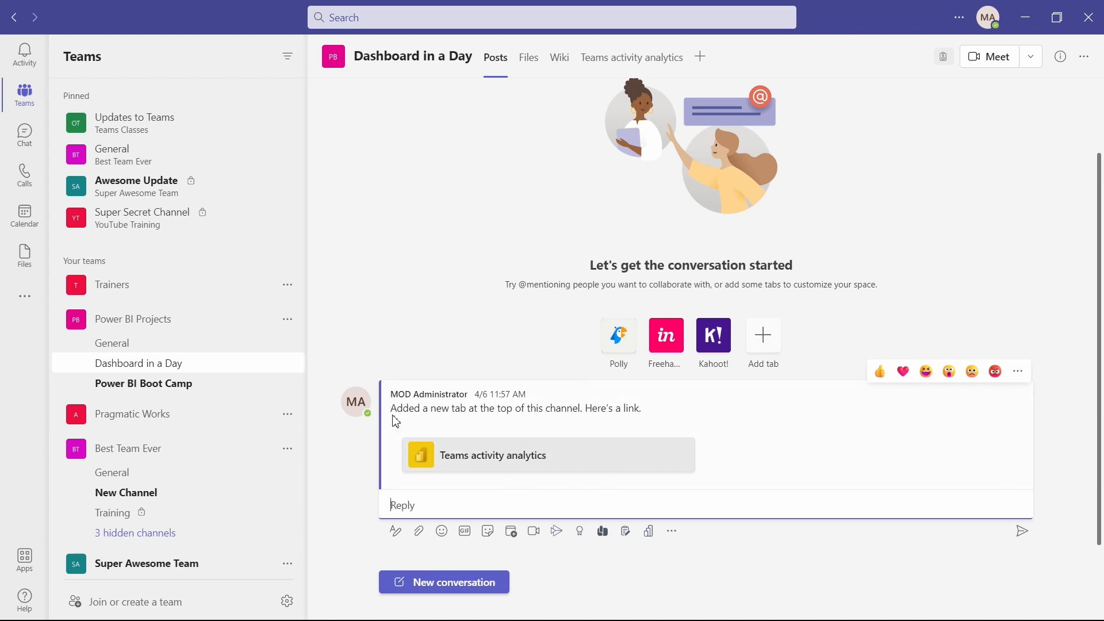
pyautogui.moveTo(595, 444)
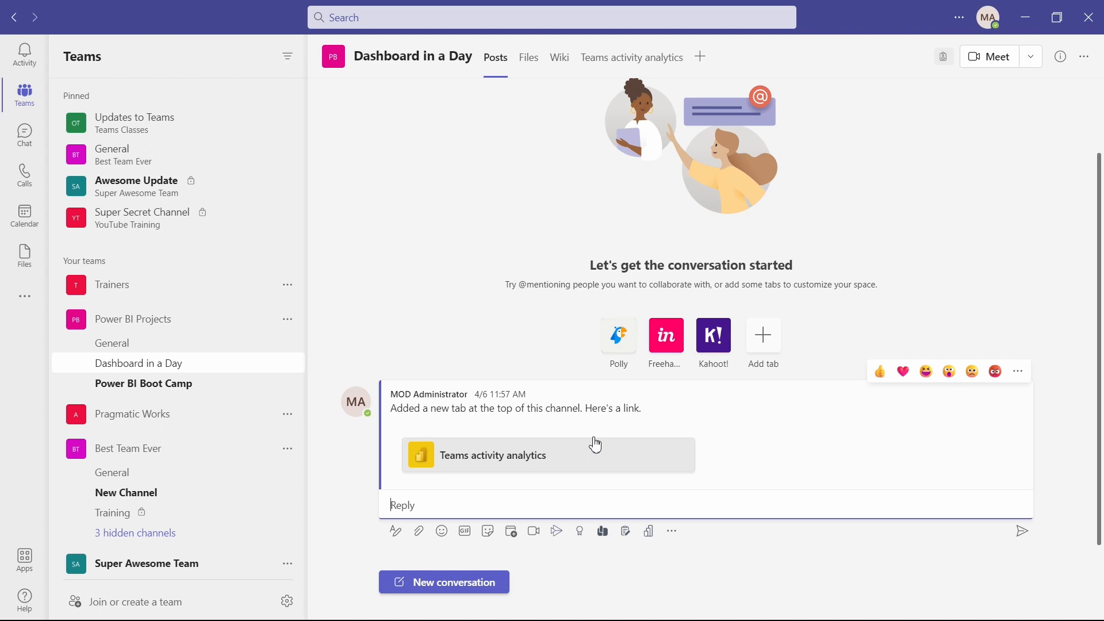
pyautogui.click(444, 582)
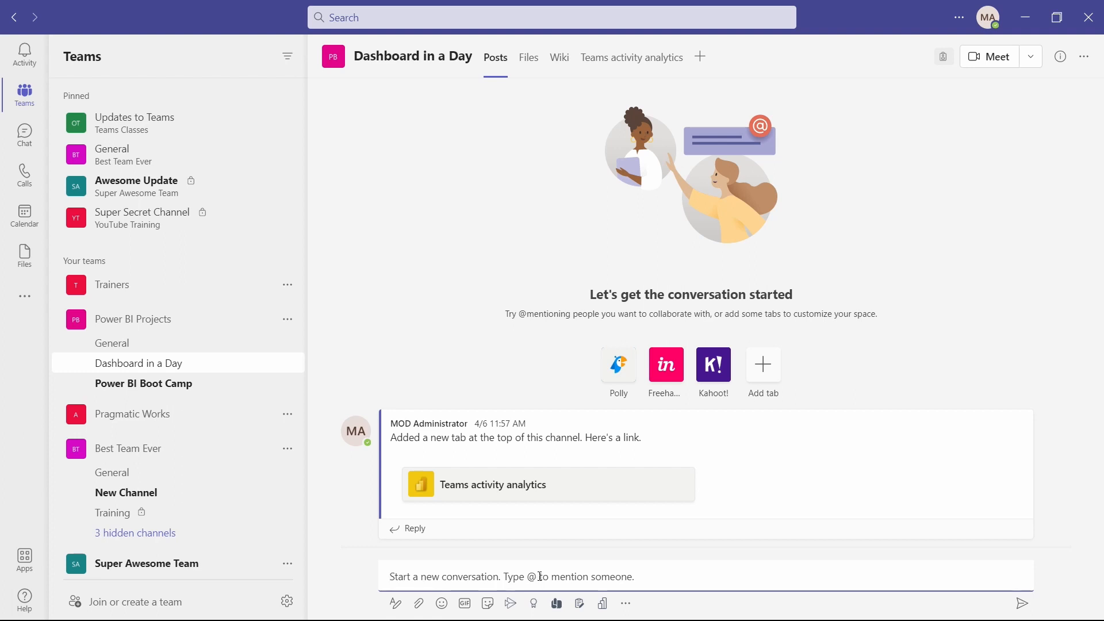
pyautogui.moveTo(535, 574)
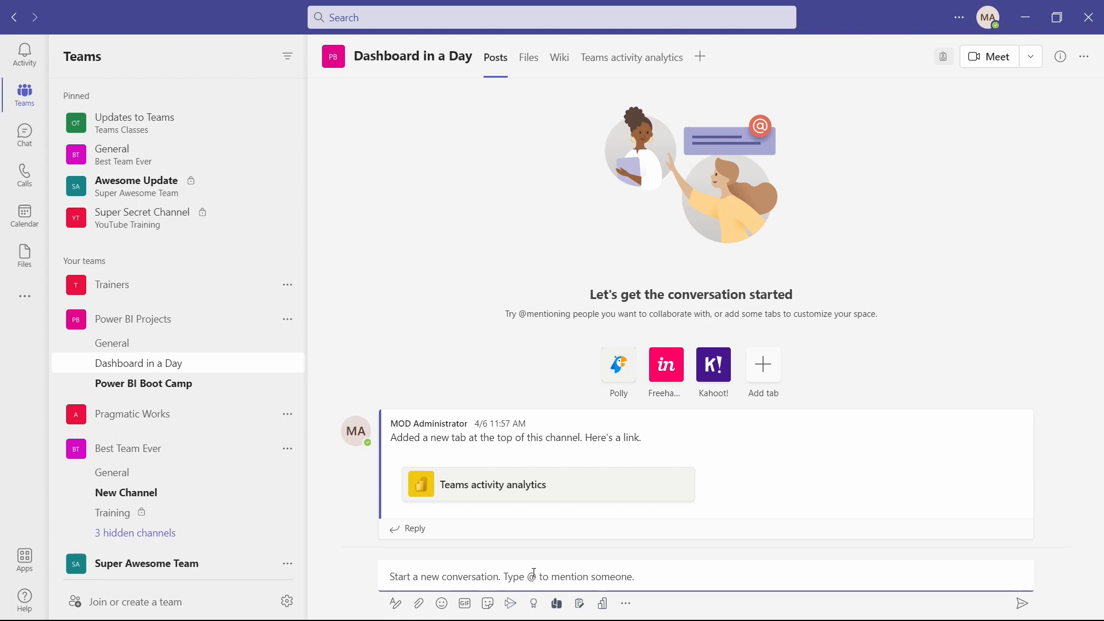
pyautogui.moveTo(536, 613)
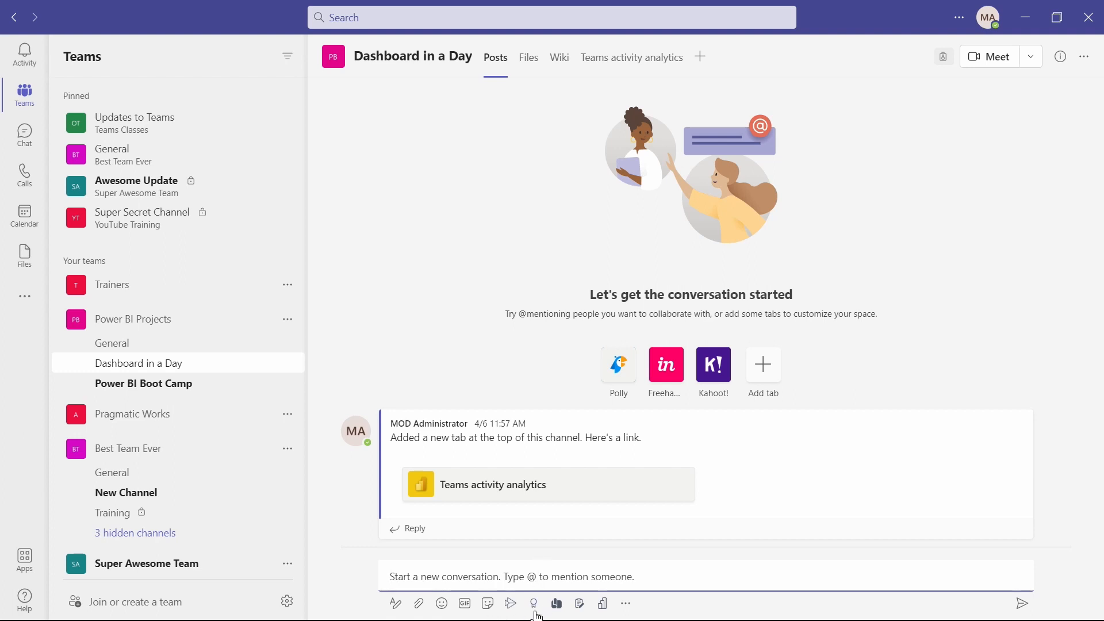
pyautogui.moveTo(534, 604)
pyautogui.write('I will be sche')
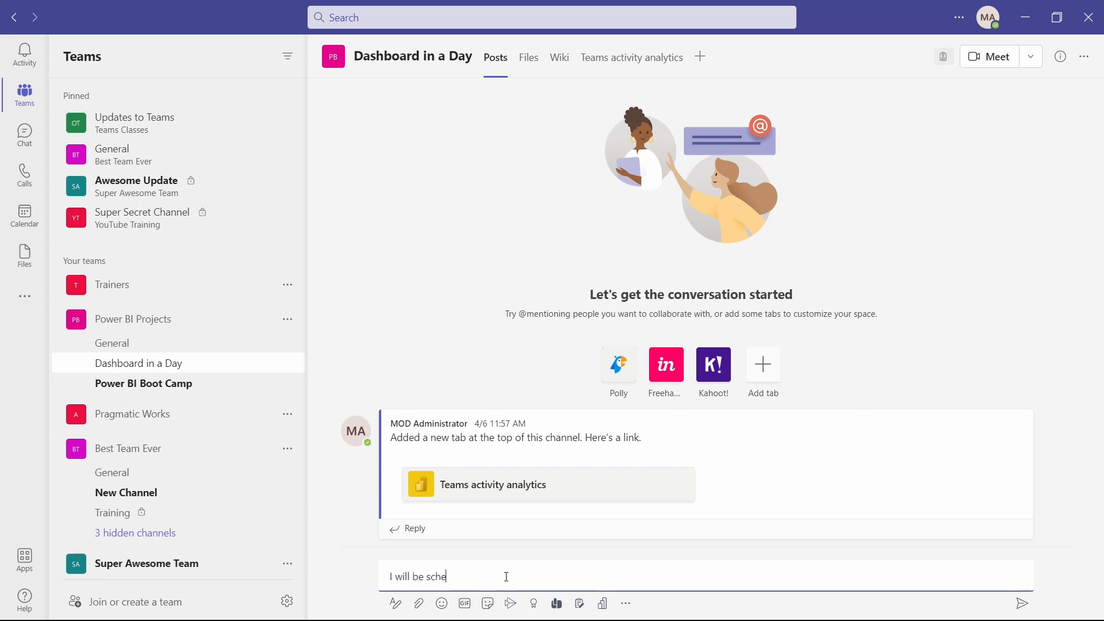
# Send "I will be scheduling a meeting to discuss this." to the channel.
pyautogui.write('duling a')
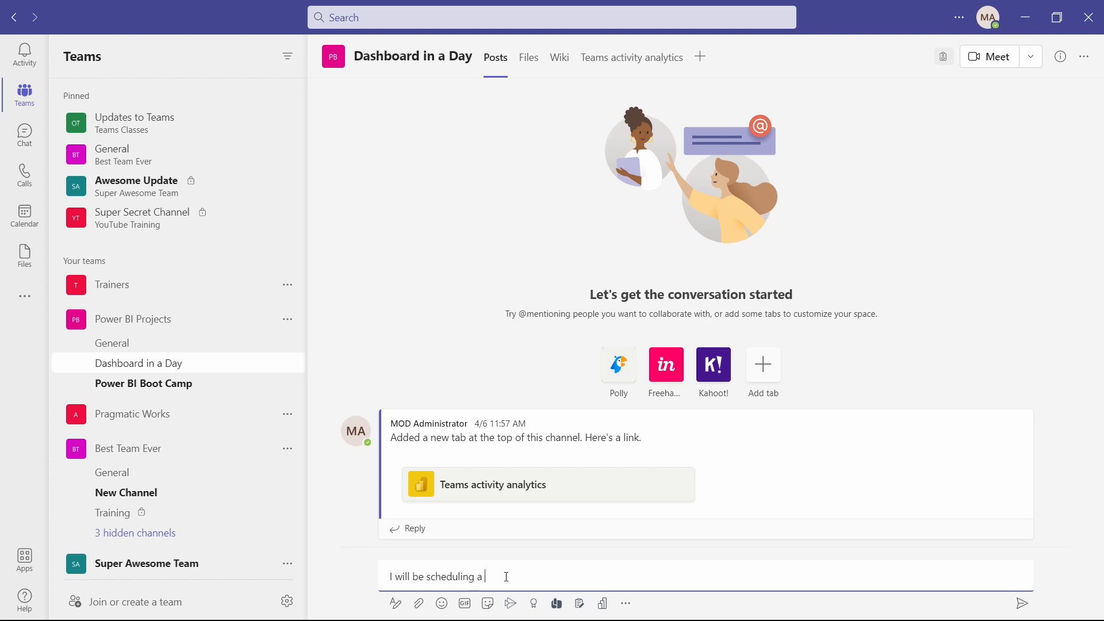
pyautogui.write('meeting to d')
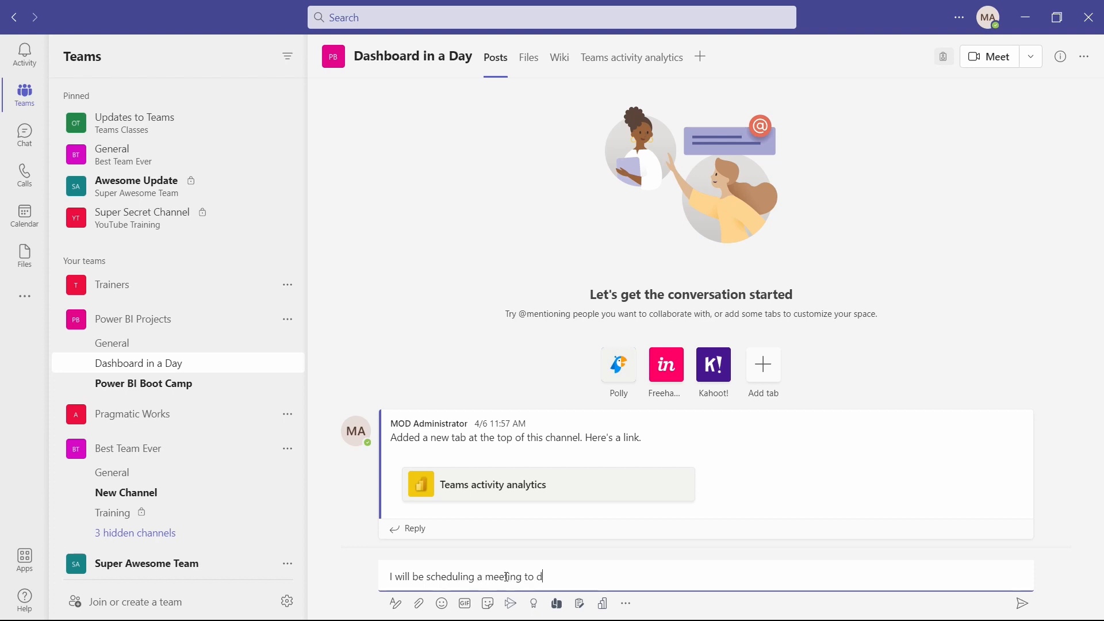
pyautogui.write('iscuss this.')
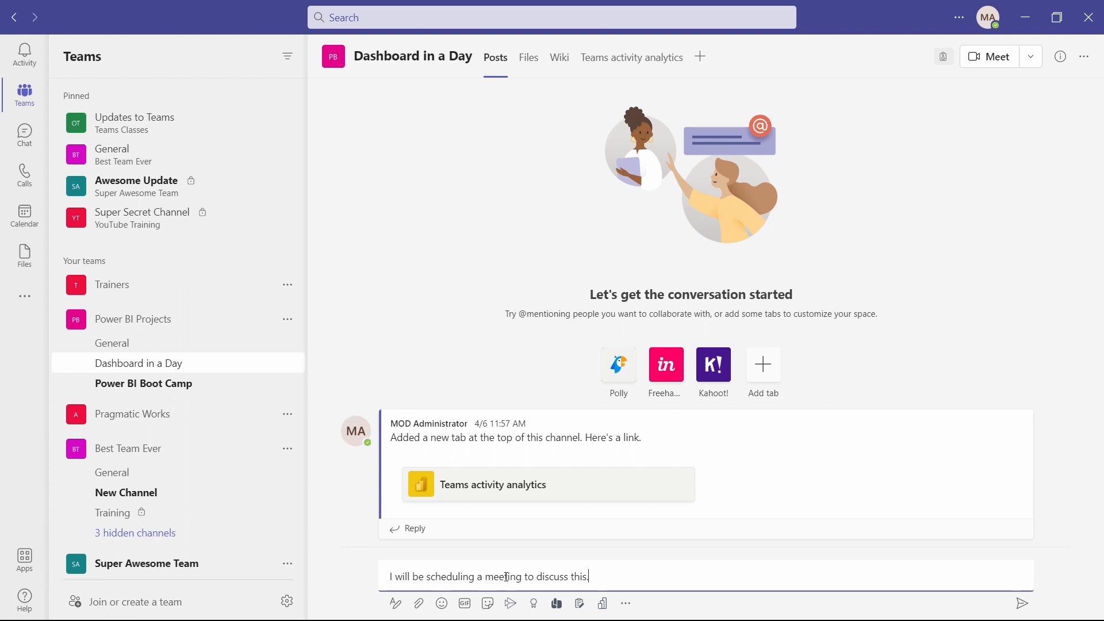
pyautogui.click(1022, 602)
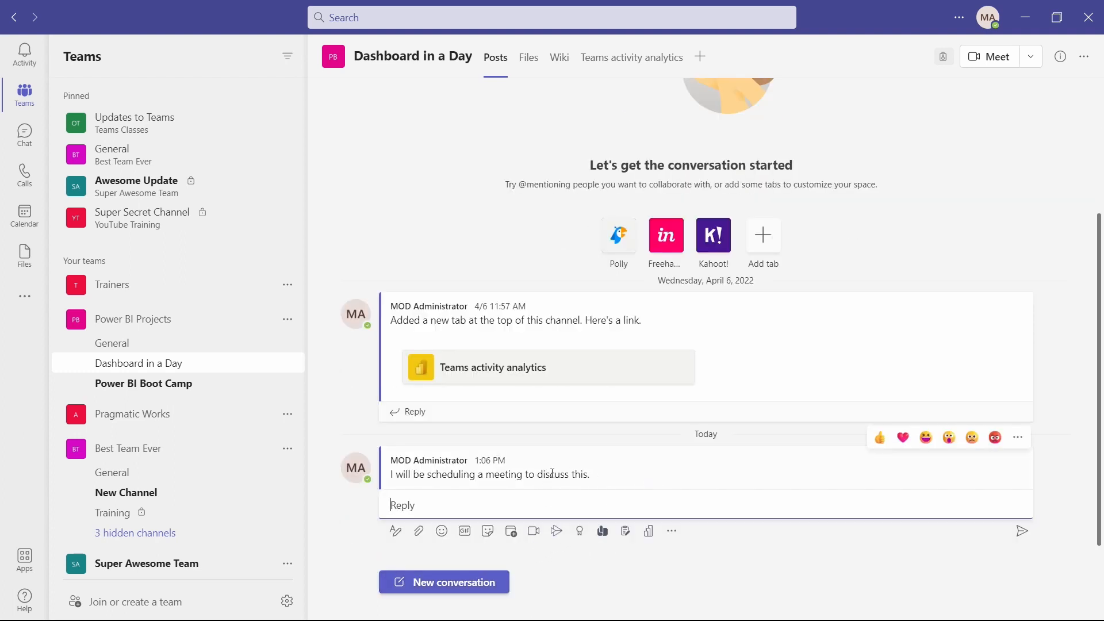
pyautogui.moveTo(511, 534)
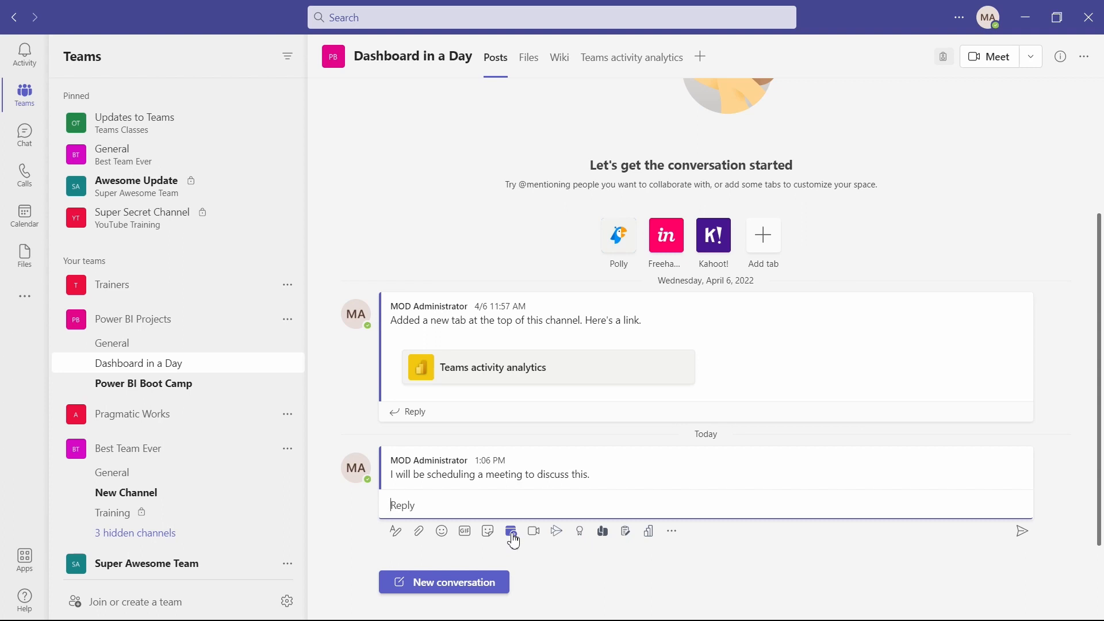
pyautogui.moveTo(533, 530)
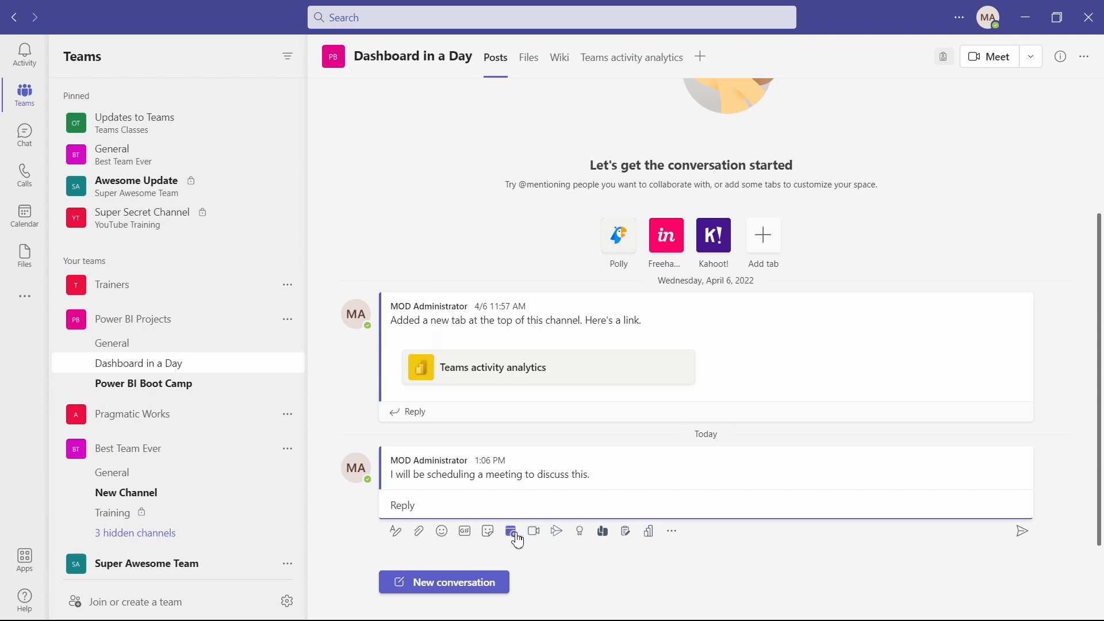
pyautogui.click(510, 530)
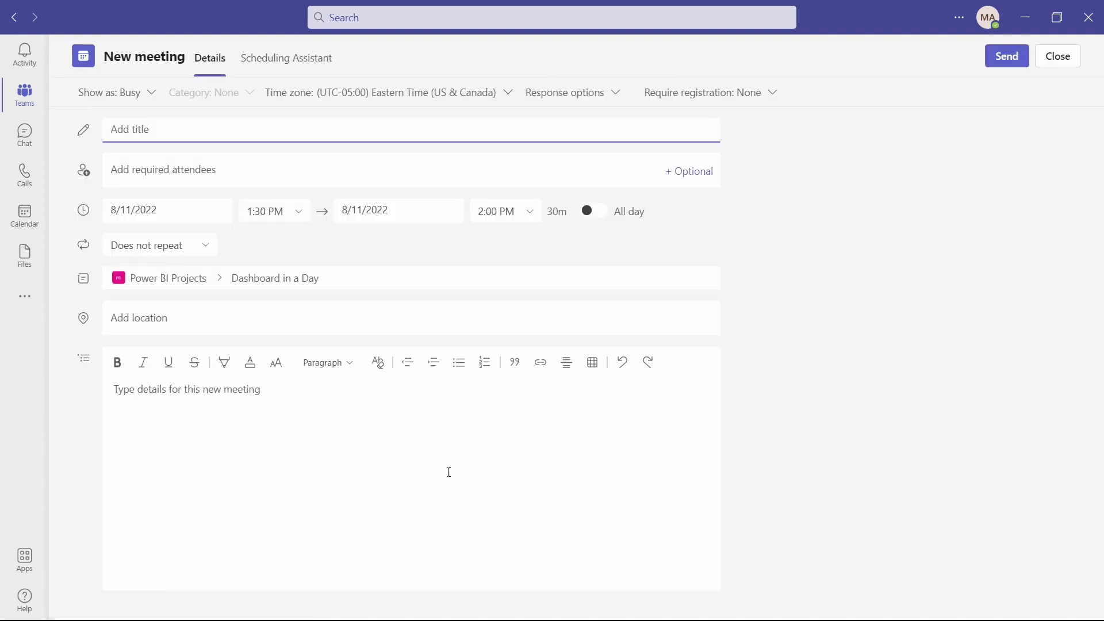
pyautogui.moveTo(374, 278)
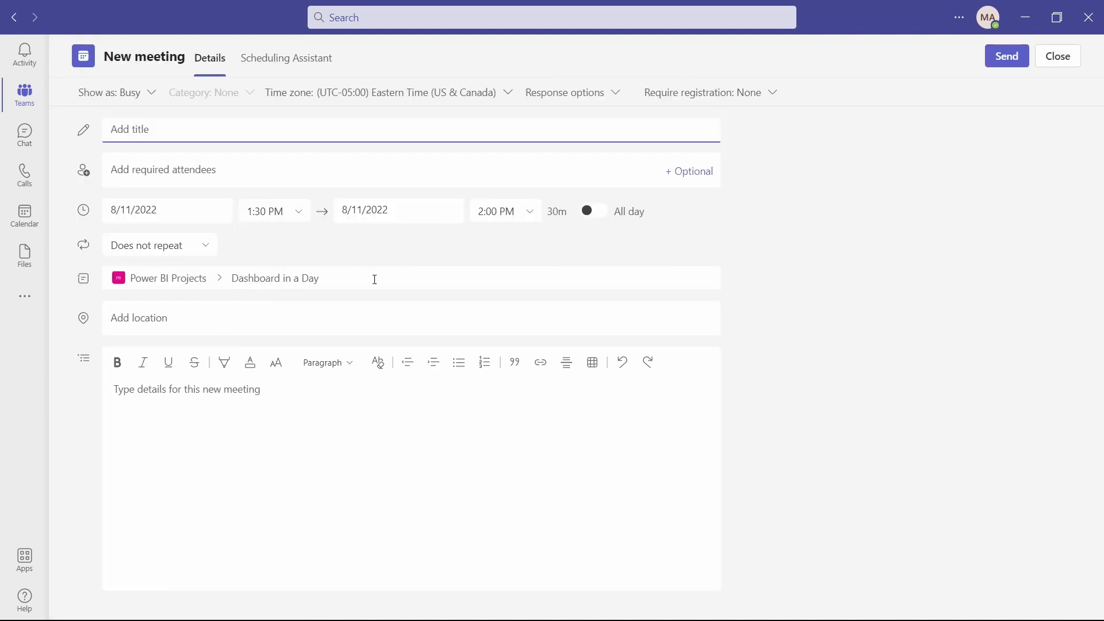
pyautogui.moveTo(345, 251)
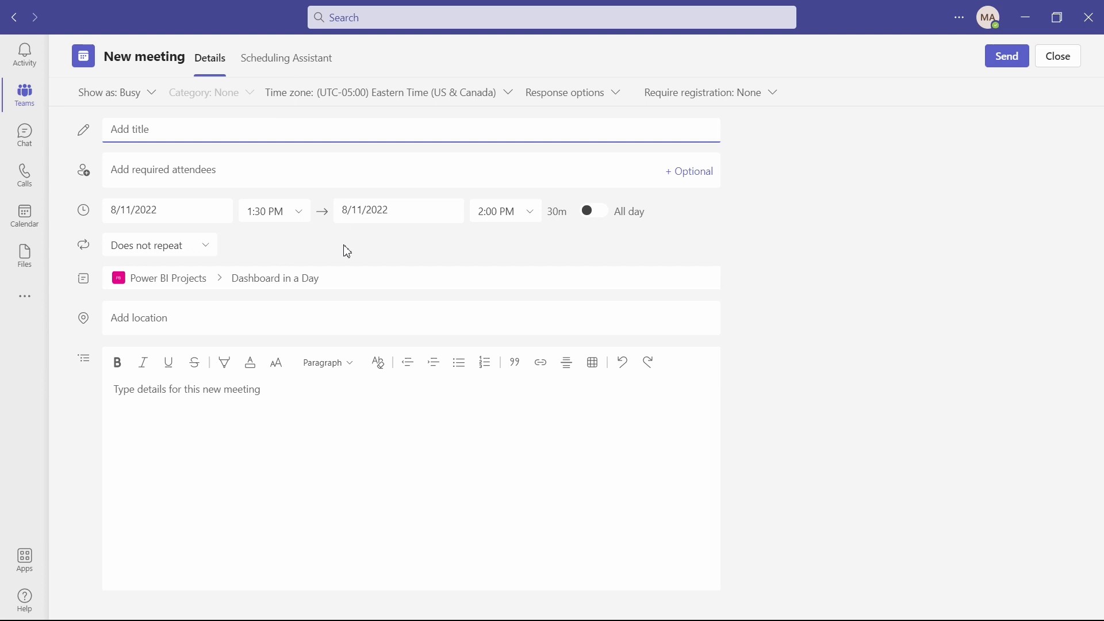
pyautogui.moveTo(293, 530)
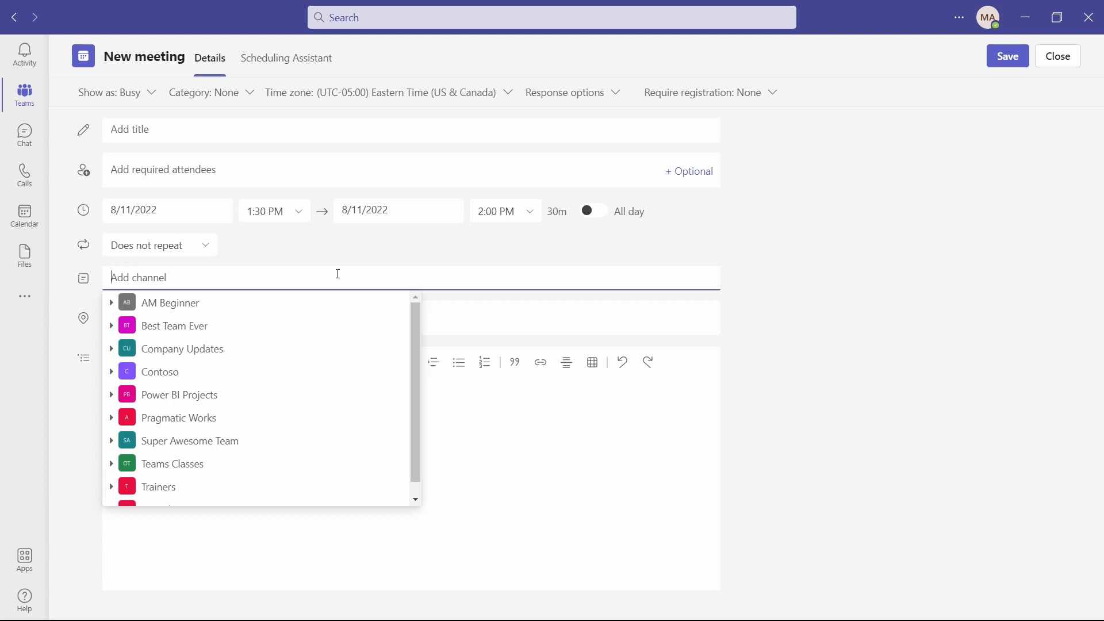
pyautogui.moveTo(217, 285)
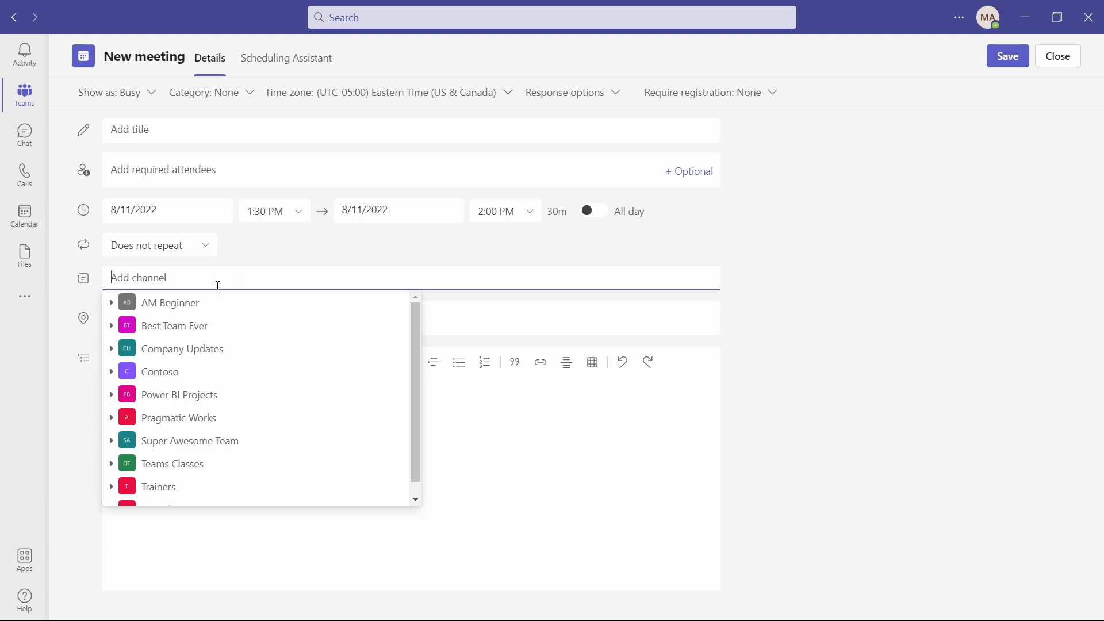
pyautogui.moveTo(192, 438)
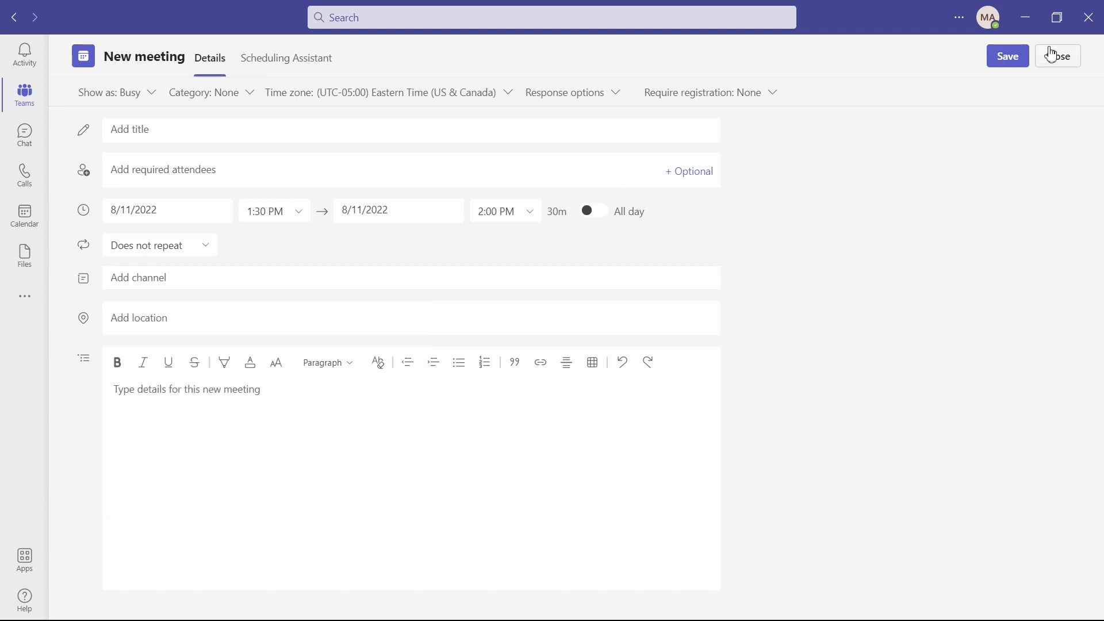
pyautogui.click(1057, 55)
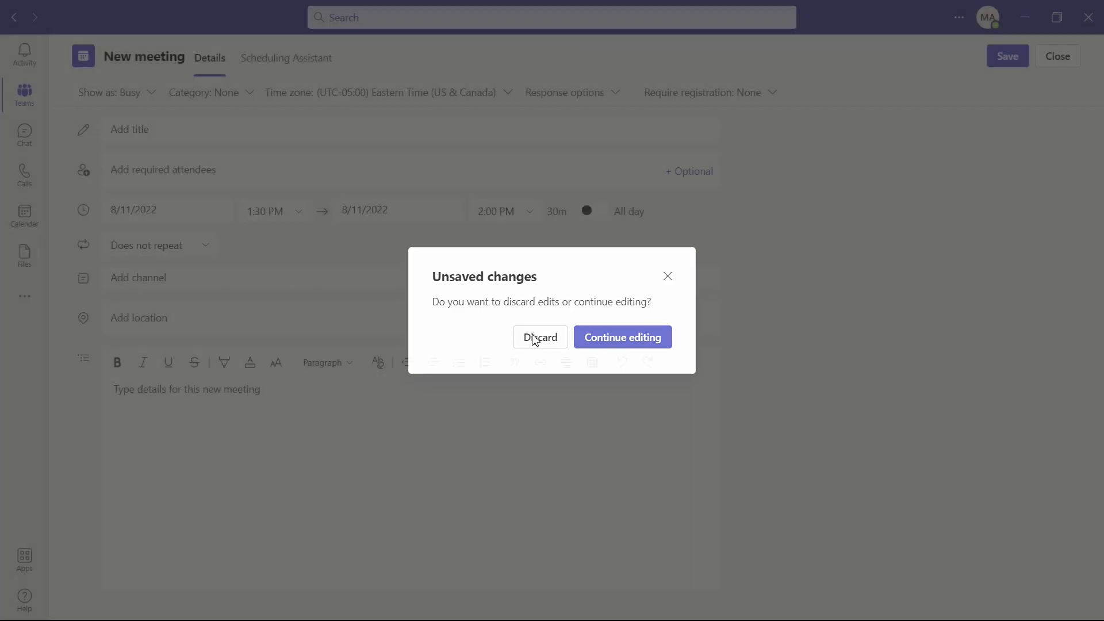
pyautogui.click(539, 337)
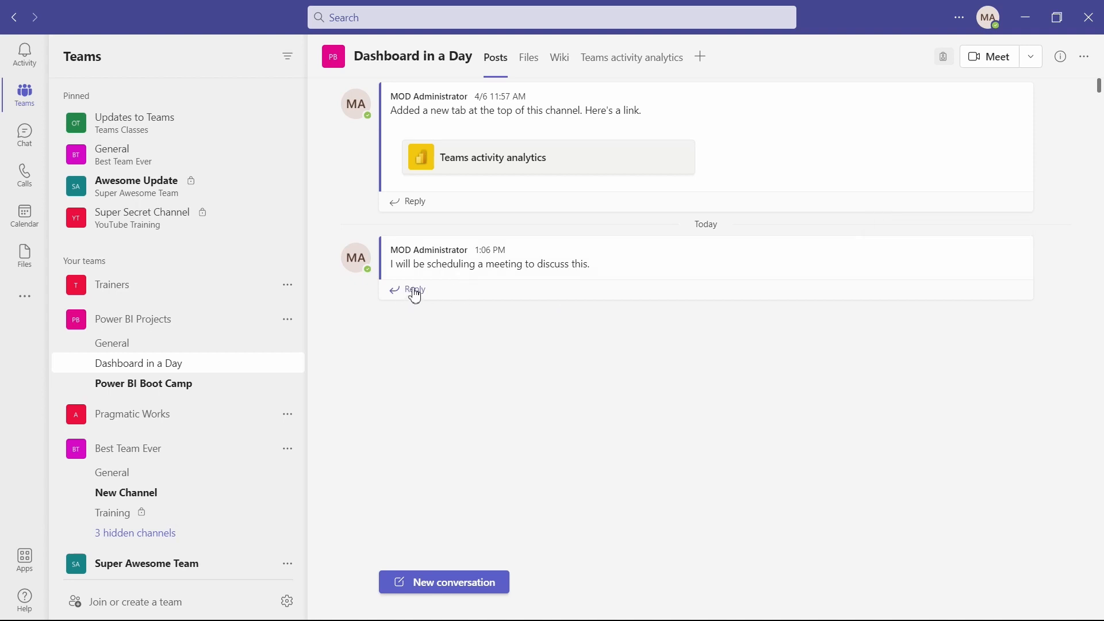
# Launch a Meet now channel meeting and join it with the microphone muted.
pyautogui.click(416, 290)
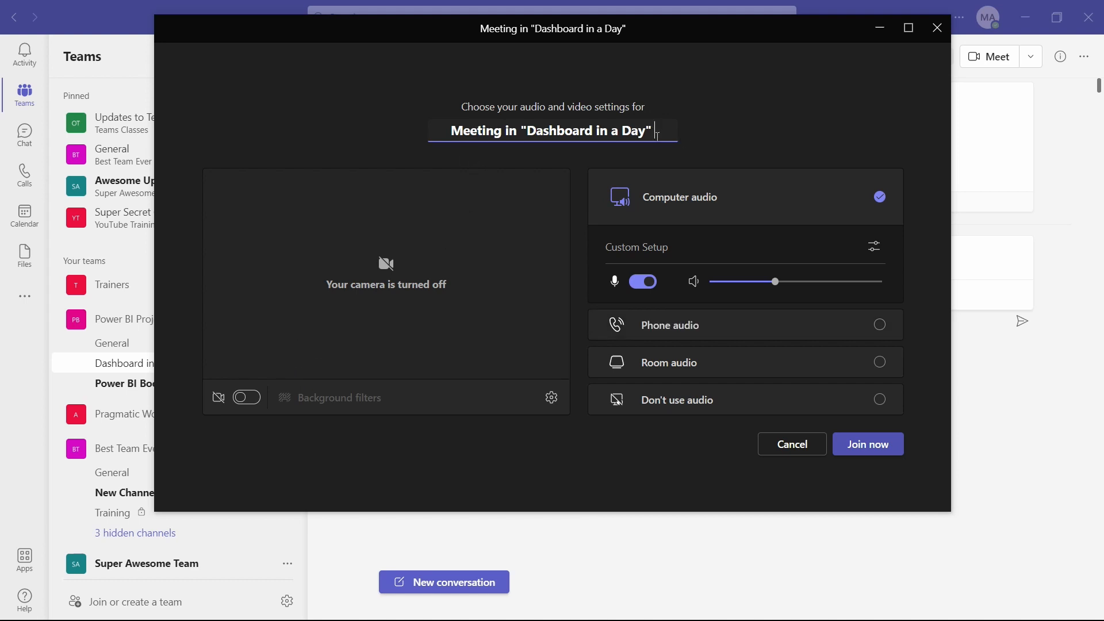
pyautogui.moveTo(620, 291)
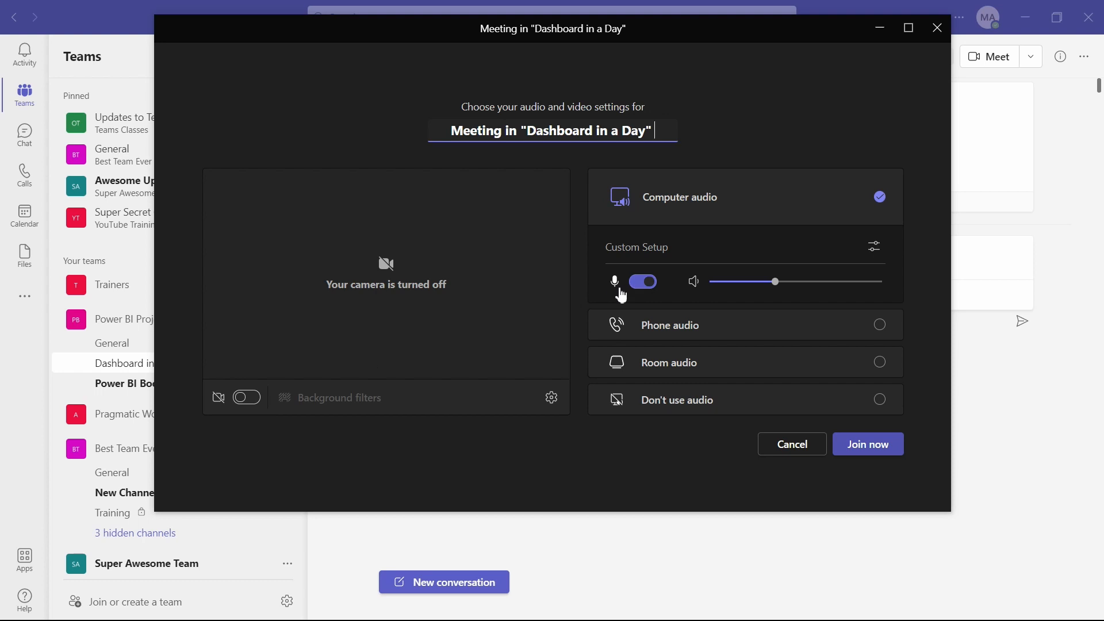
pyautogui.click(641, 280)
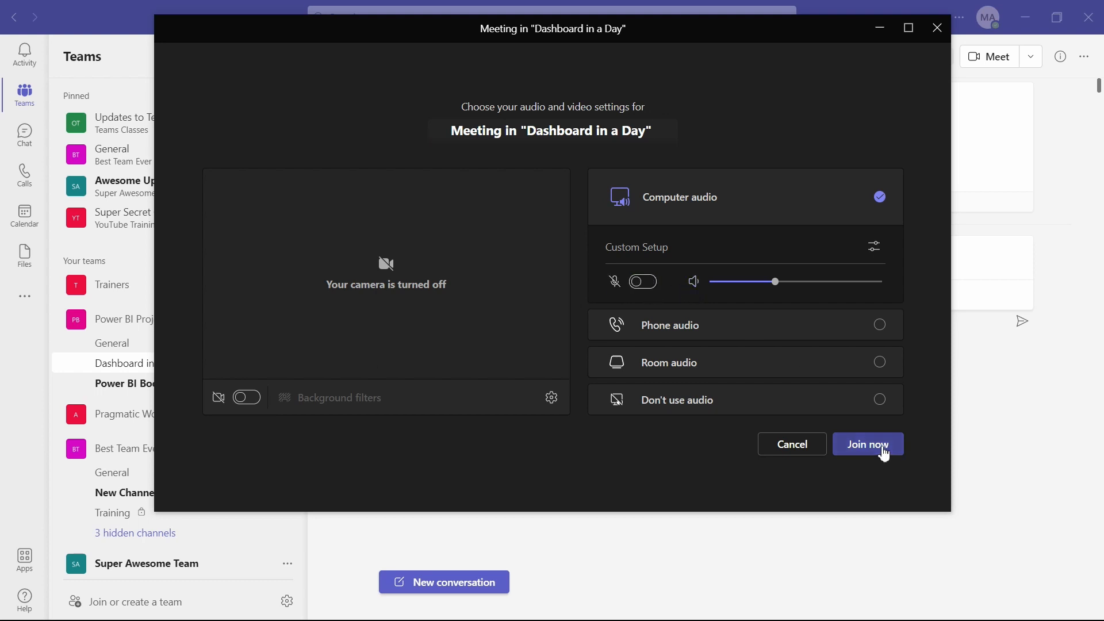
pyautogui.click(868, 444)
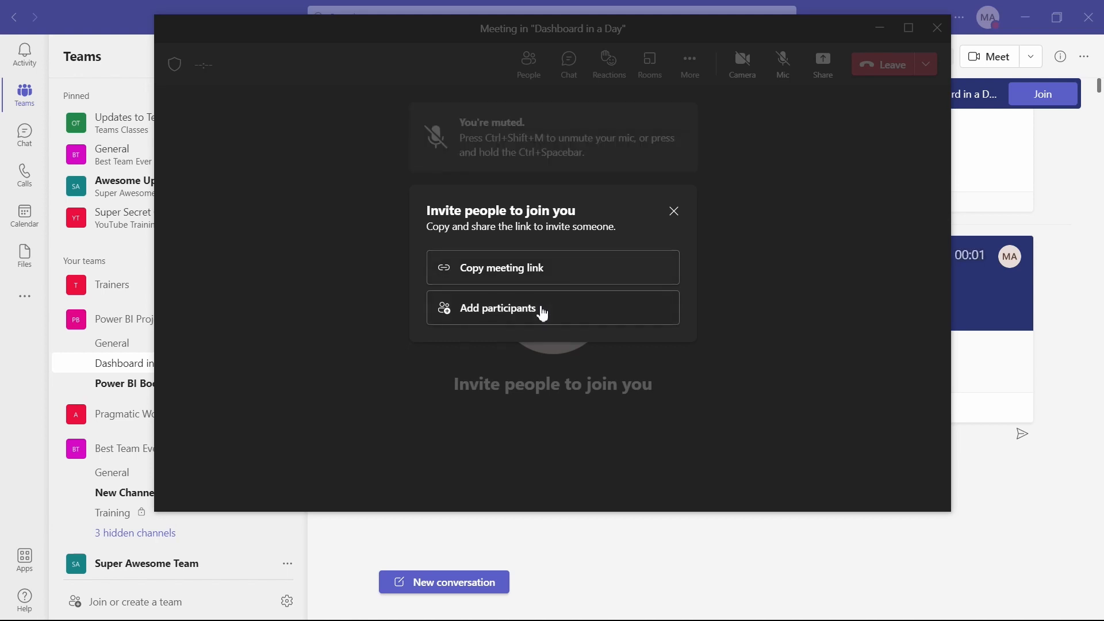
pyautogui.moveTo(583, 266)
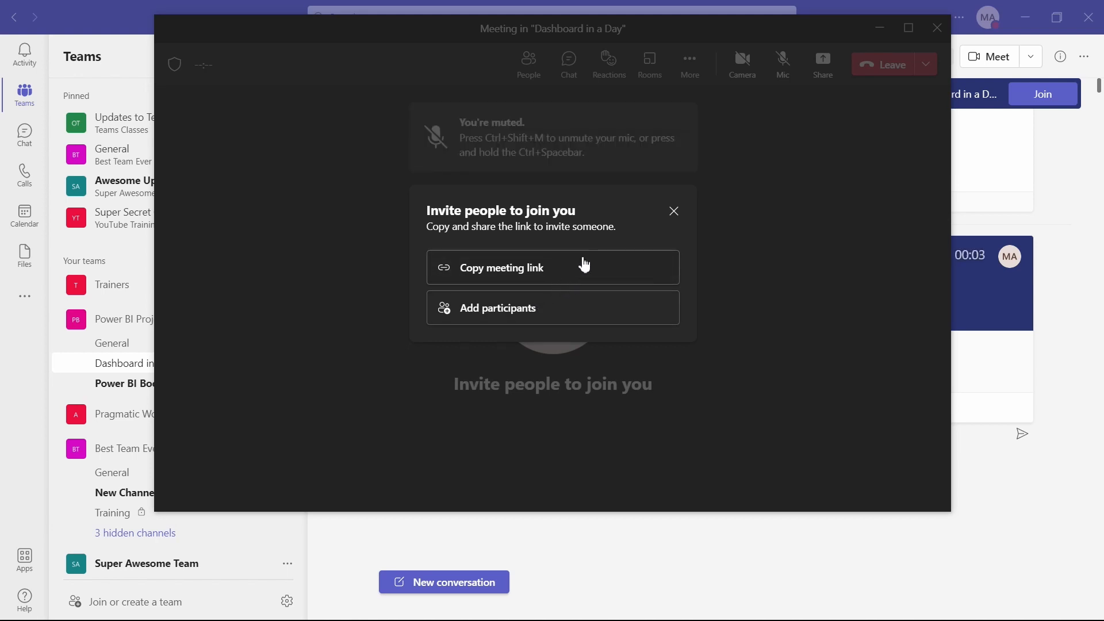
pyautogui.moveTo(673, 212)
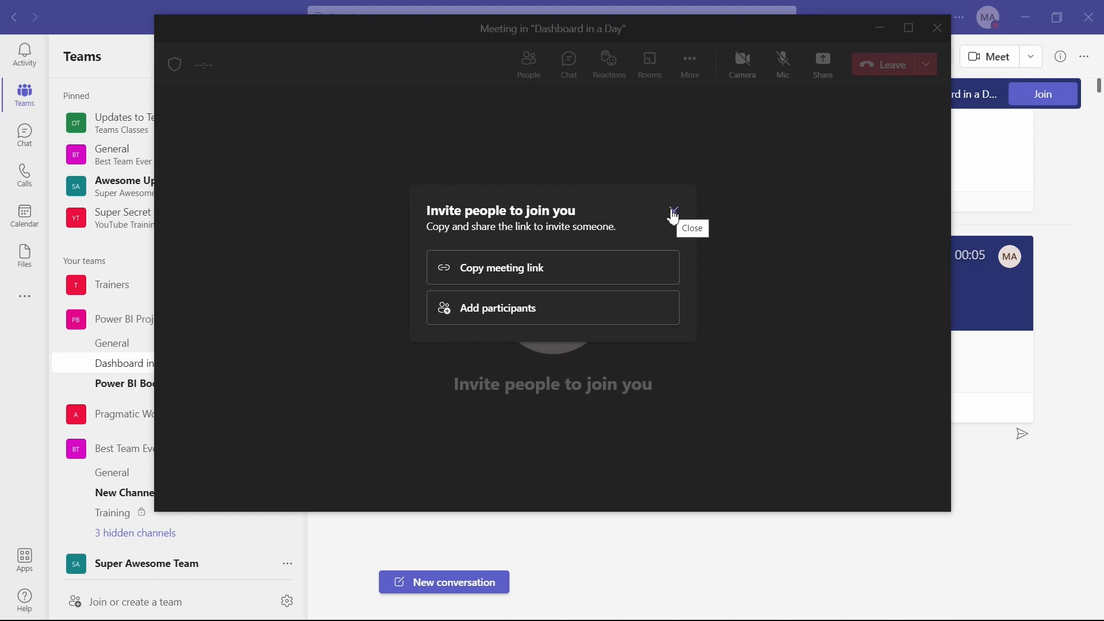